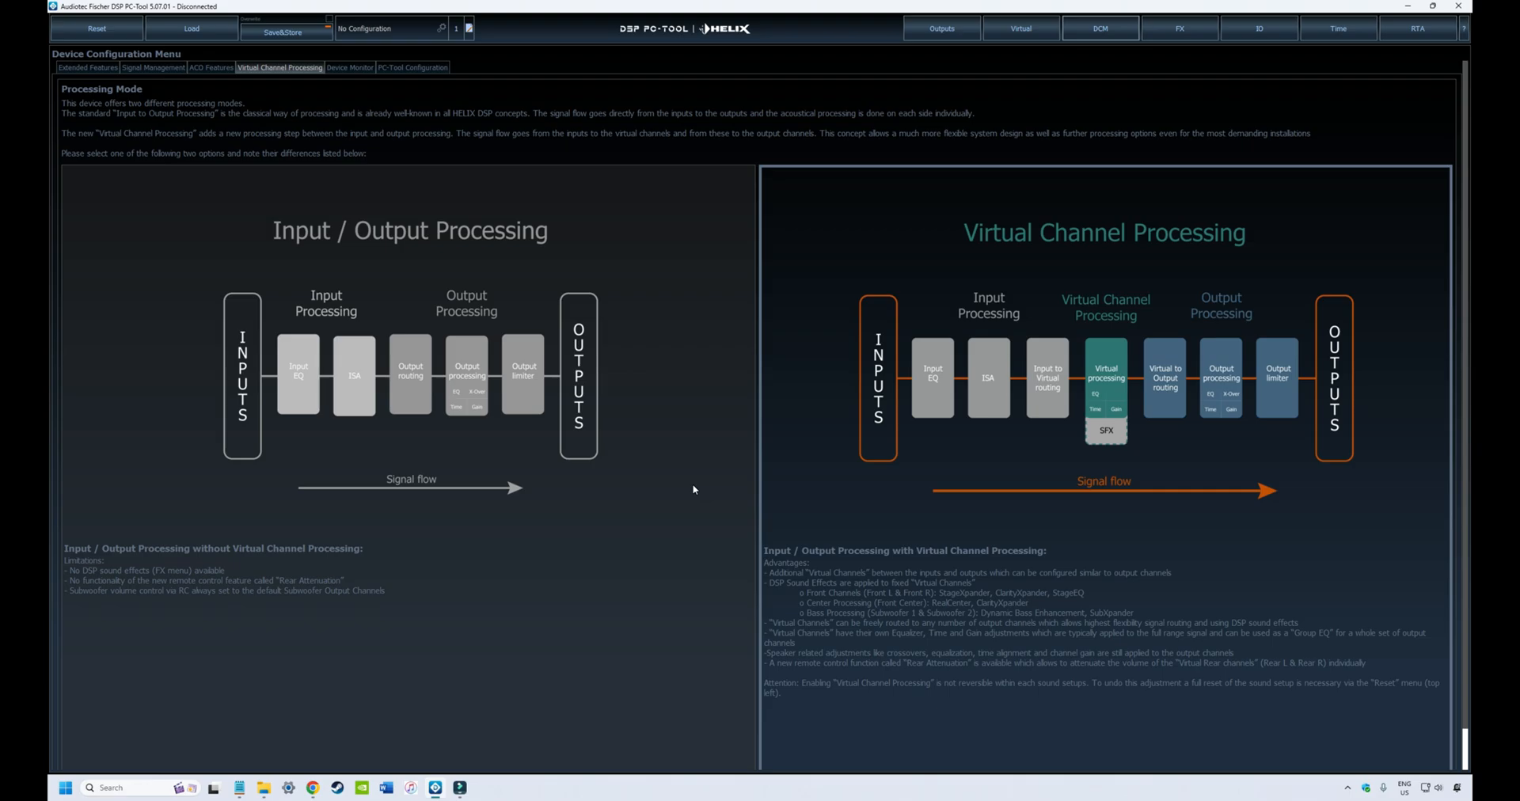
pyautogui.moveTo(735, 456)
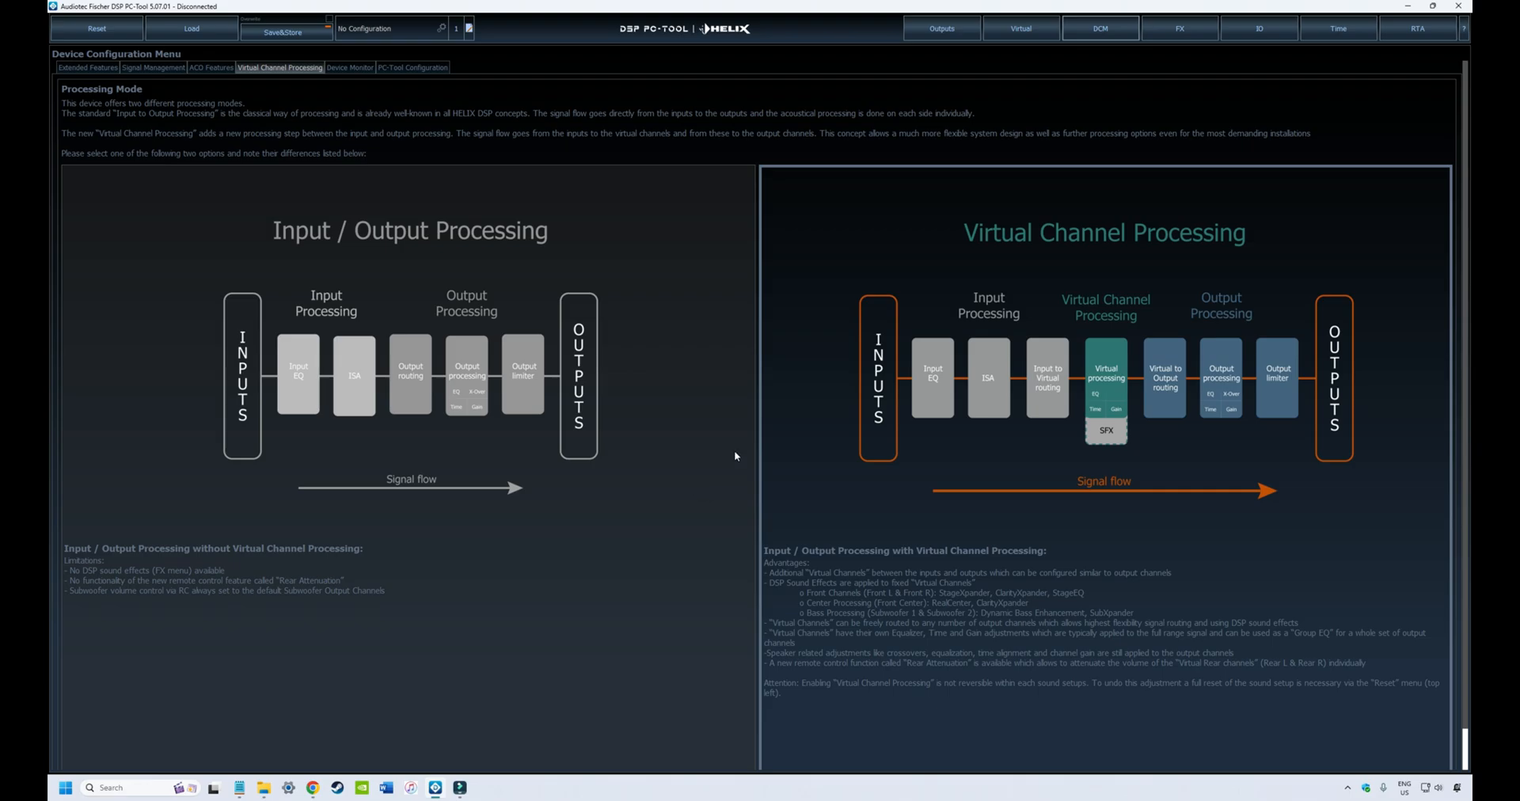
pyautogui.moveTo(746, 385)
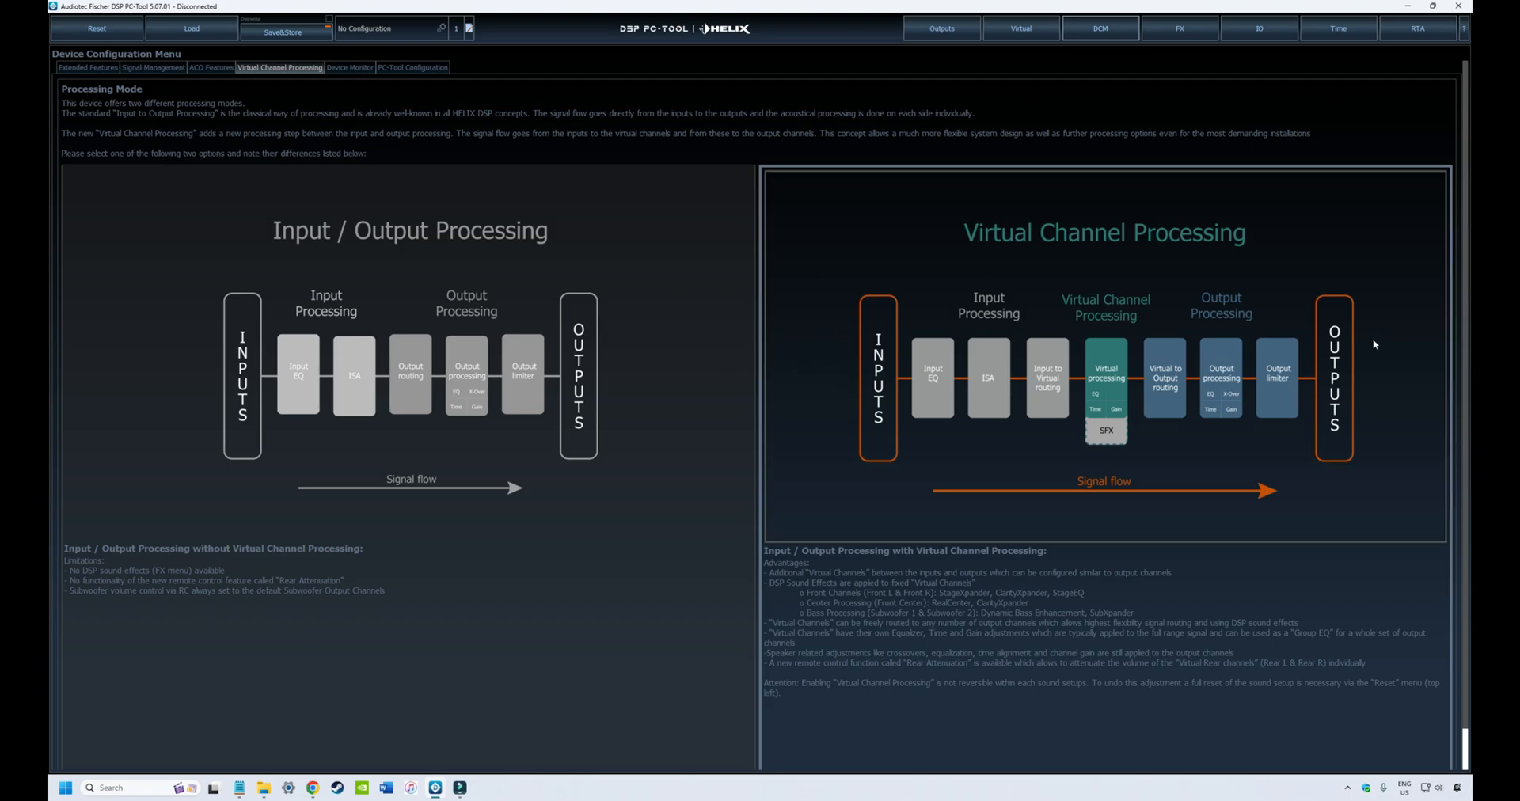
pyautogui.moveTo(1009, 483)
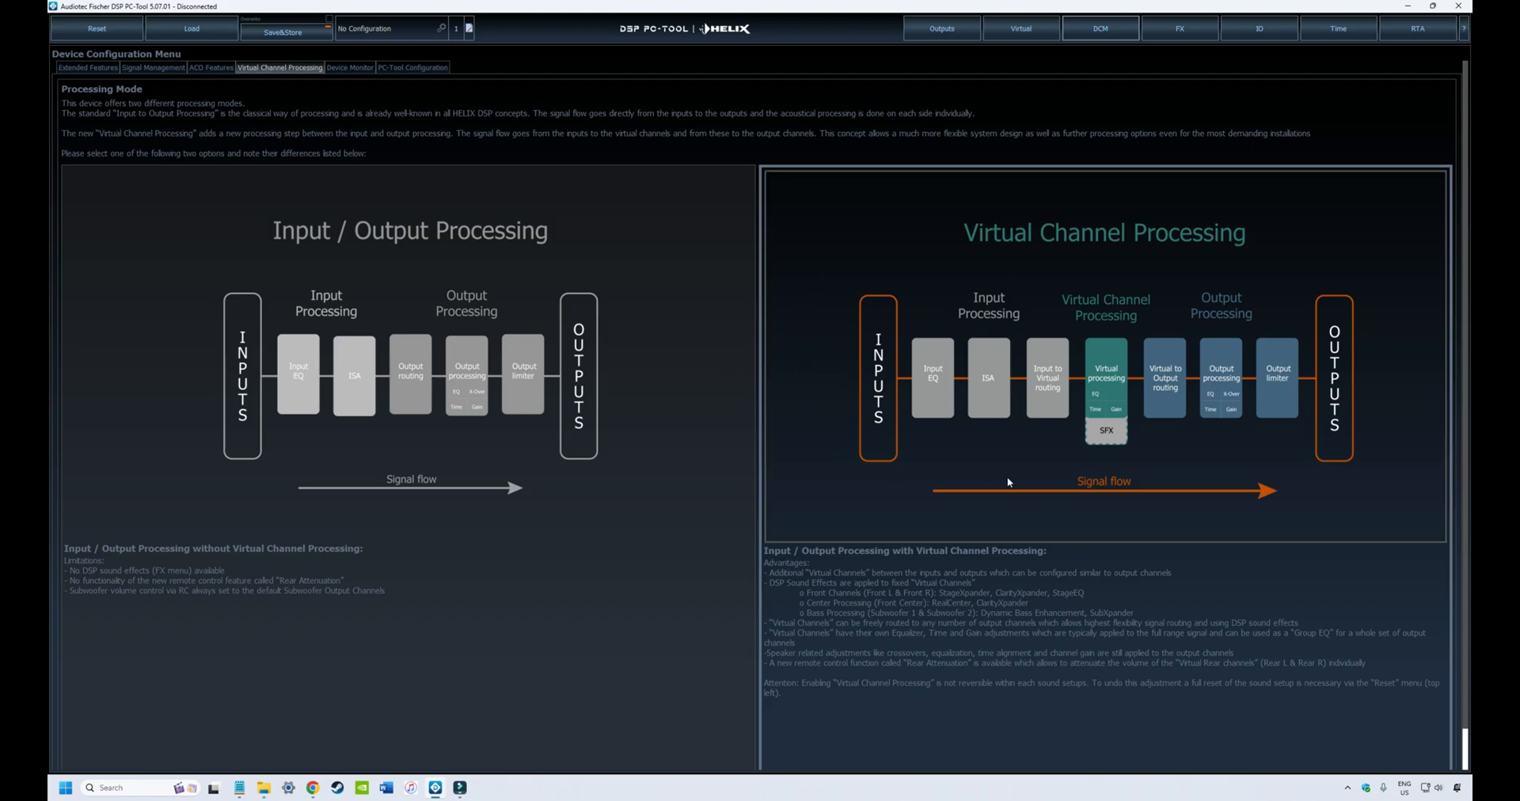
pyautogui.moveTo(816, 309)
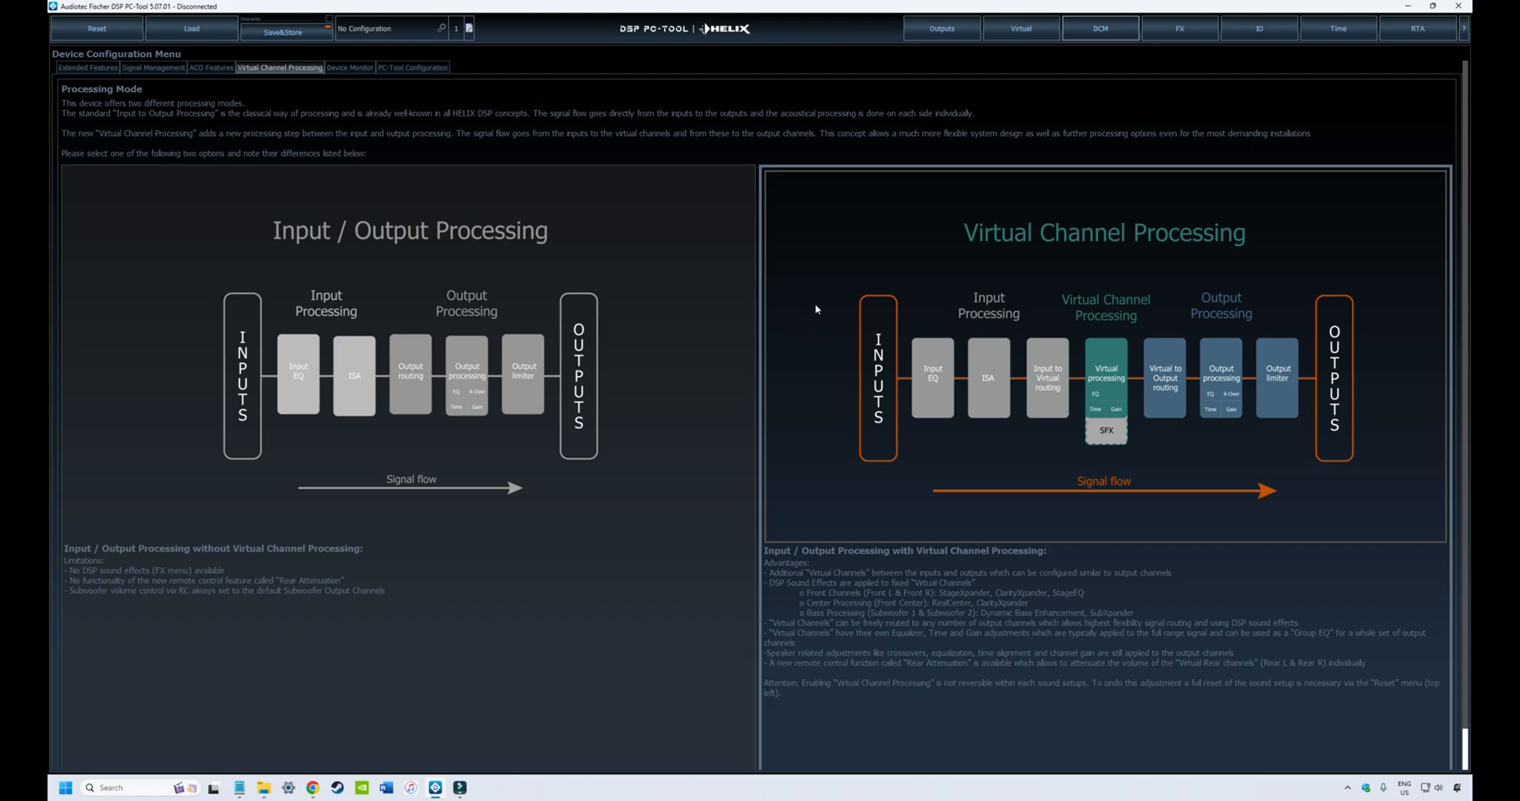
pyautogui.moveTo(1383, 376)
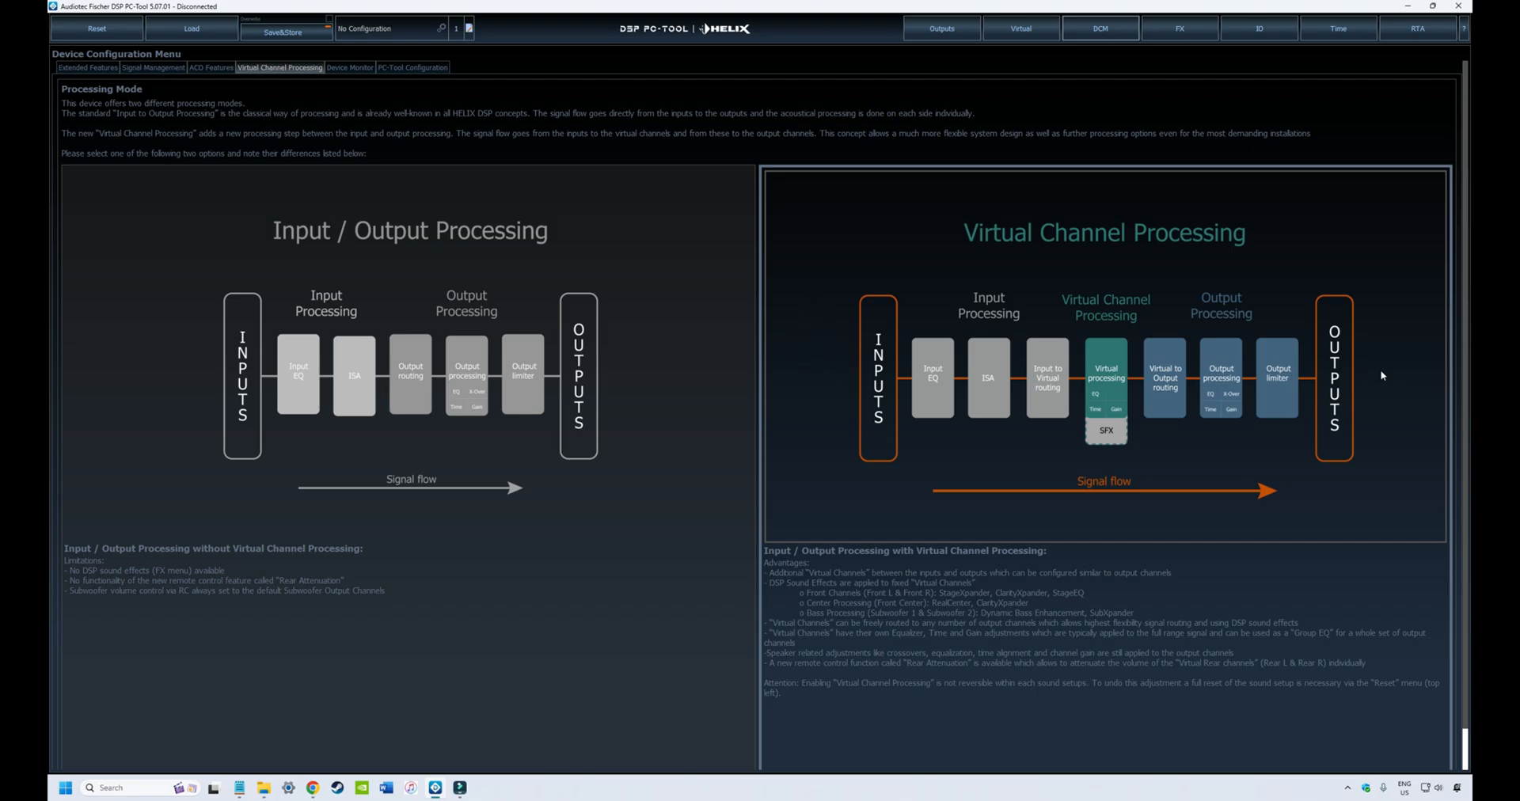
pyautogui.moveTo(940, 341)
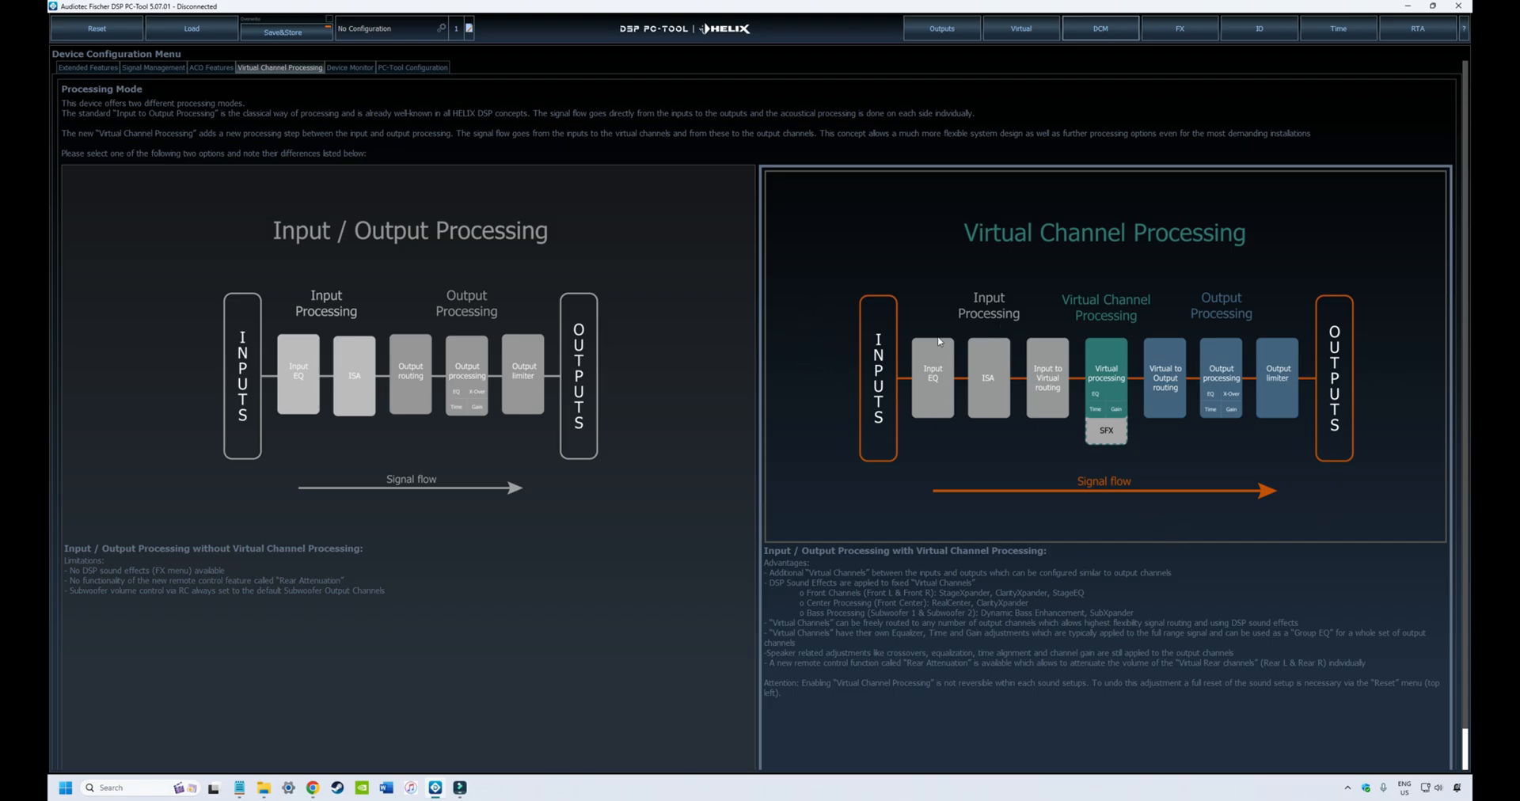
pyautogui.moveTo(944, 364)
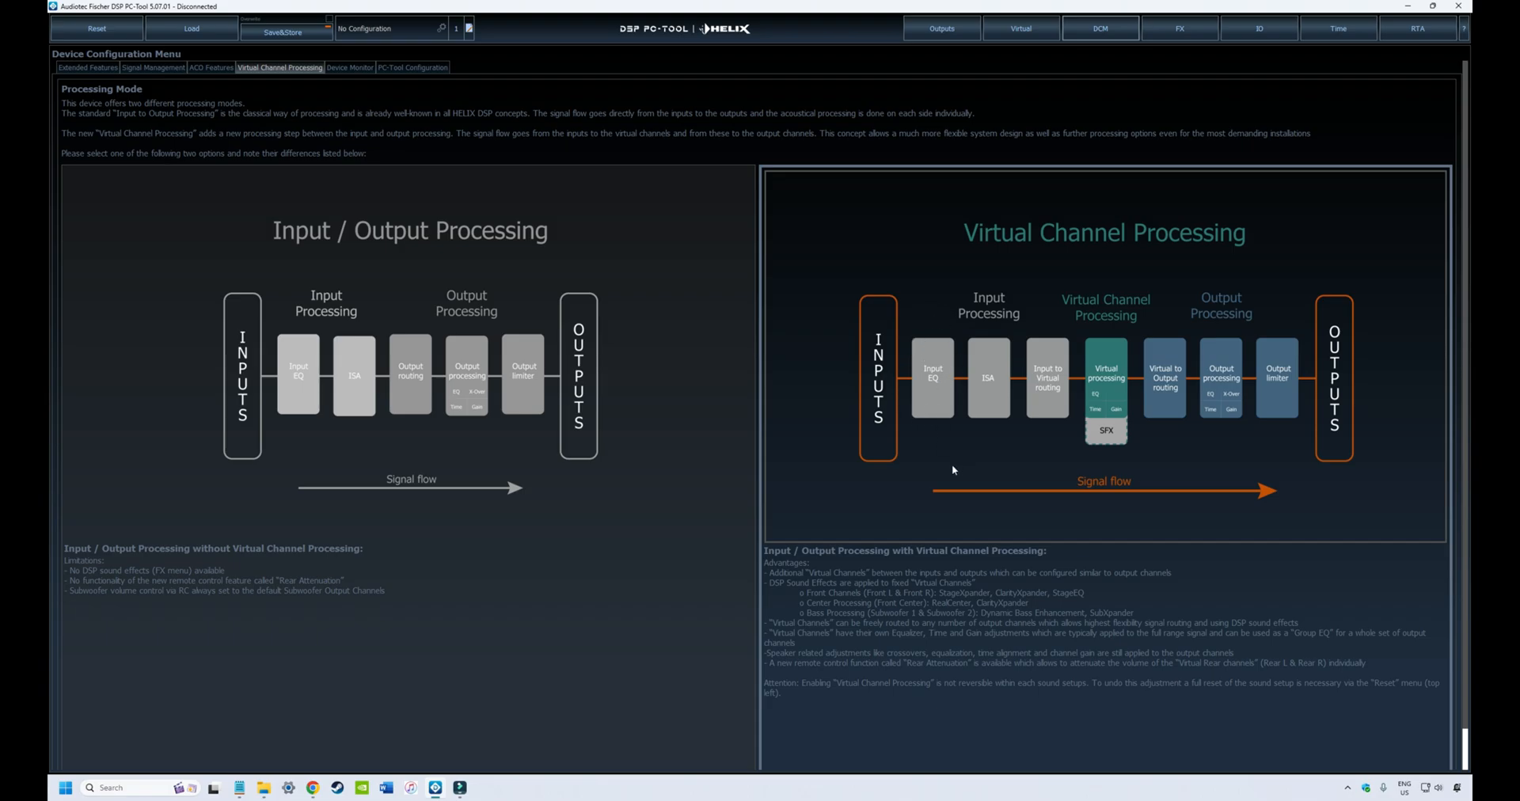
pyautogui.moveTo(1101, 449)
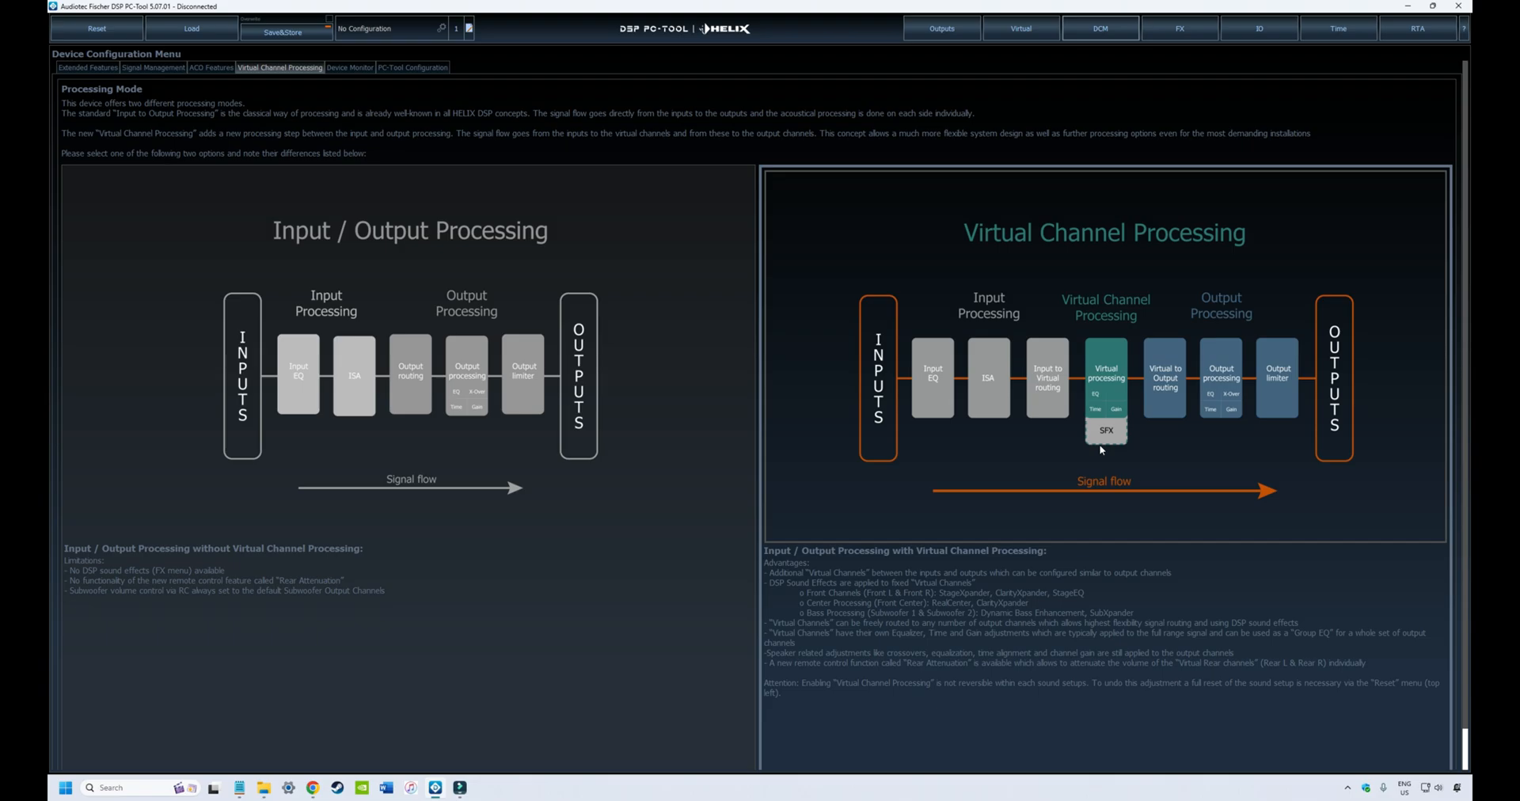
pyautogui.moveTo(1102, 445)
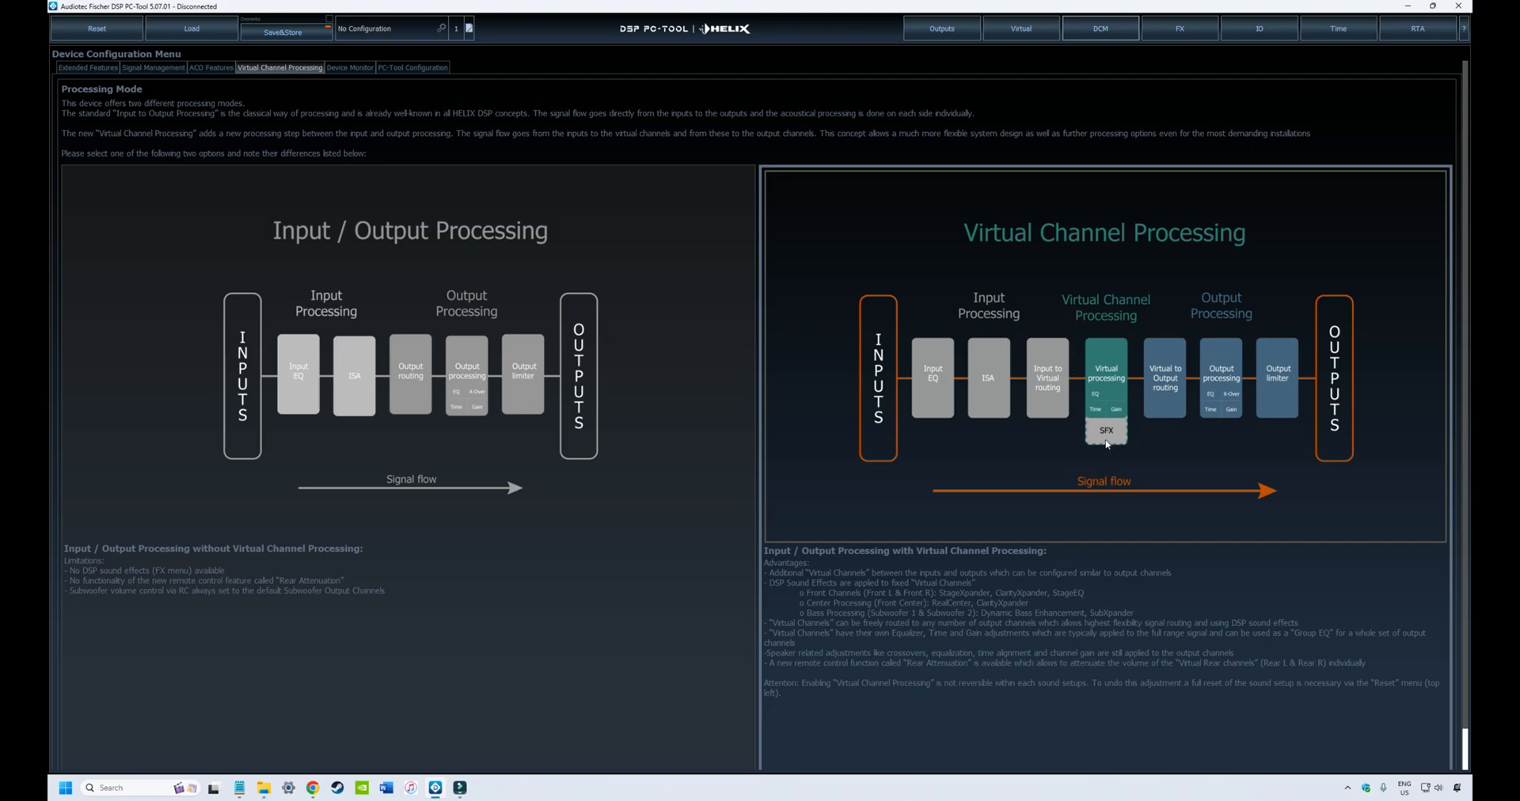
pyautogui.moveTo(1089, 350)
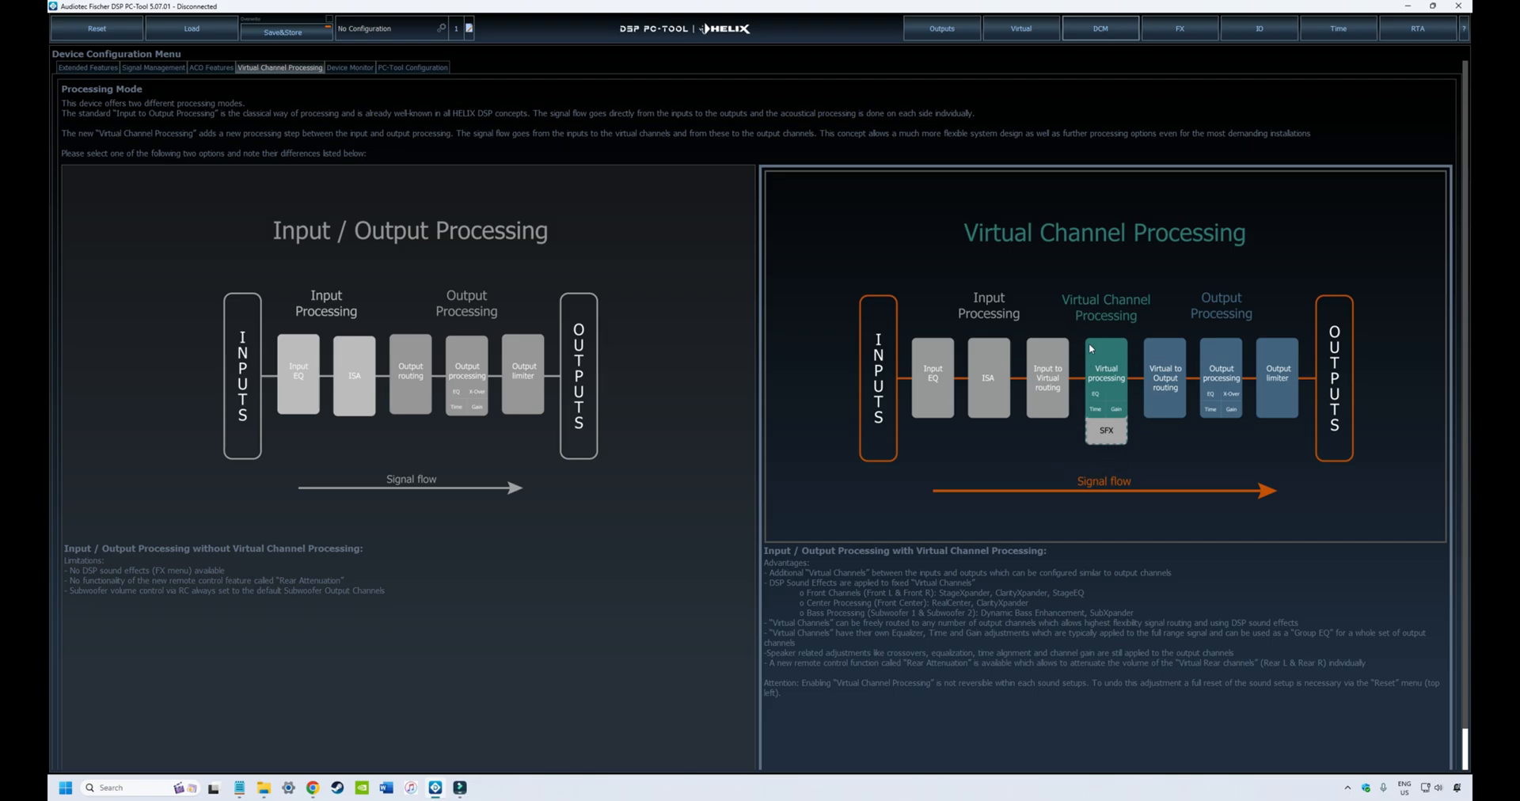
pyautogui.moveTo(1049, 472)
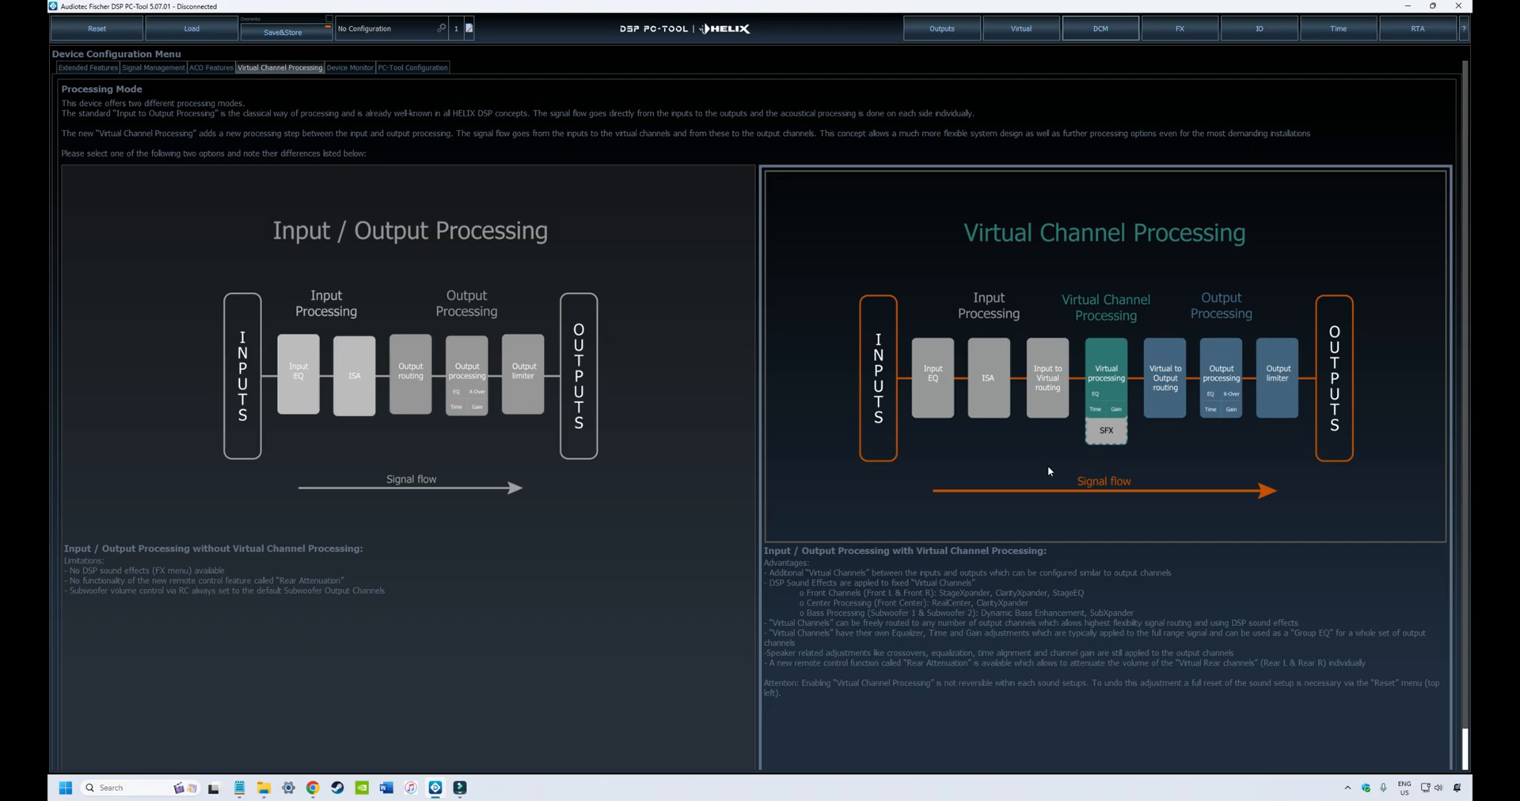
pyautogui.moveTo(1012, 356)
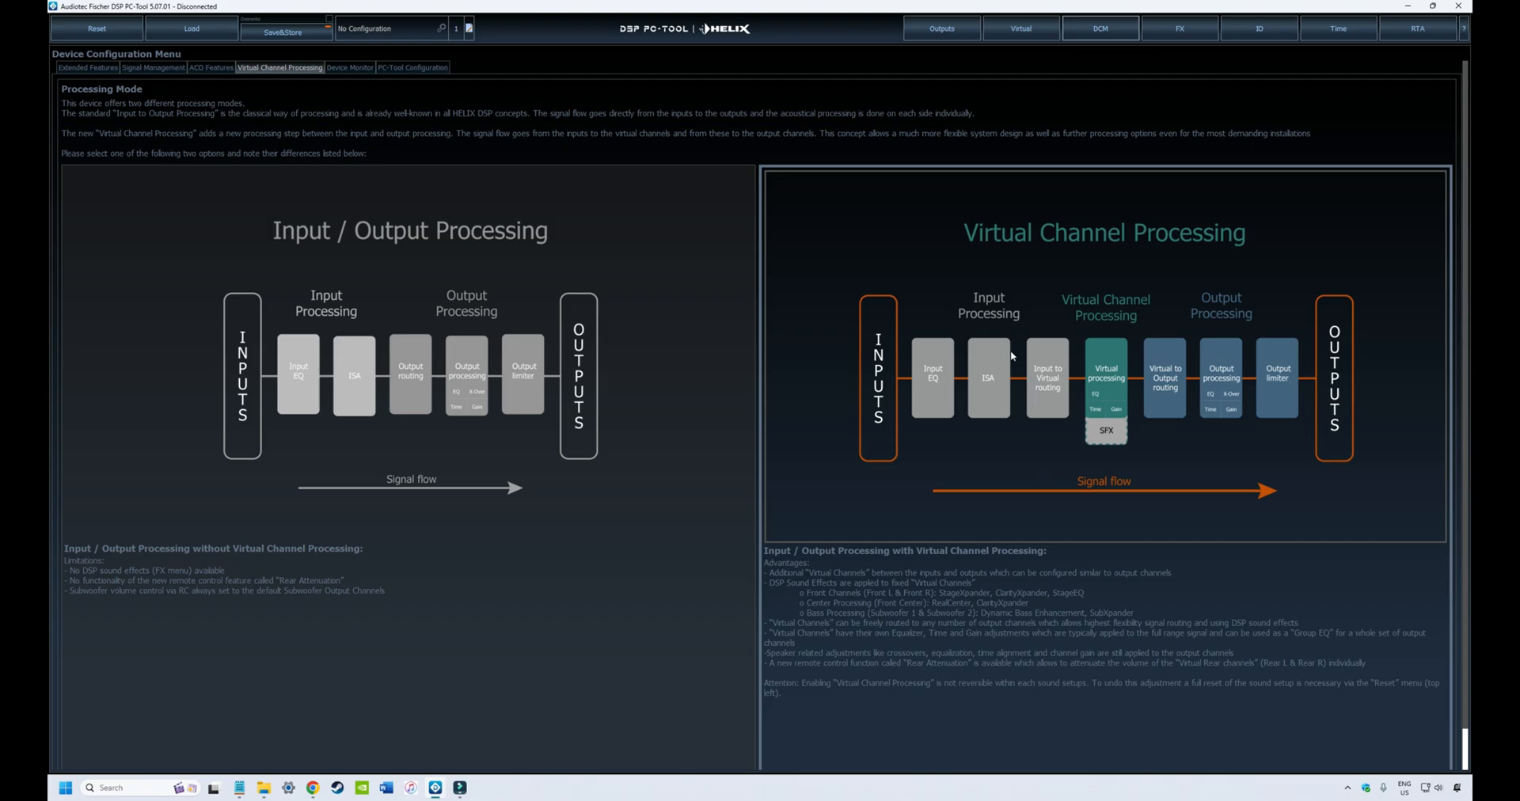
pyautogui.moveTo(1104, 334)
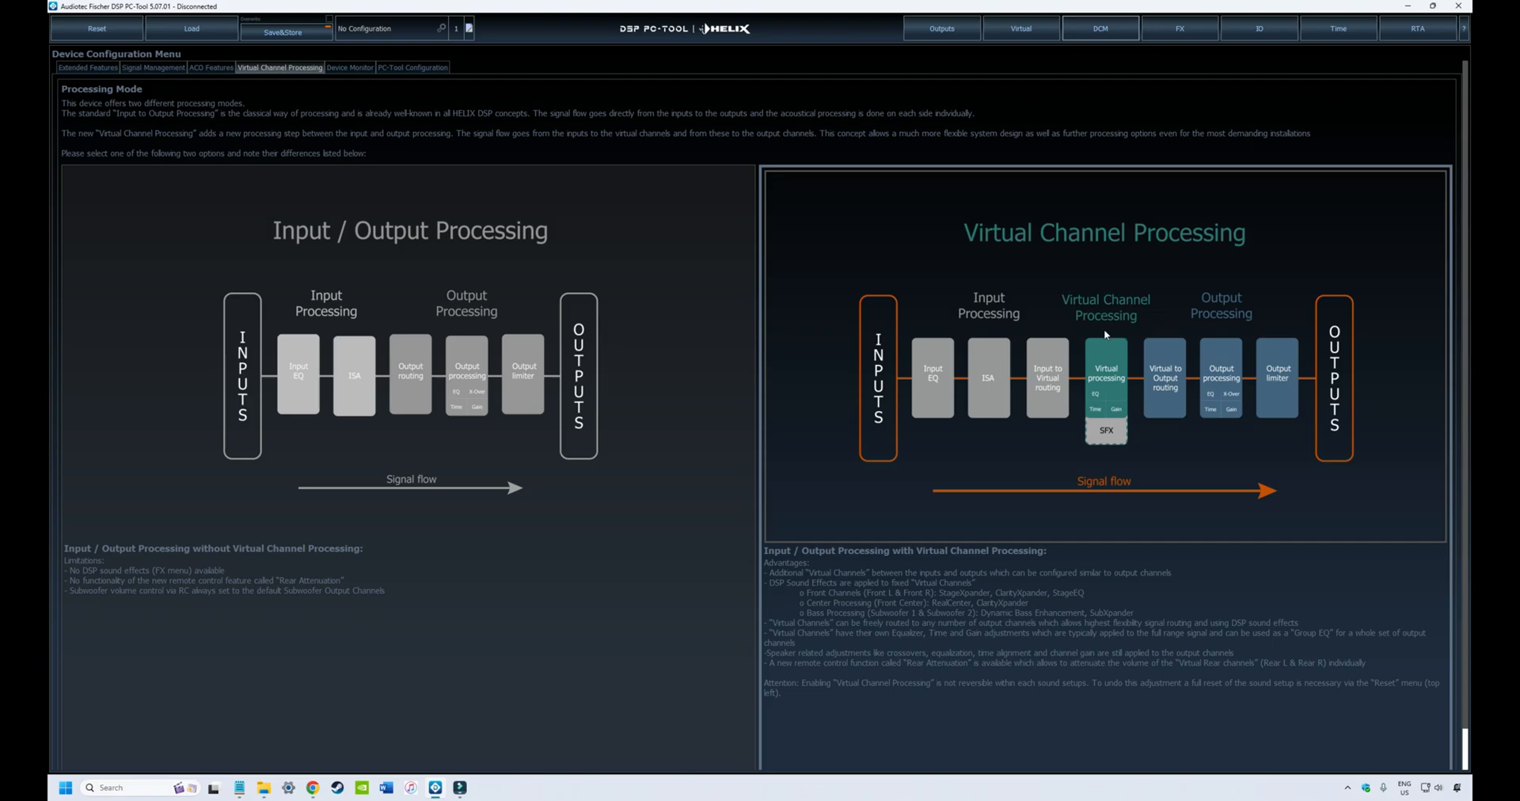
pyautogui.moveTo(1120, 239)
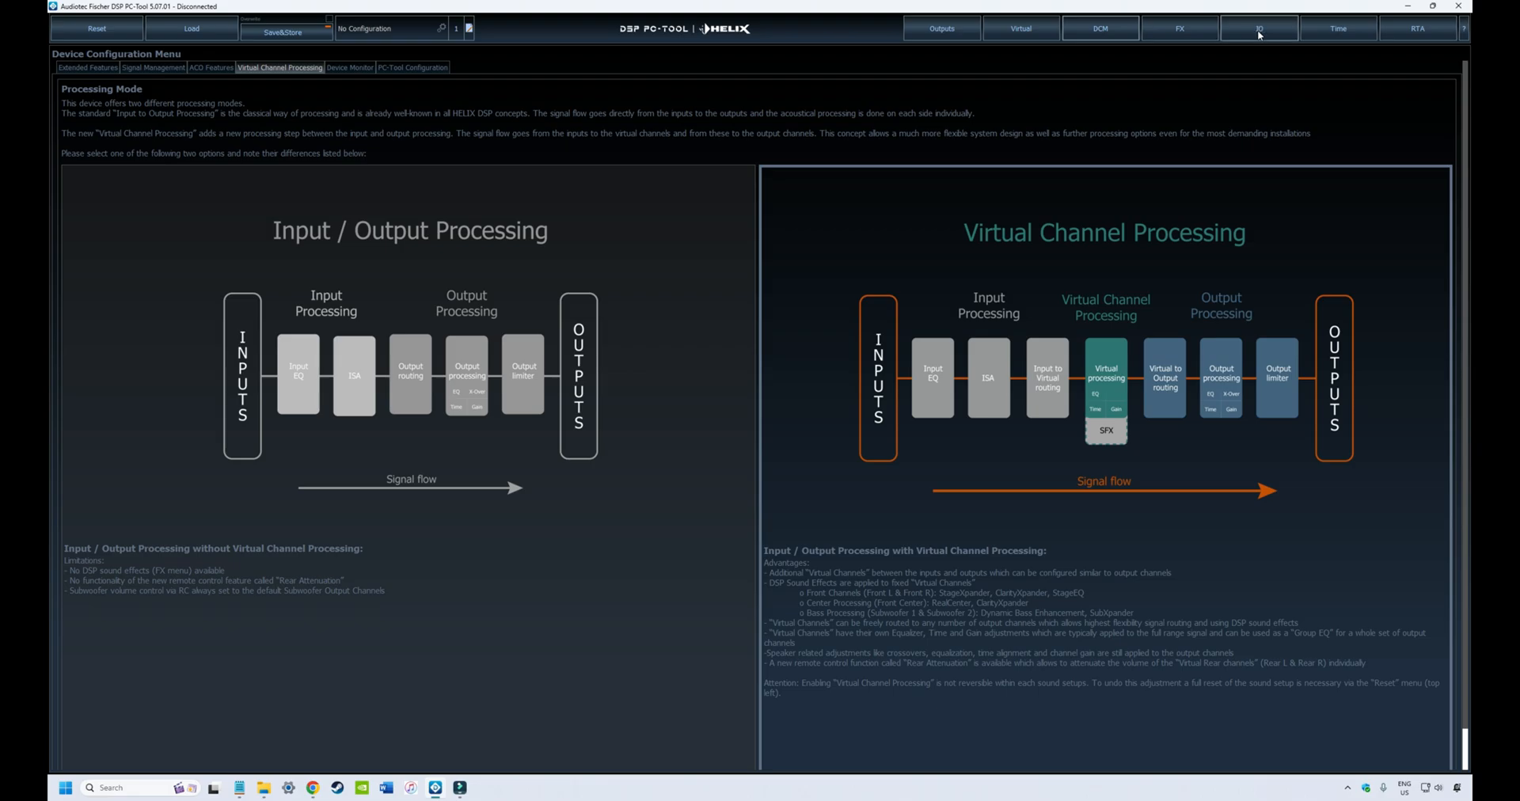
# Show the input-to-virtual-channel routing via the IO toolbar button.
pyautogui.click(1259, 28)
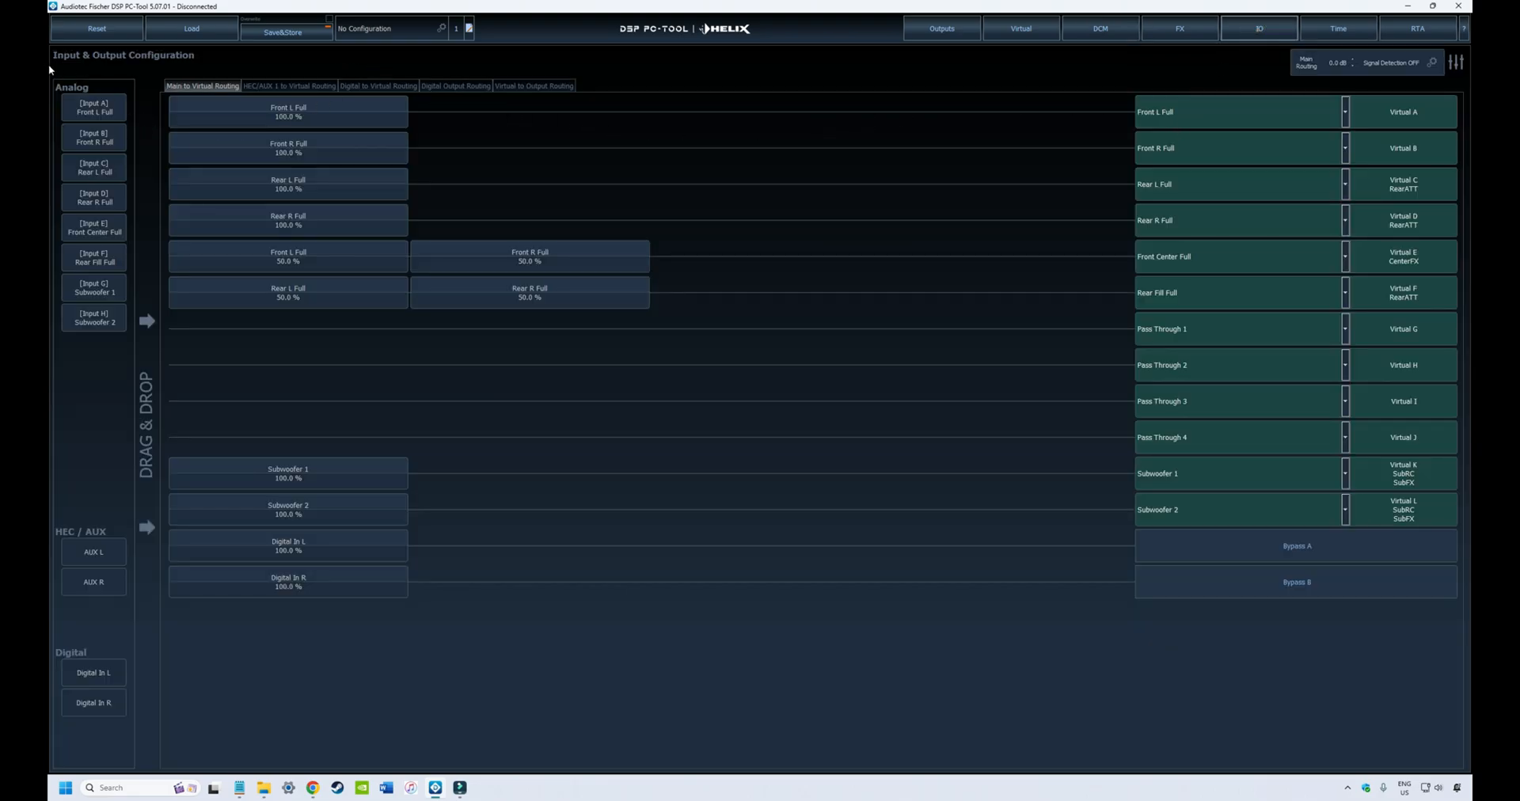
pyautogui.moveTo(1134, 135)
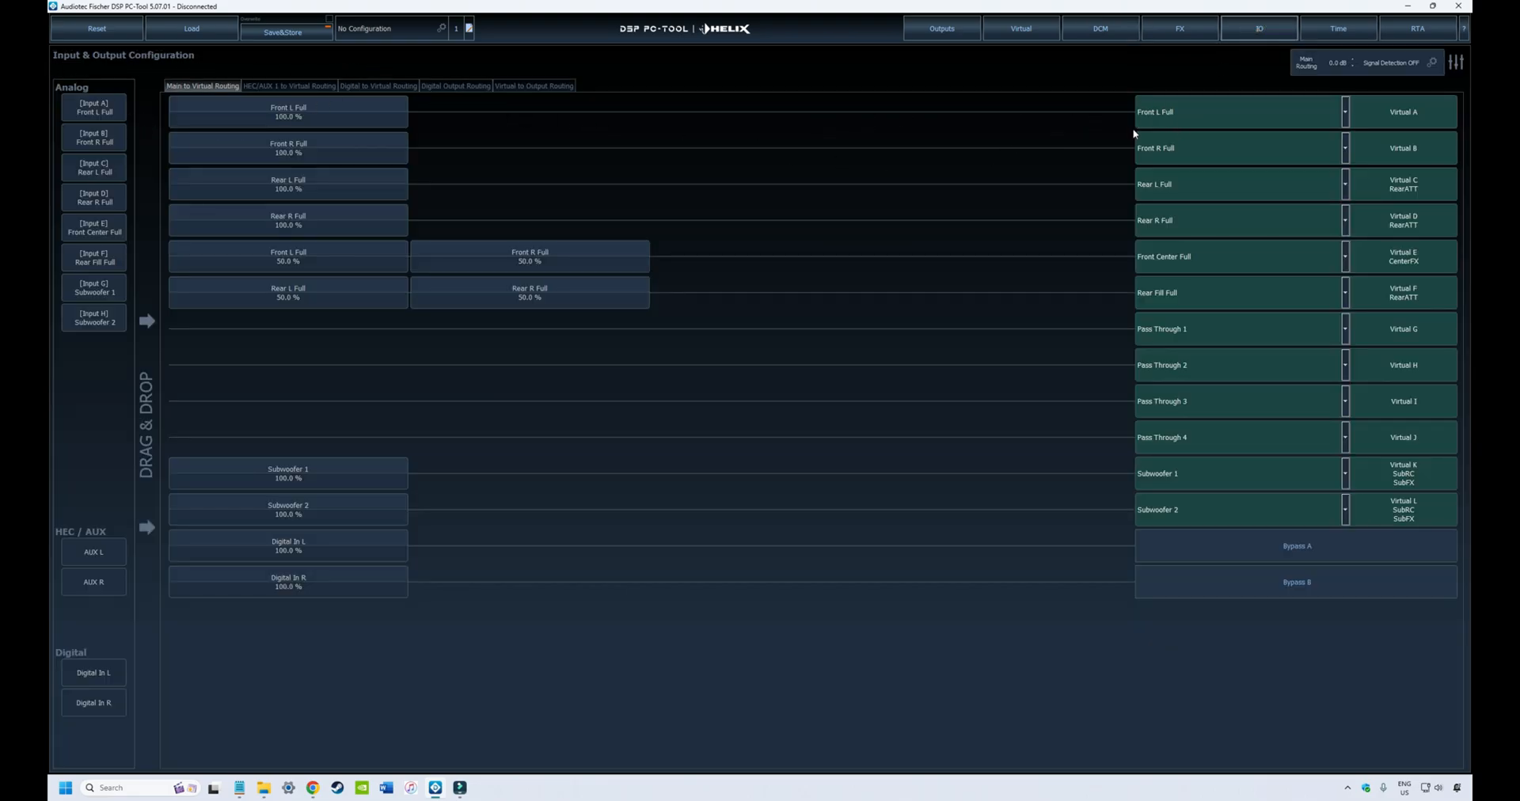
pyautogui.moveTo(1167, 374)
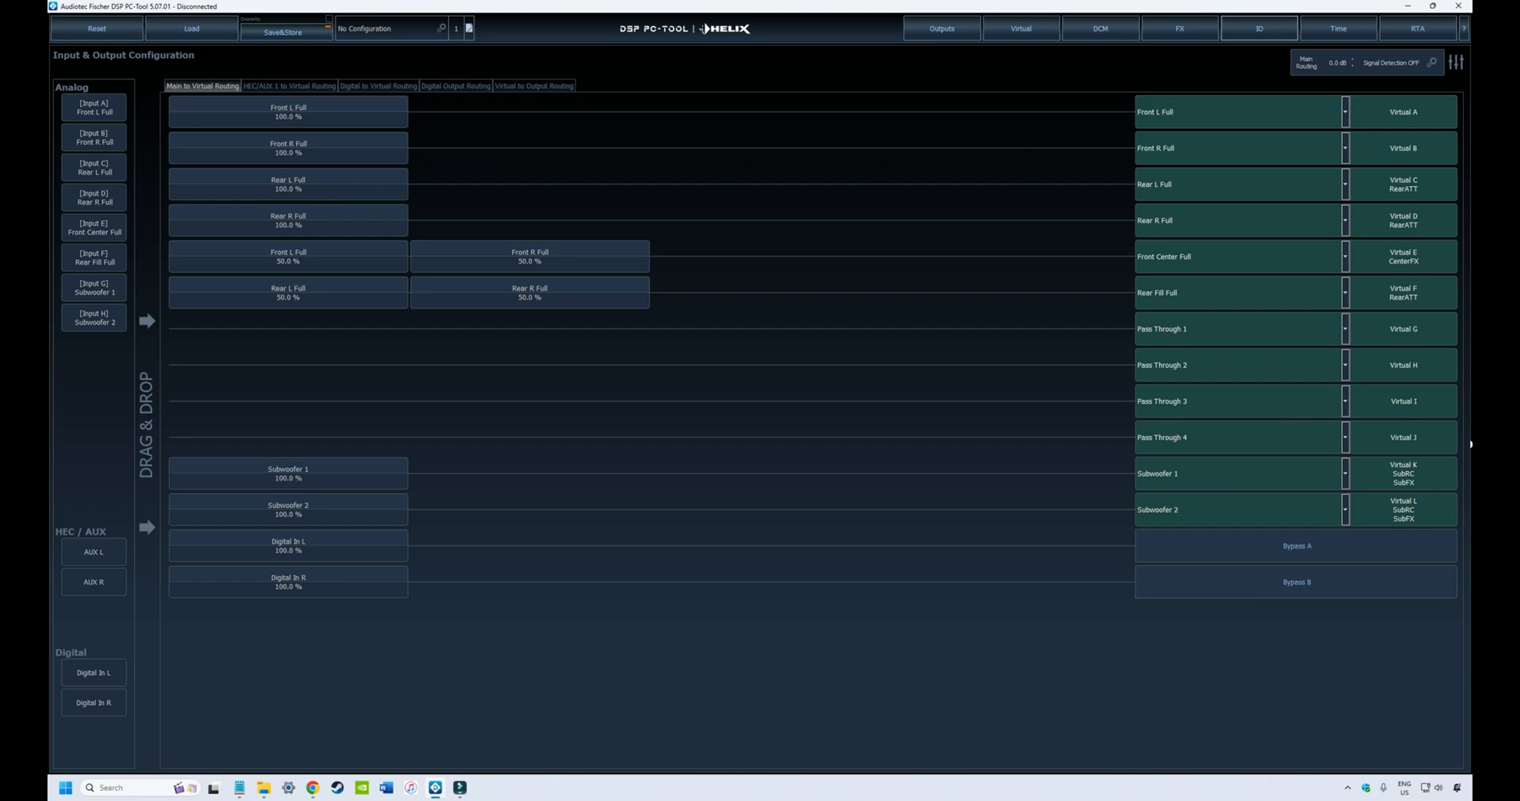
pyautogui.moveTo(1402, 506)
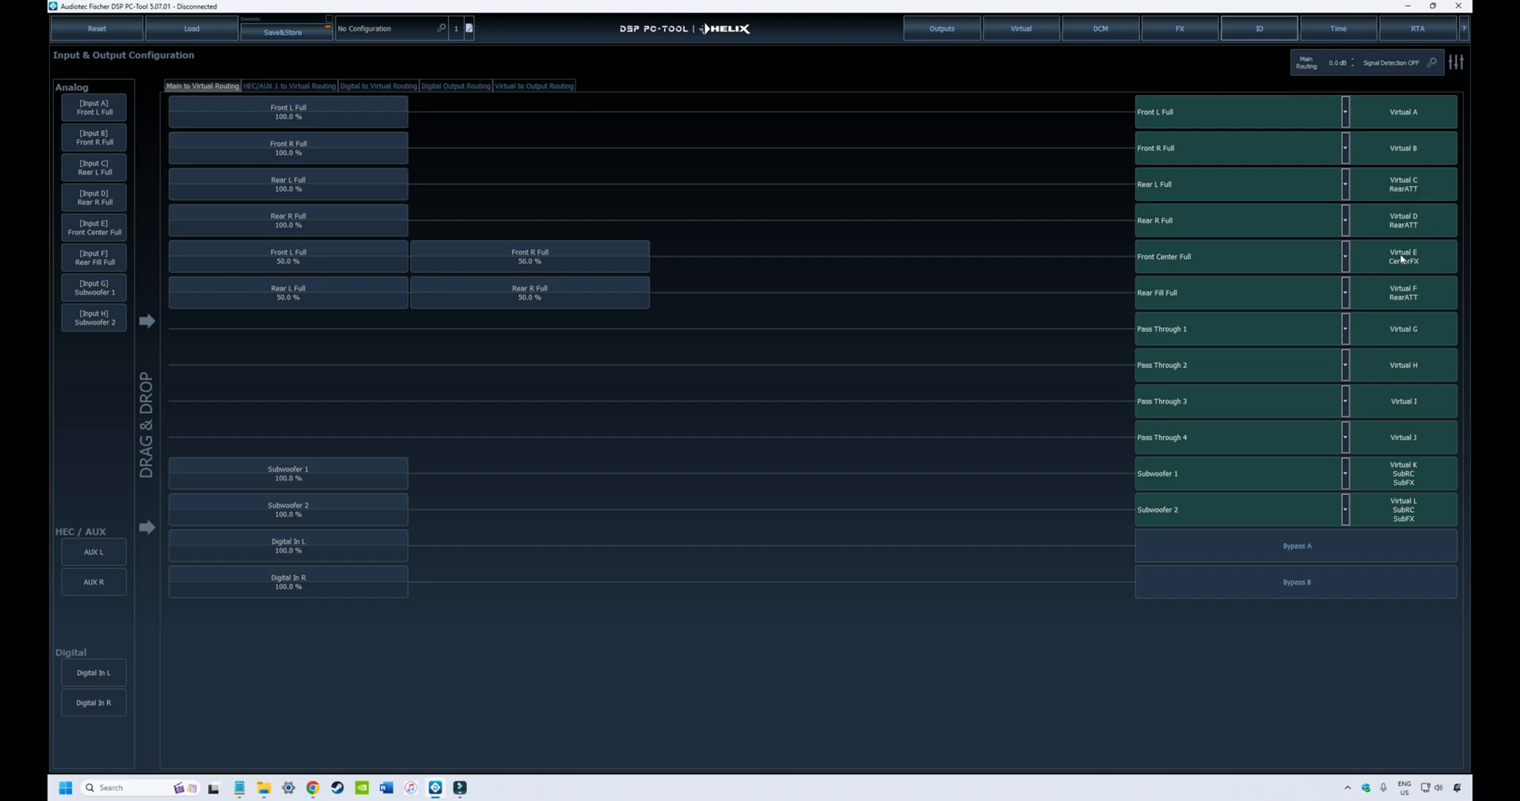
pyautogui.moveTo(1161, 298)
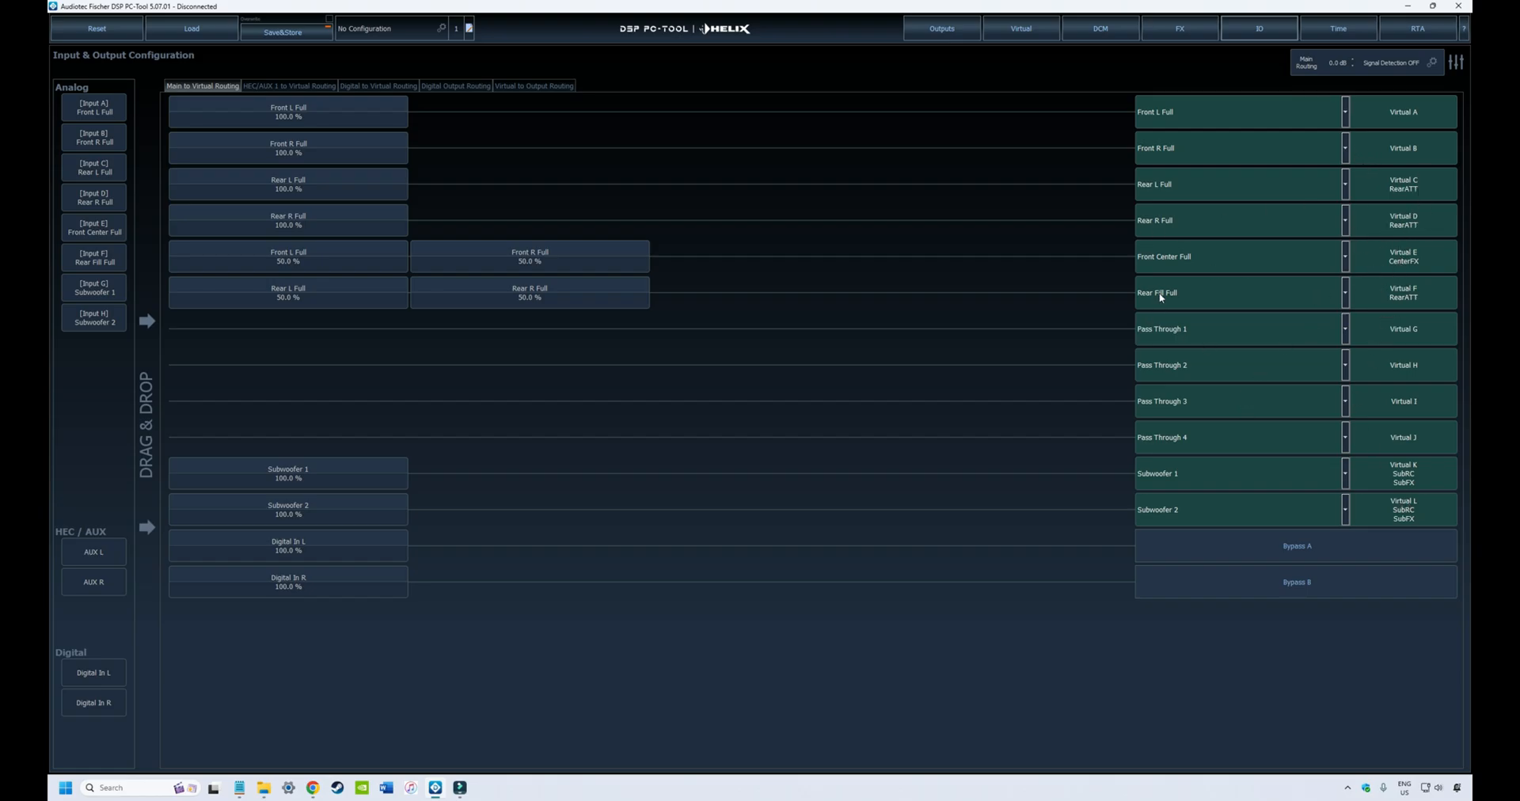
pyautogui.moveTo(1151, 269)
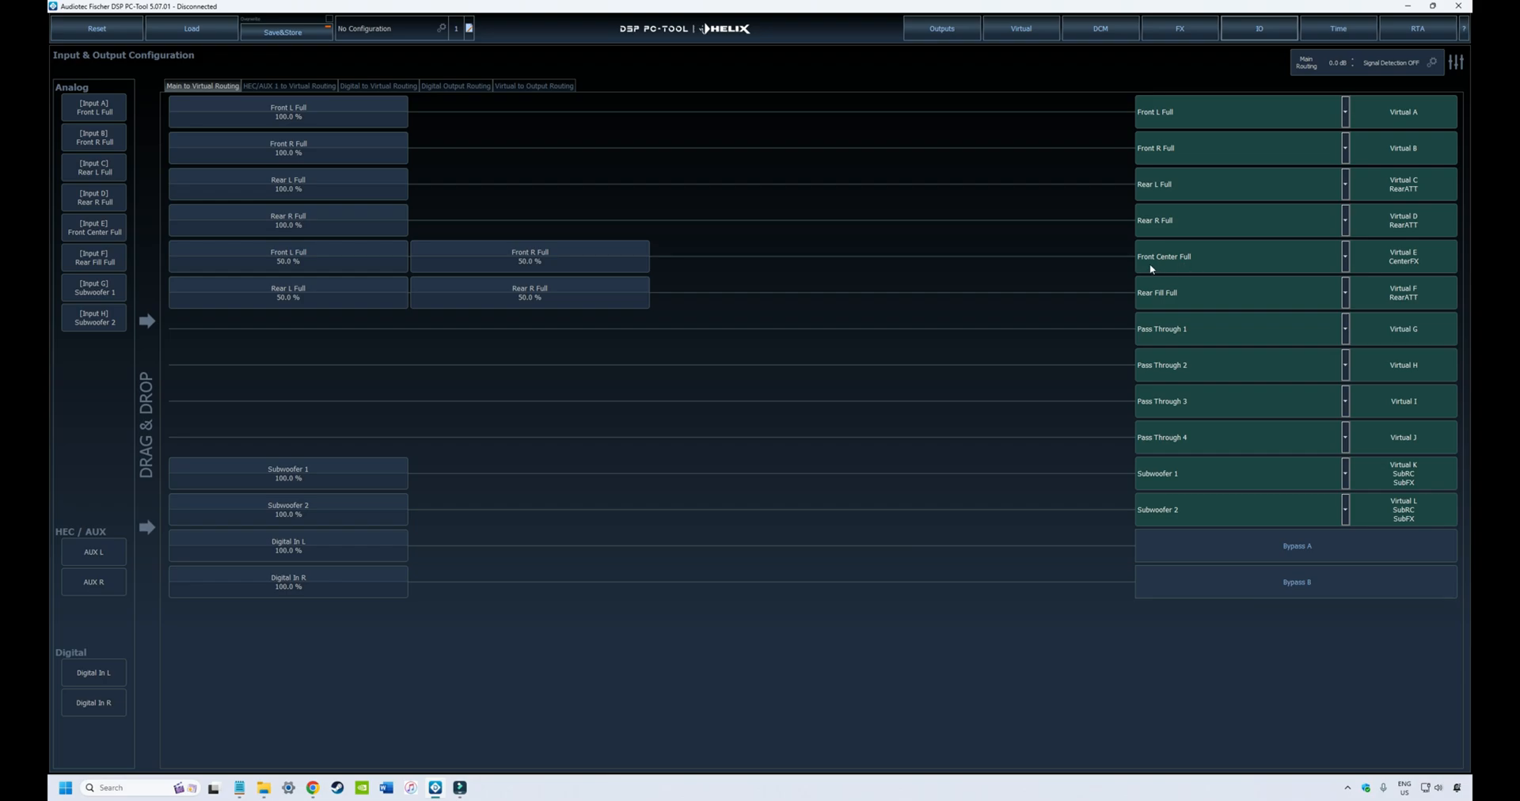
pyautogui.moveTo(1405, 269)
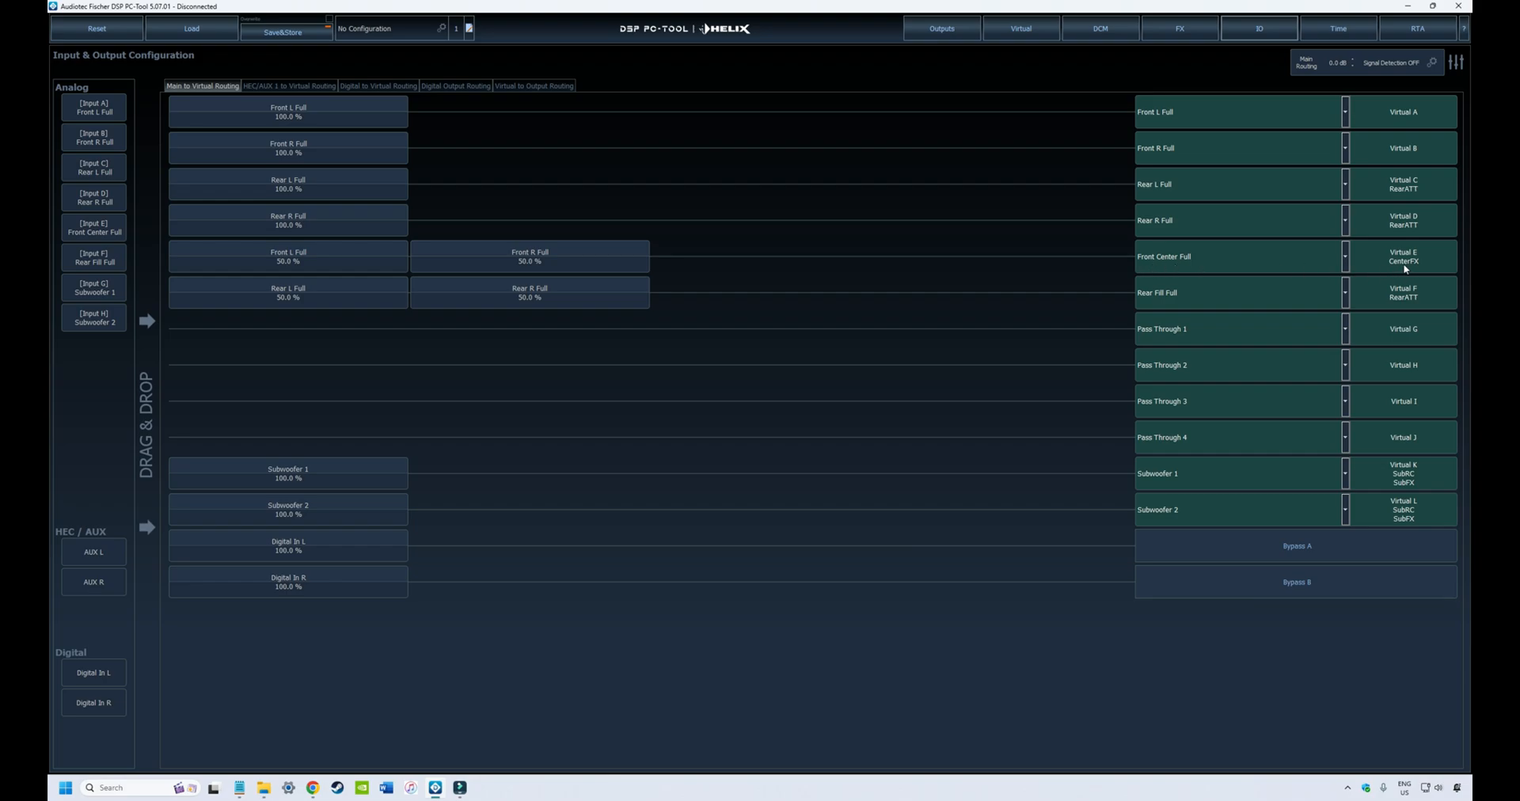
pyautogui.moveTo(1059, 232)
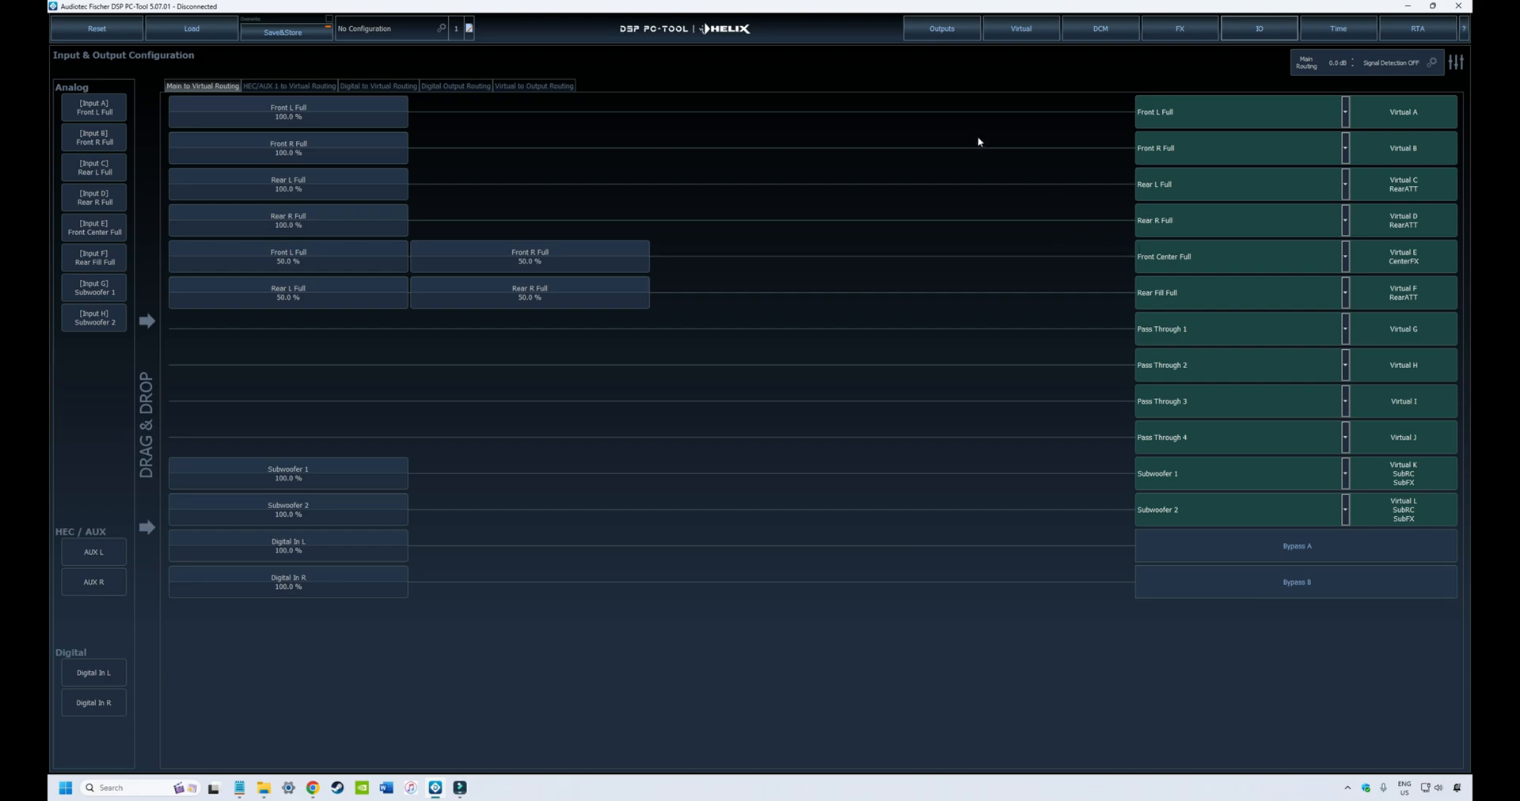
pyautogui.moveTo(993, 148)
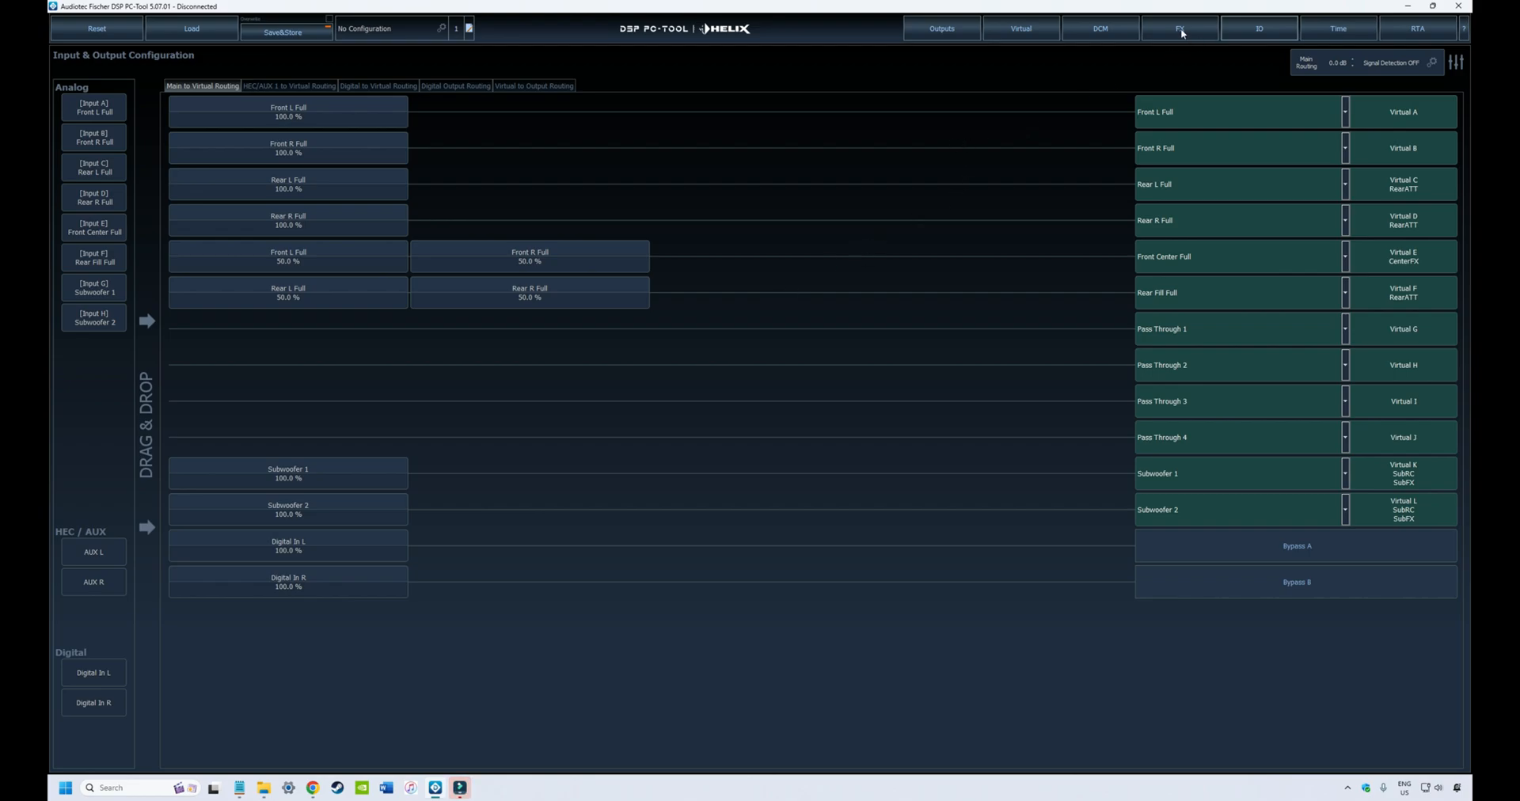
# Review the FX menu's Center Processing effects for Virtual E, then return to bass processing.
pyautogui.click(1180, 27)
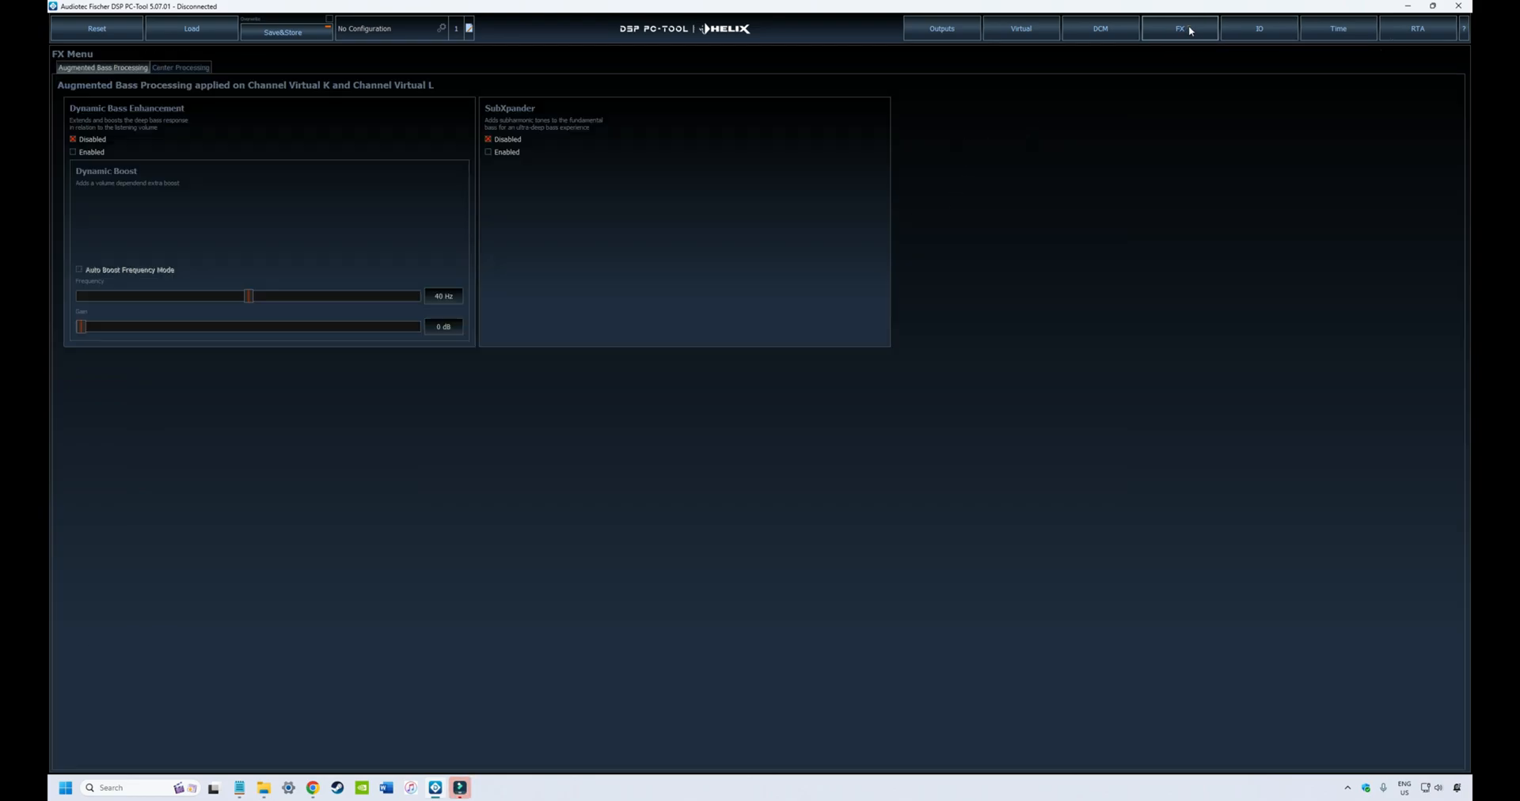
pyautogui.moveTo(49, 109)
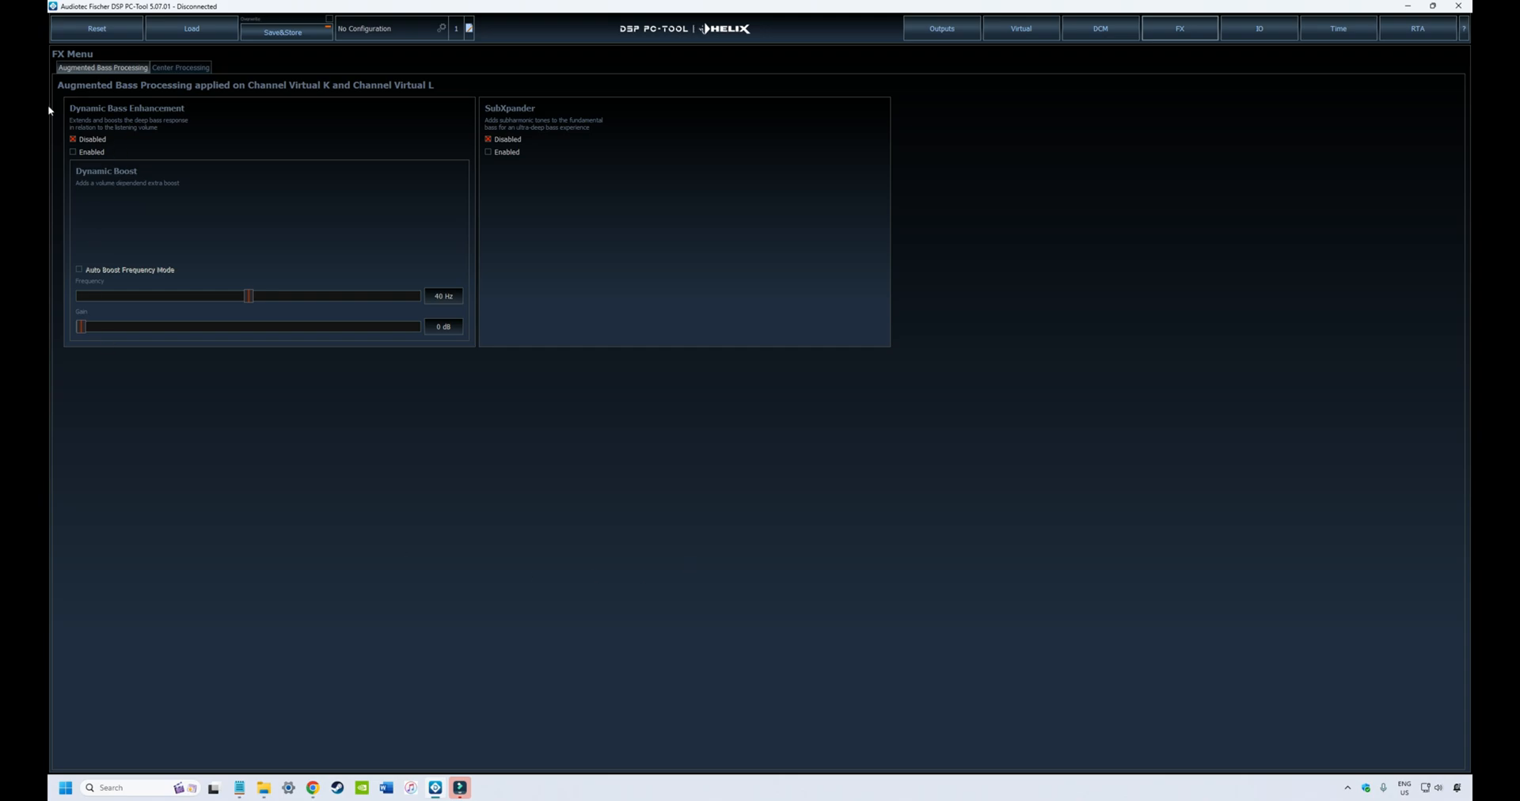
pyautogui.moveTo(344, 74)
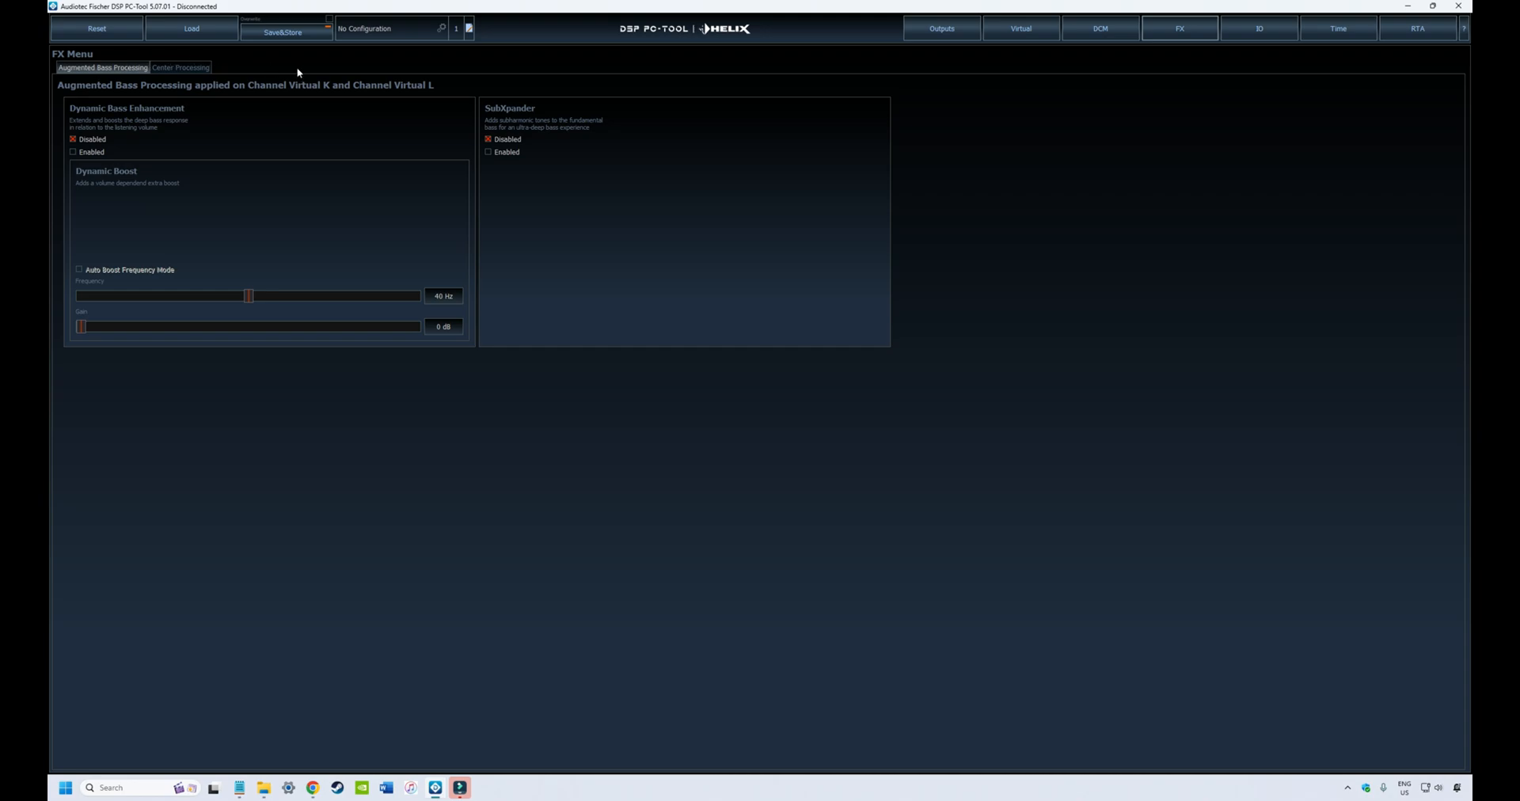
pyautogui.moveTo(276, 83)
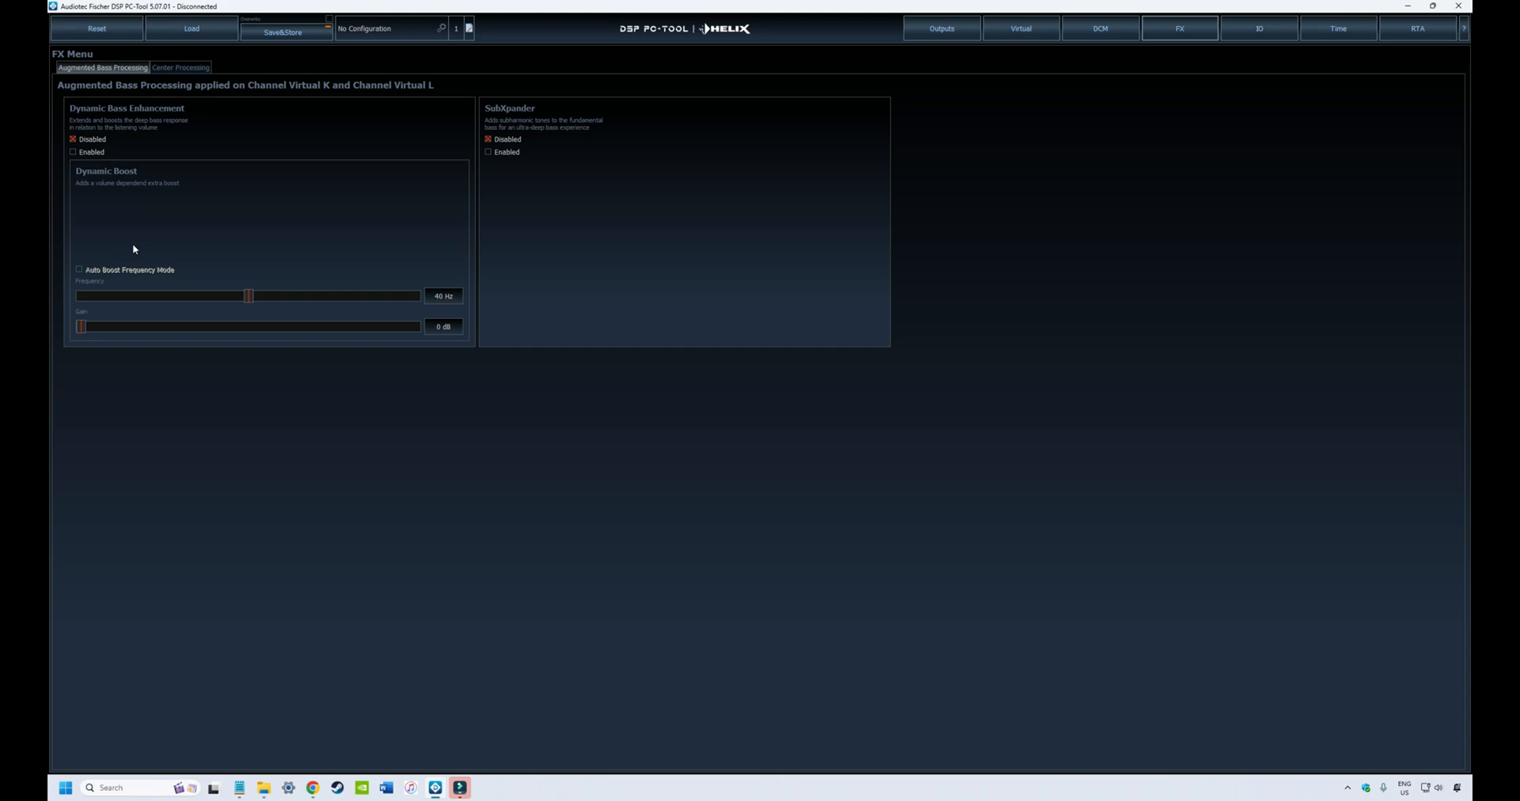
pyautogui.click(180, 68)
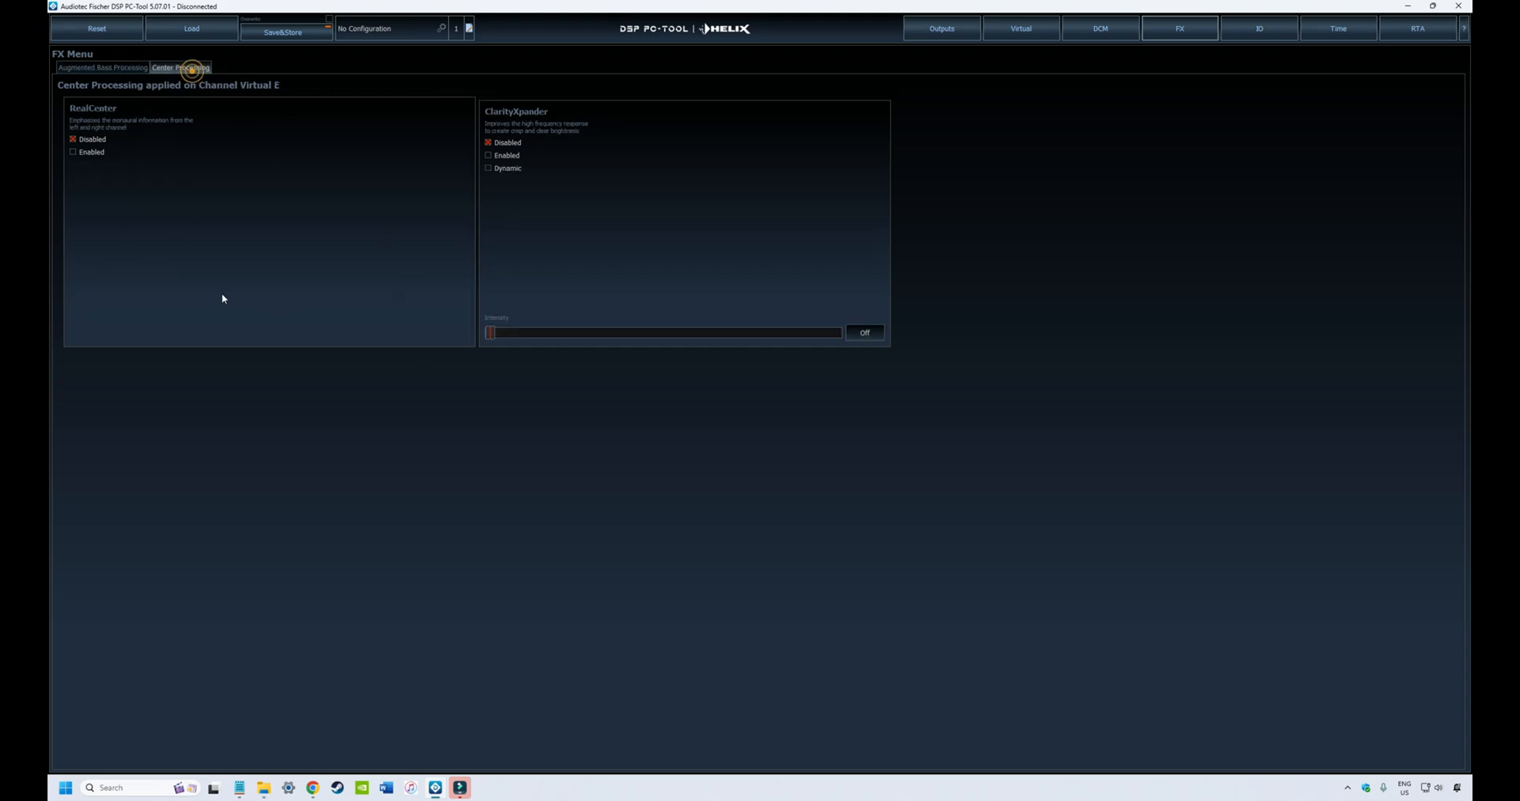
pyautogui.click(181, 66)
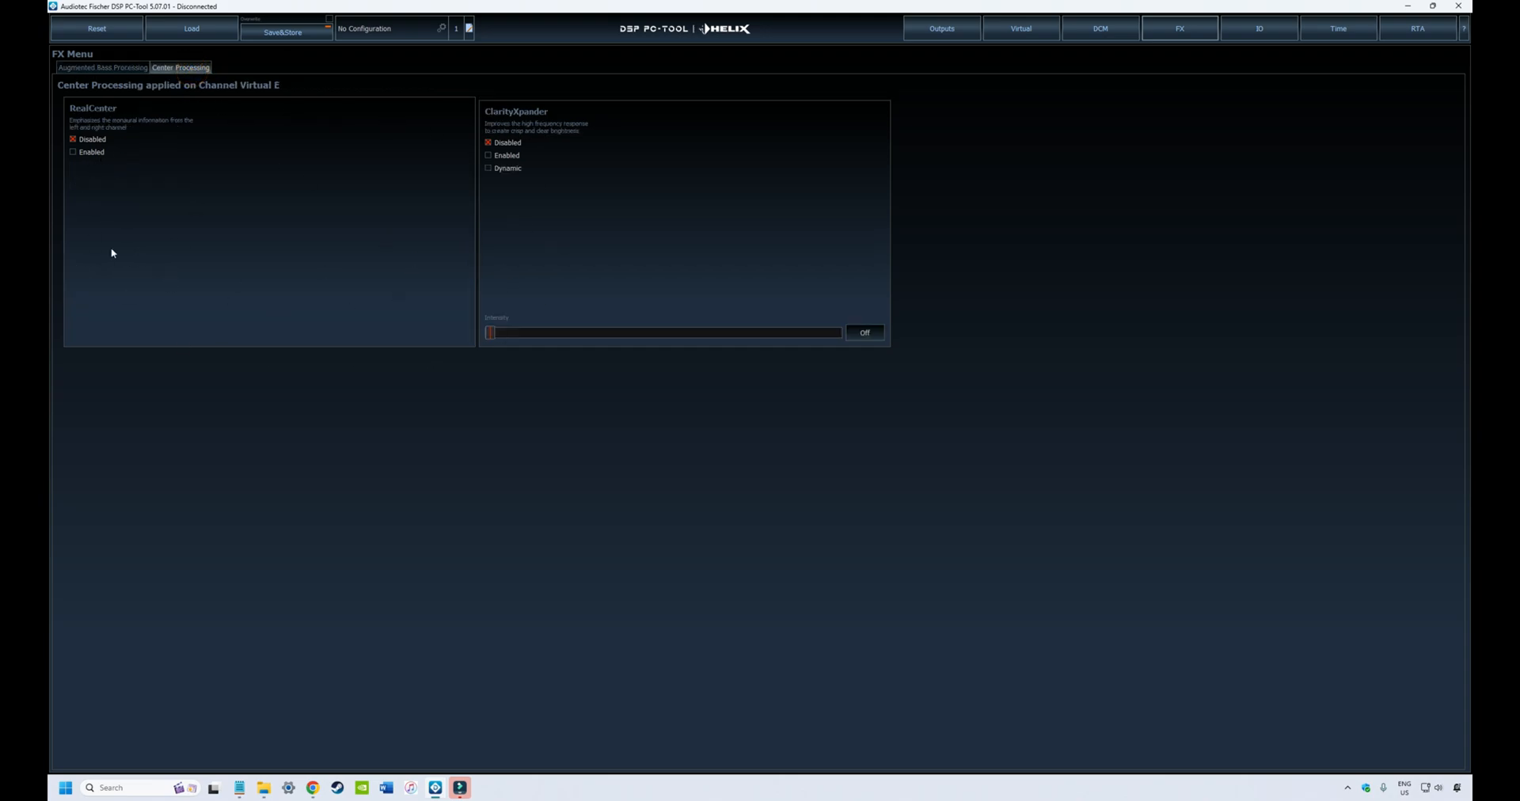
pyautogui.moveTo(146, 193)
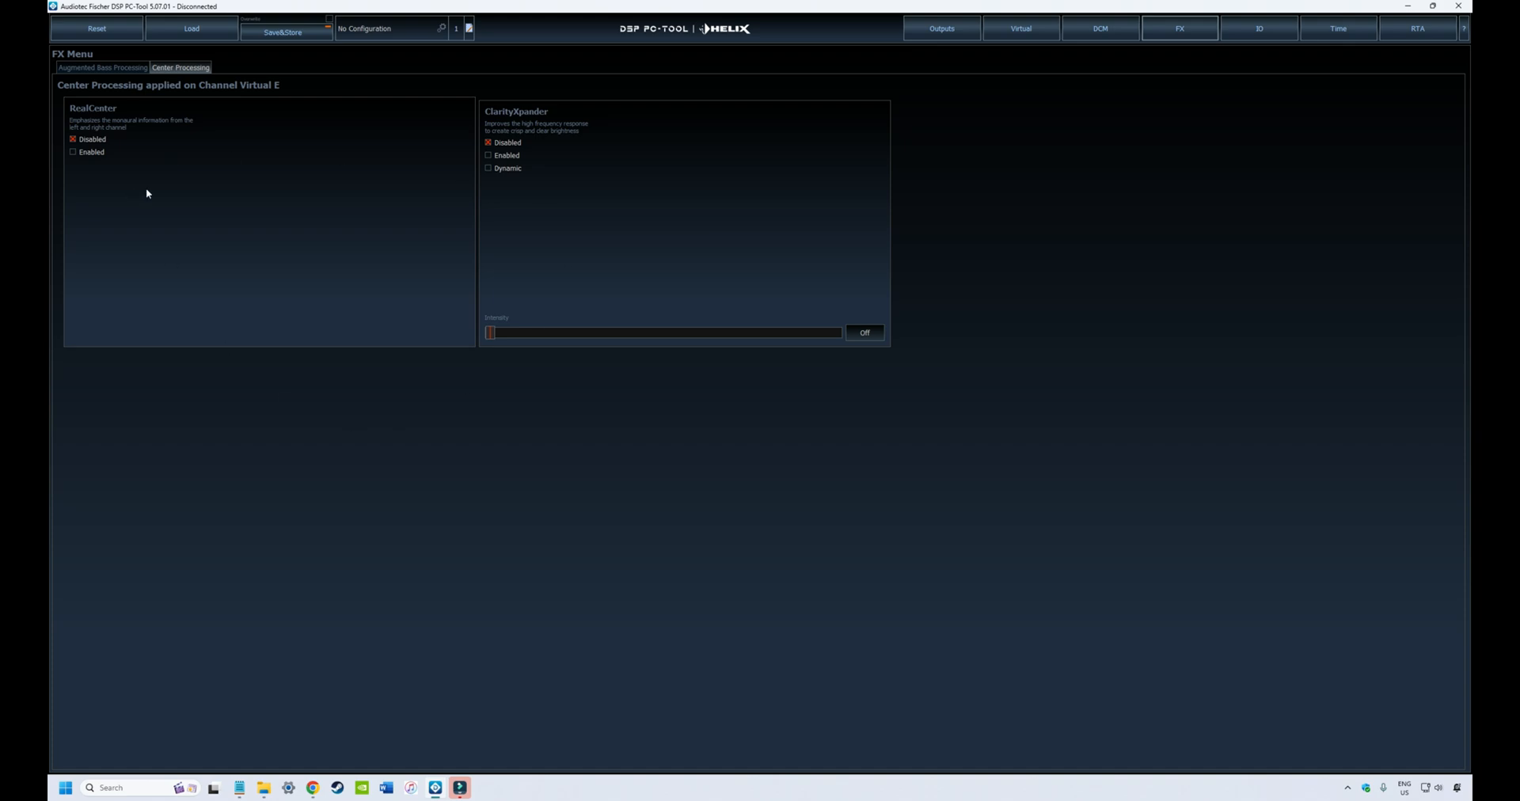
pyautogui.click(103, 67)
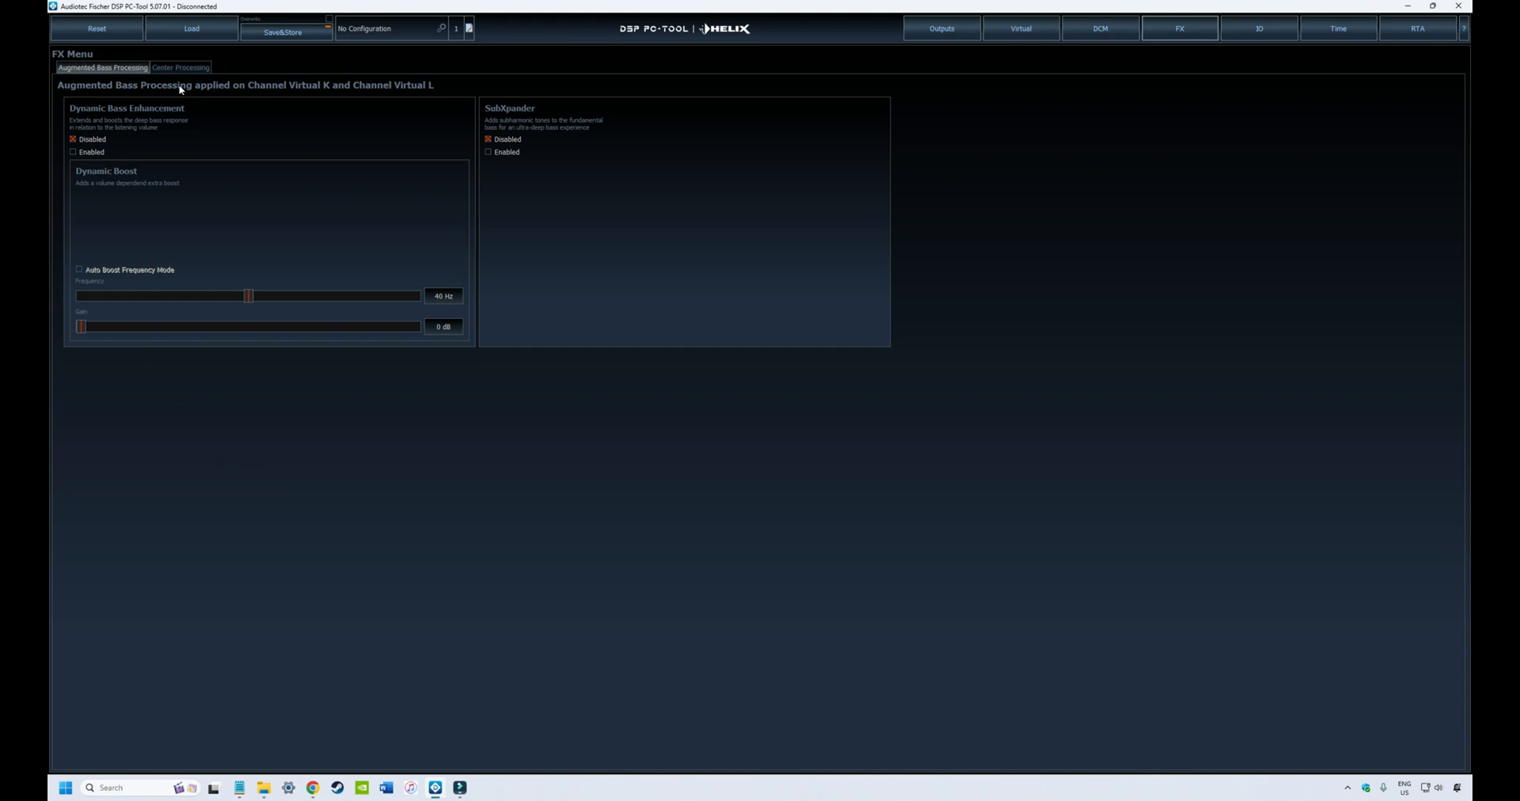
pyautogui.moveTo(98, 227)
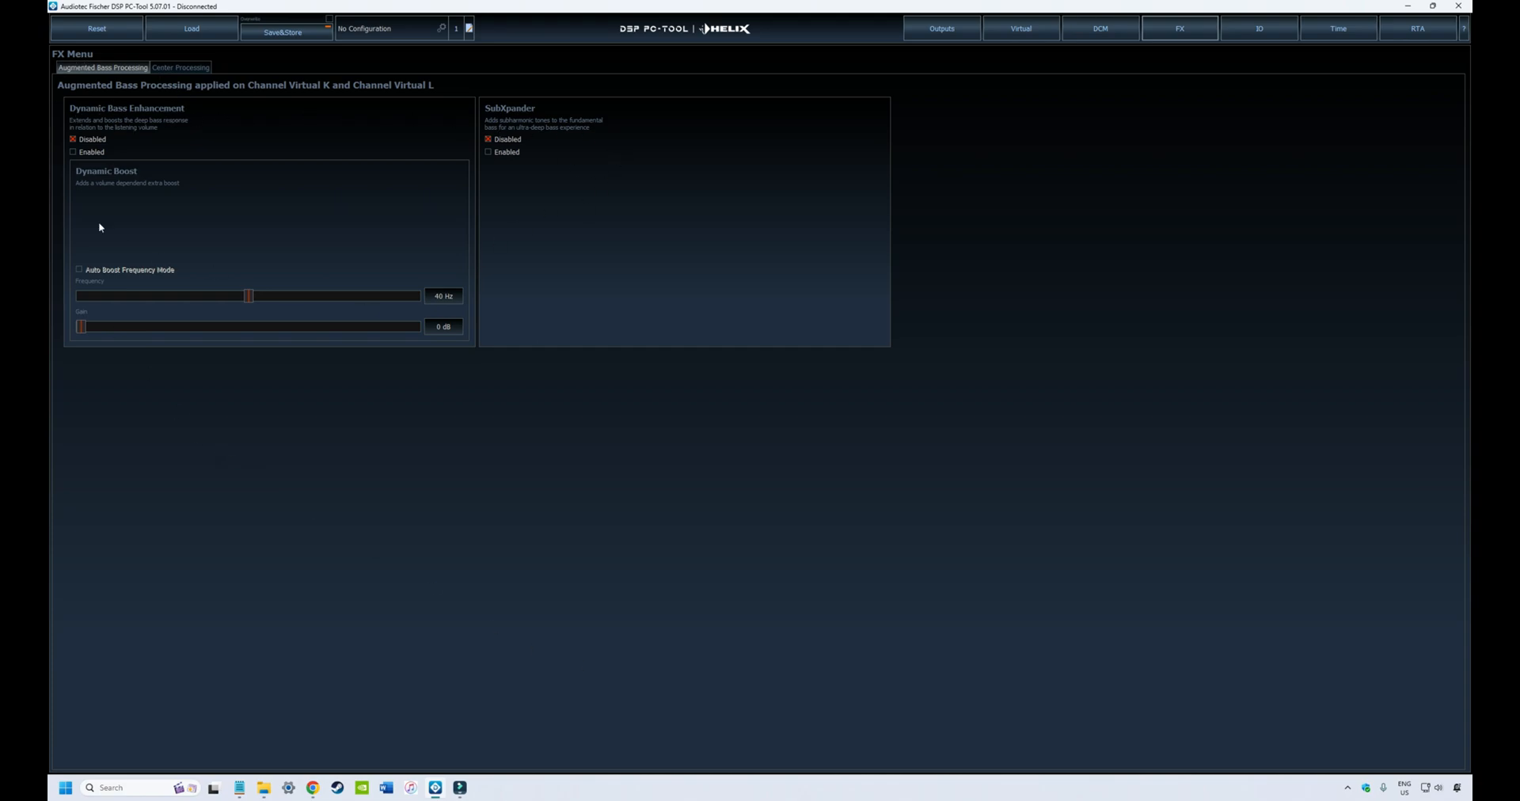
pyautogui.moveTo(360, 139)
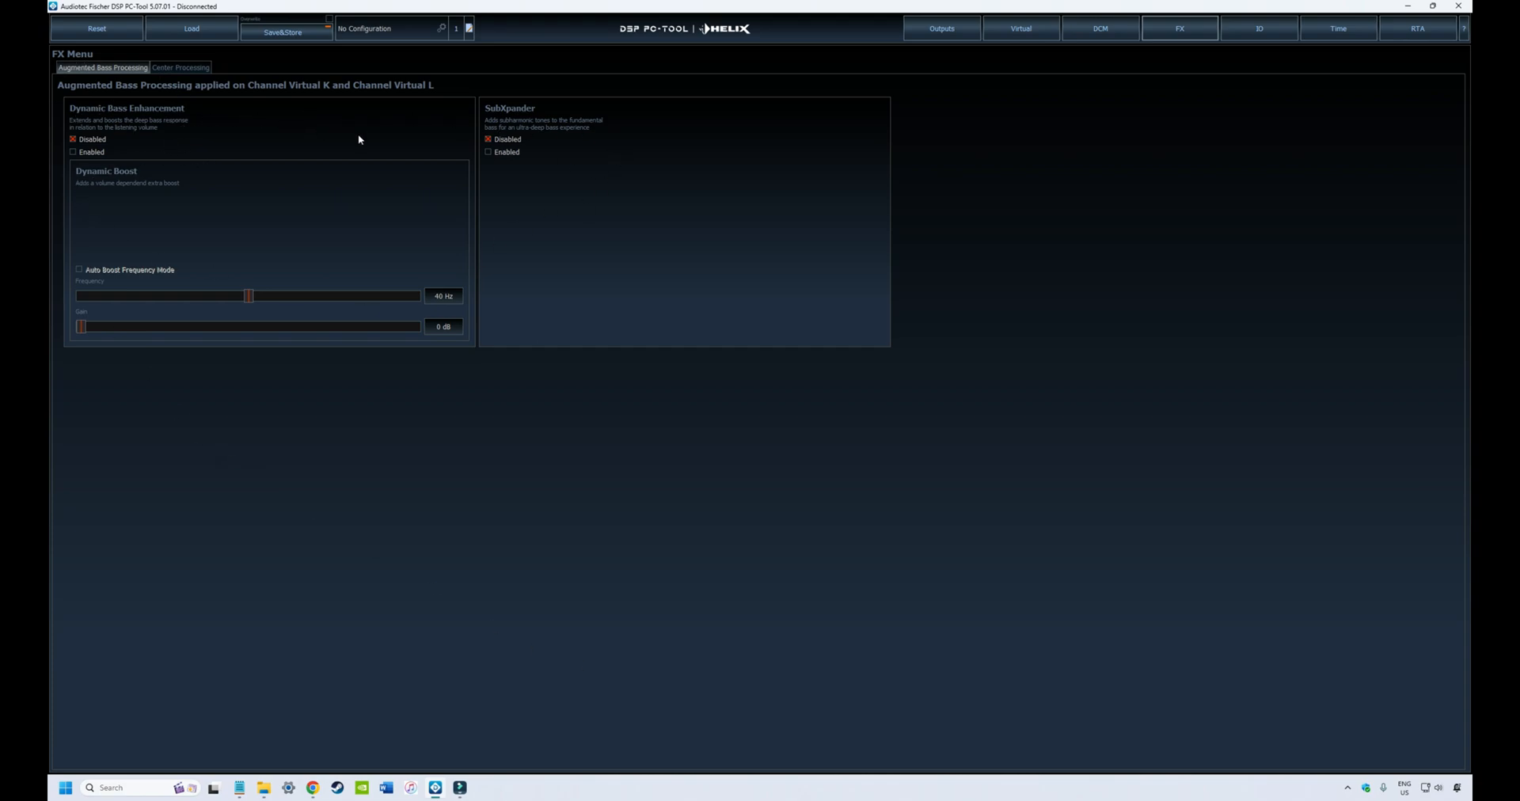
pyautogui.moveTo(149, 120)
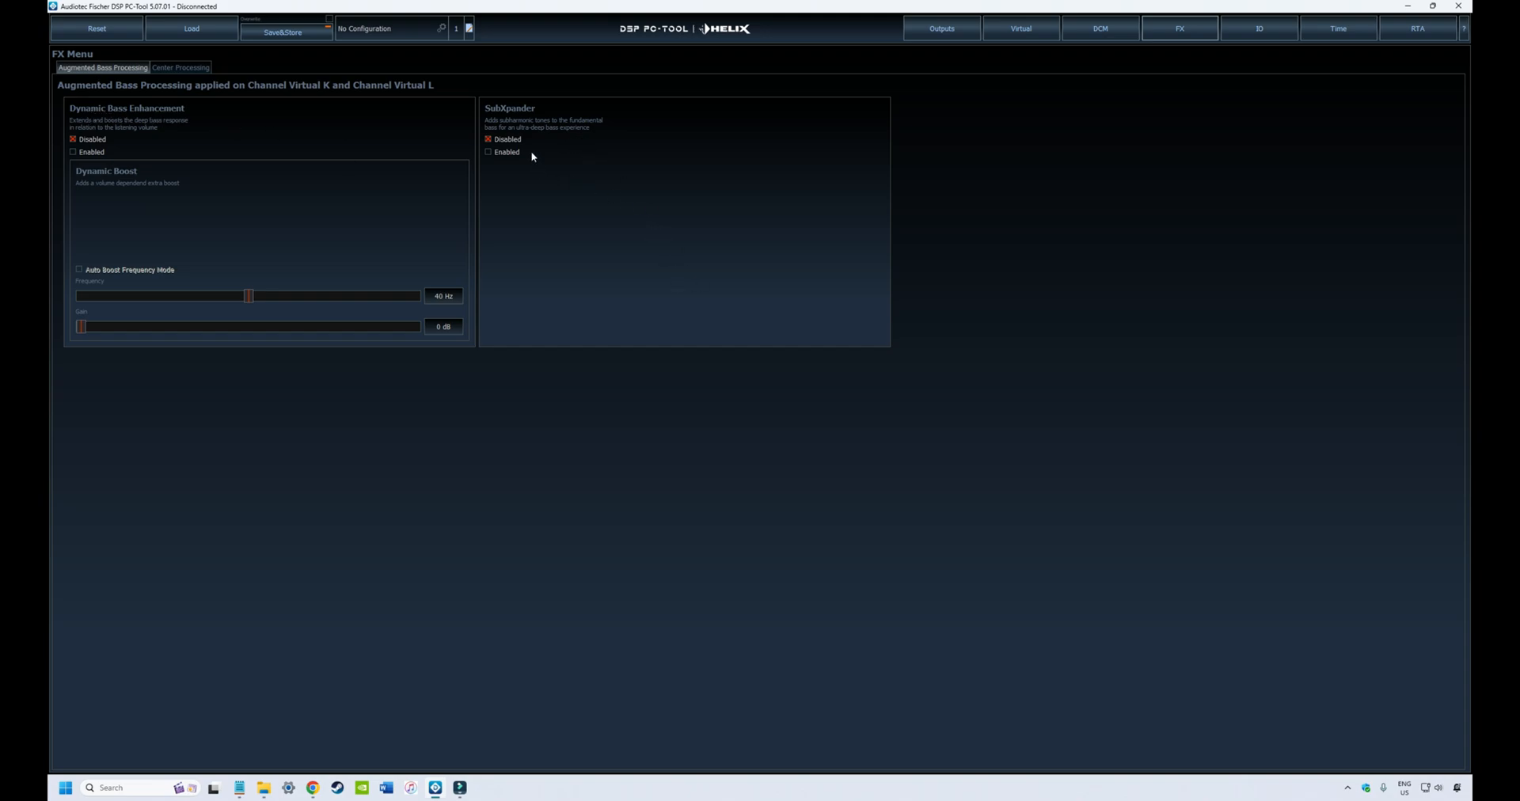
pyautogui.moveTo(193, 127)
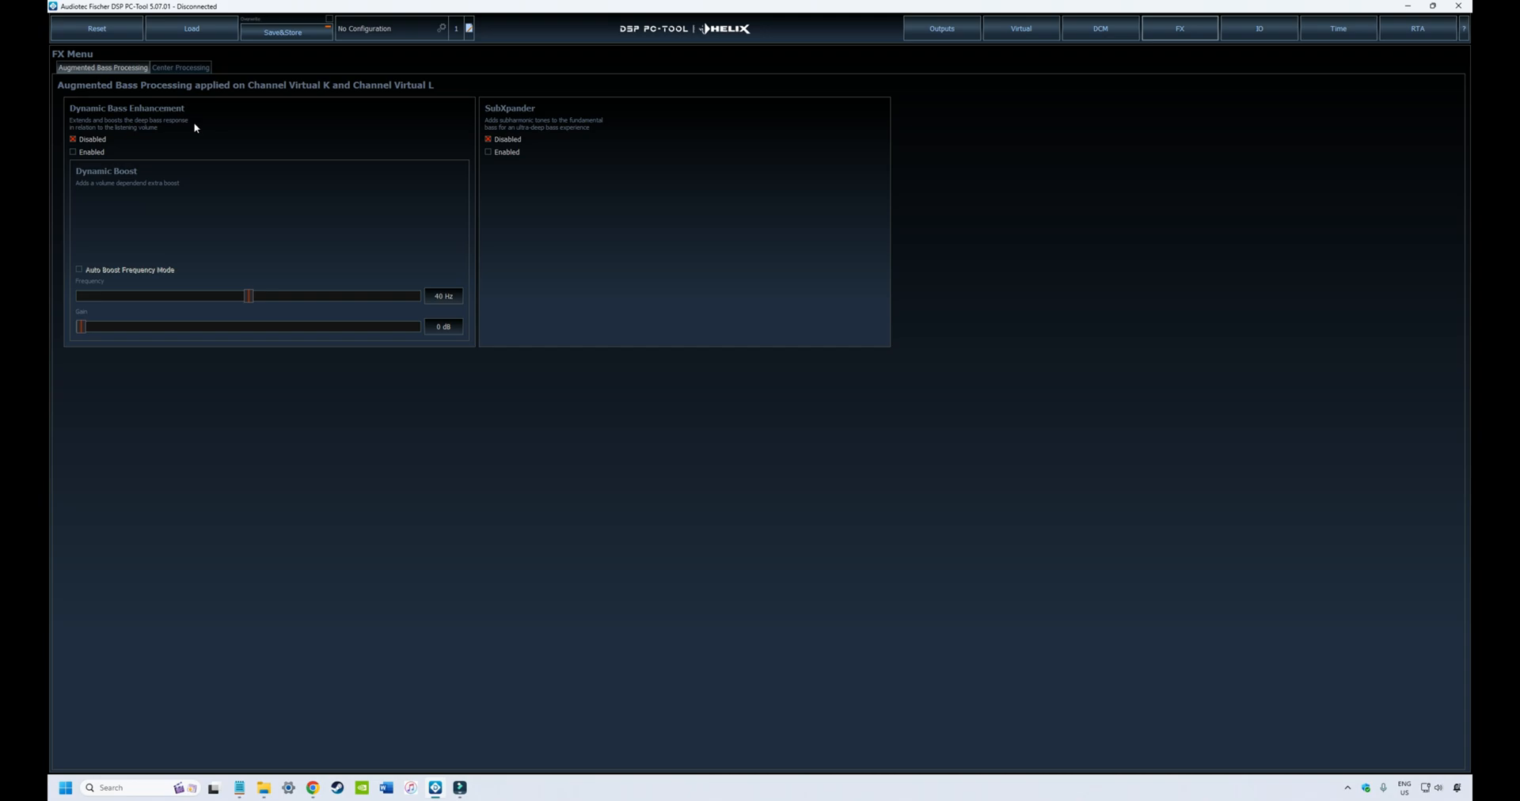
pyautogui.moveTo(110, 158)
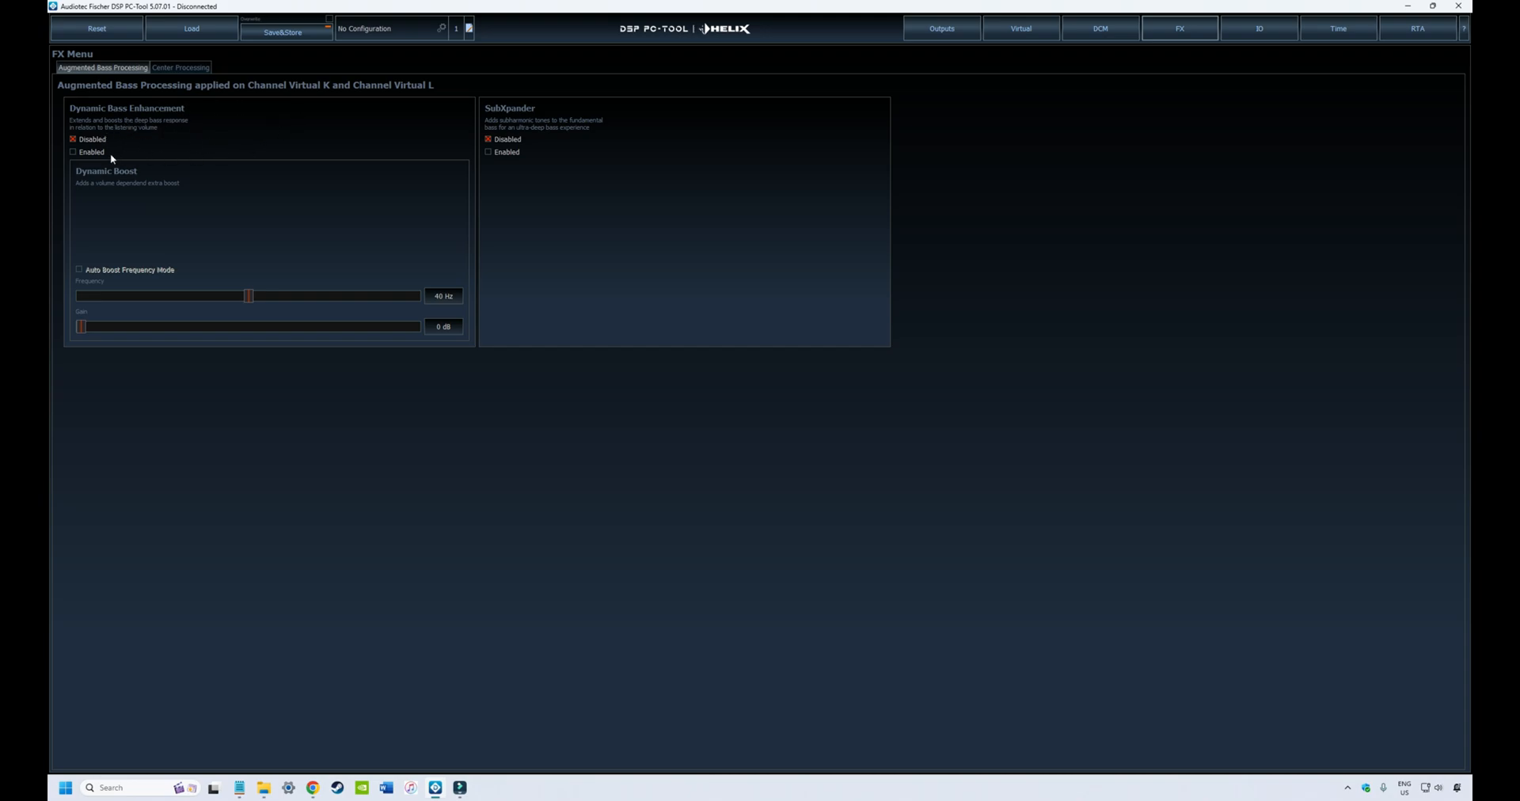
# Tick Enabled for Dynamic Bass Enhancement and for SubXpander on Virtual K and L.
pyautogui.click(489, 152)
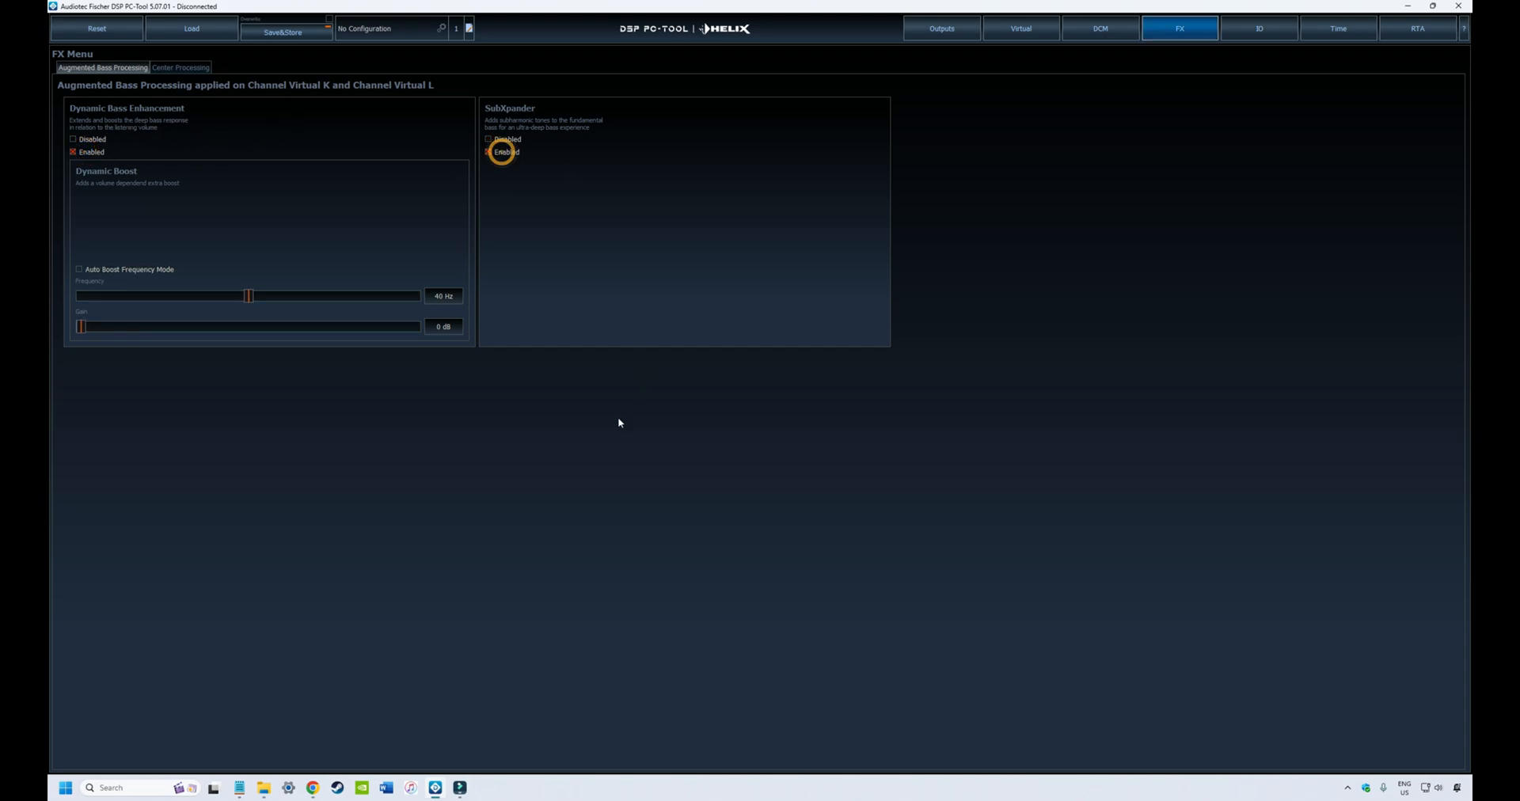
pyautogui.click(488, 152)
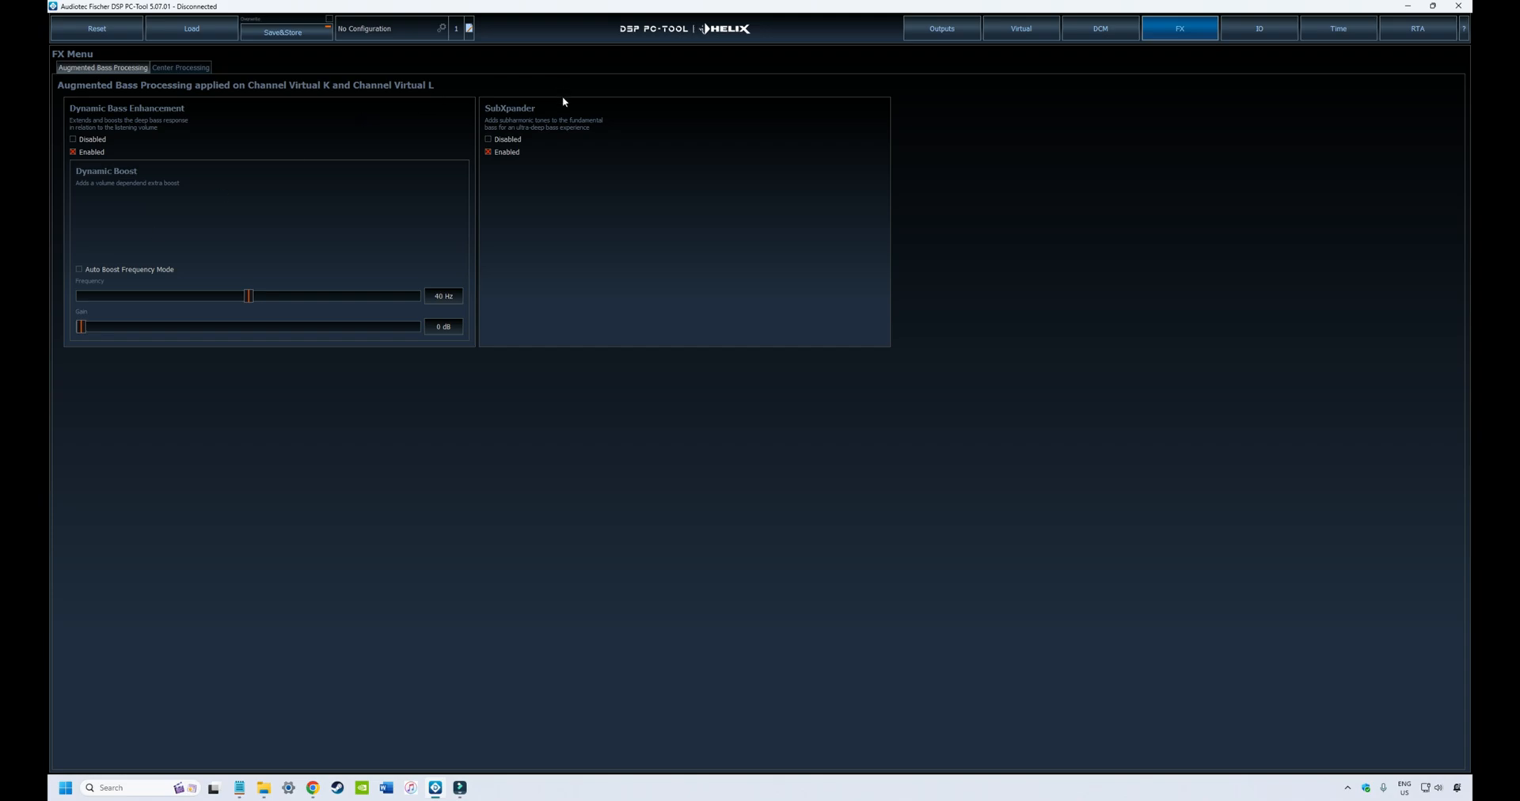
pyautogui.moveTo(322, 494)
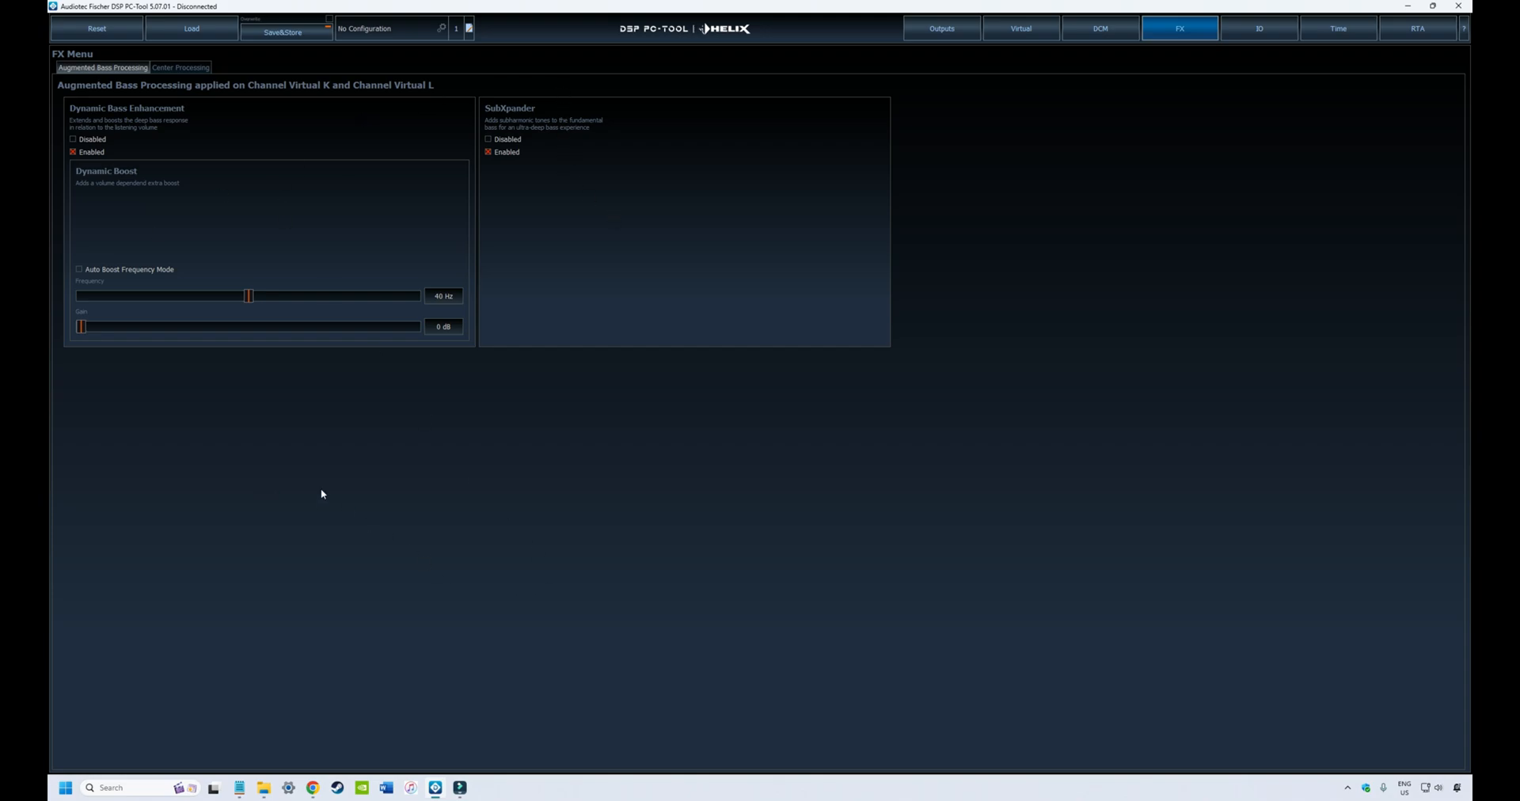
pyautogui.moveTo(371, 399)
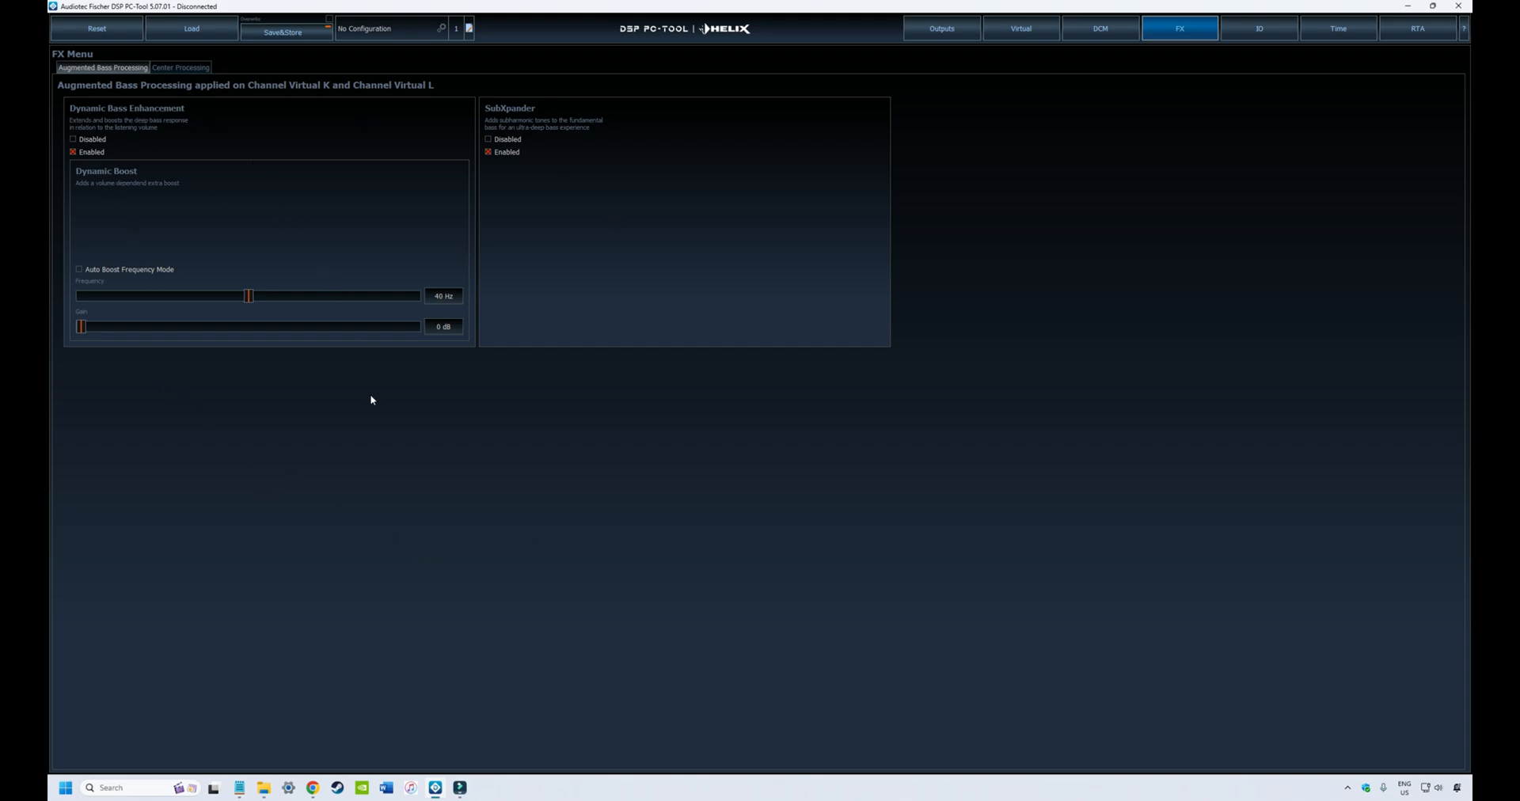
pyautogui.moveTo(316, 505)
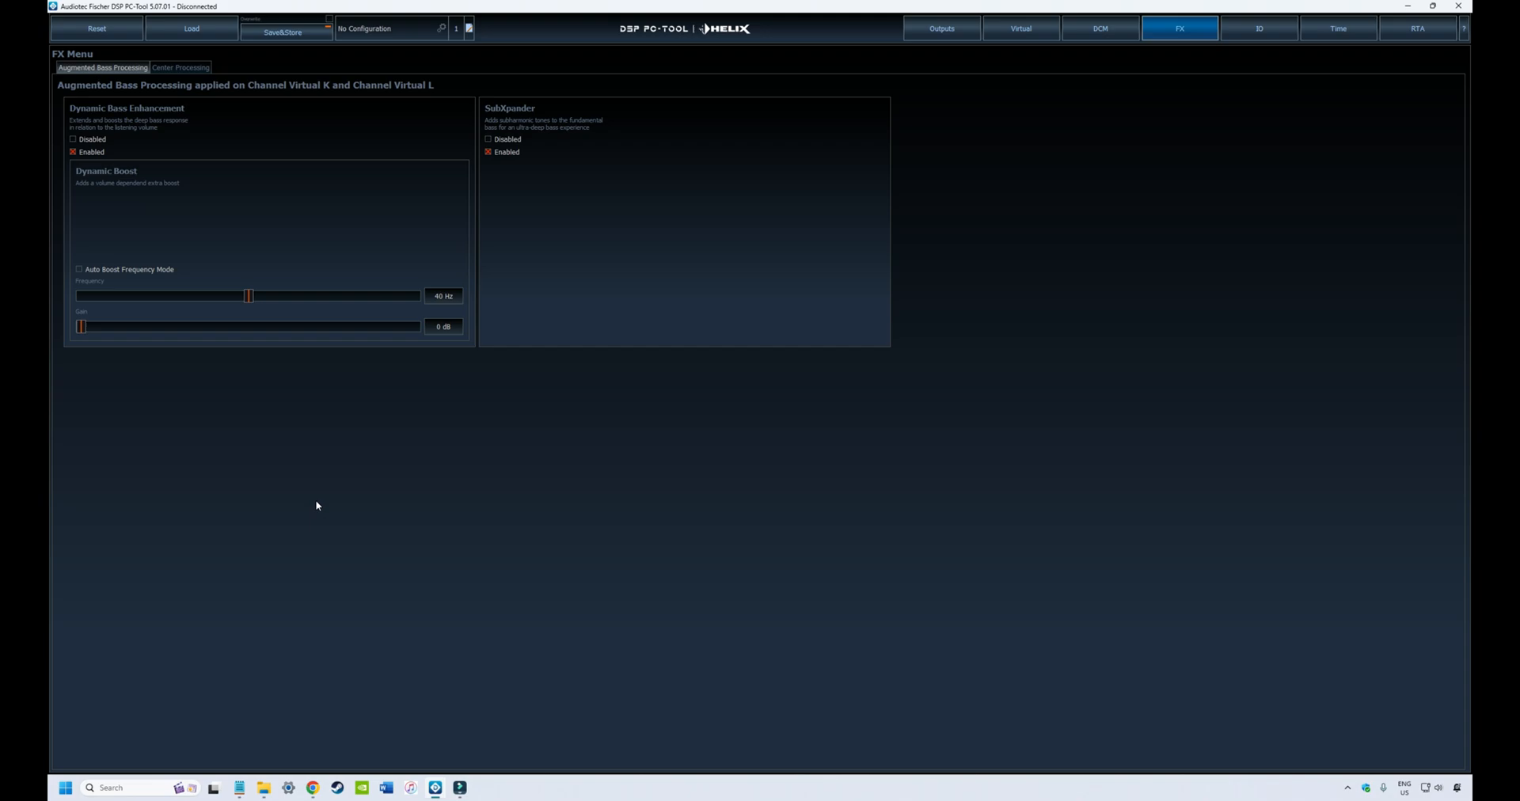
pyautogui.moveTo(166, 343)
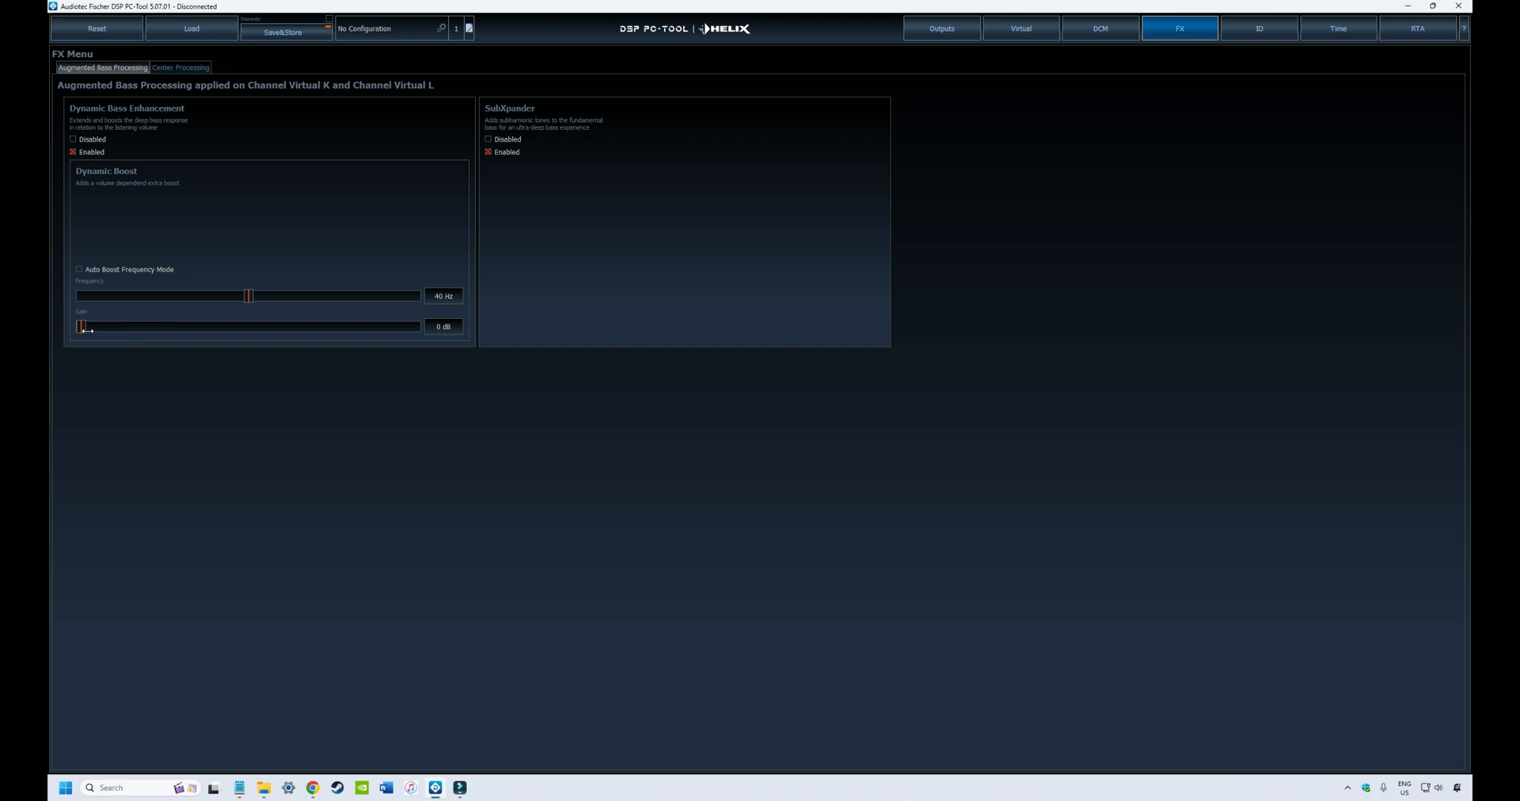
pyautogui.moveTo(81, 326); pyautogui.dragTo(191, 326)
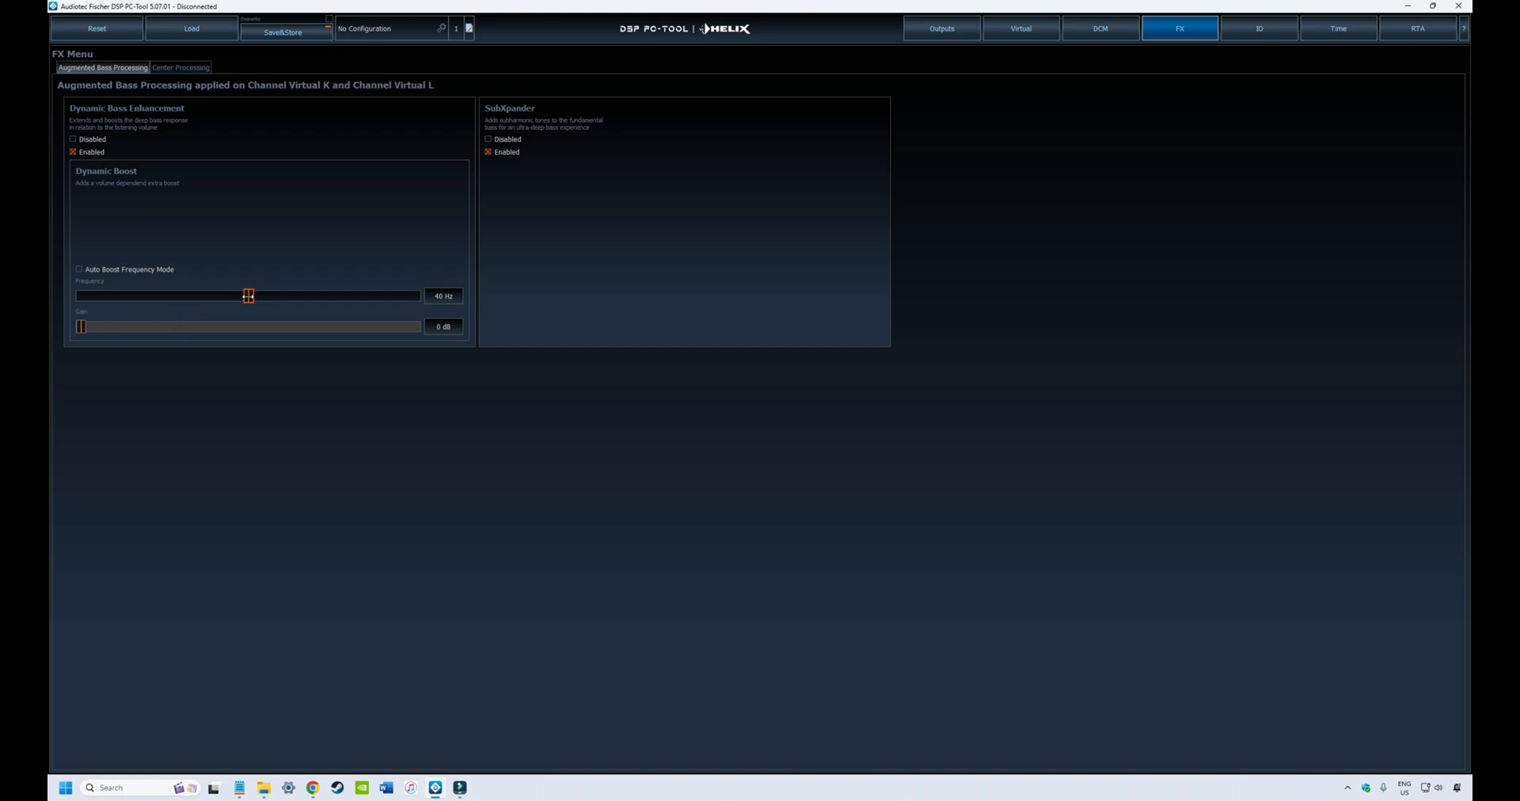
pyautogui.moveTo(248, 296); pyautogui.dragTo(240, 296)
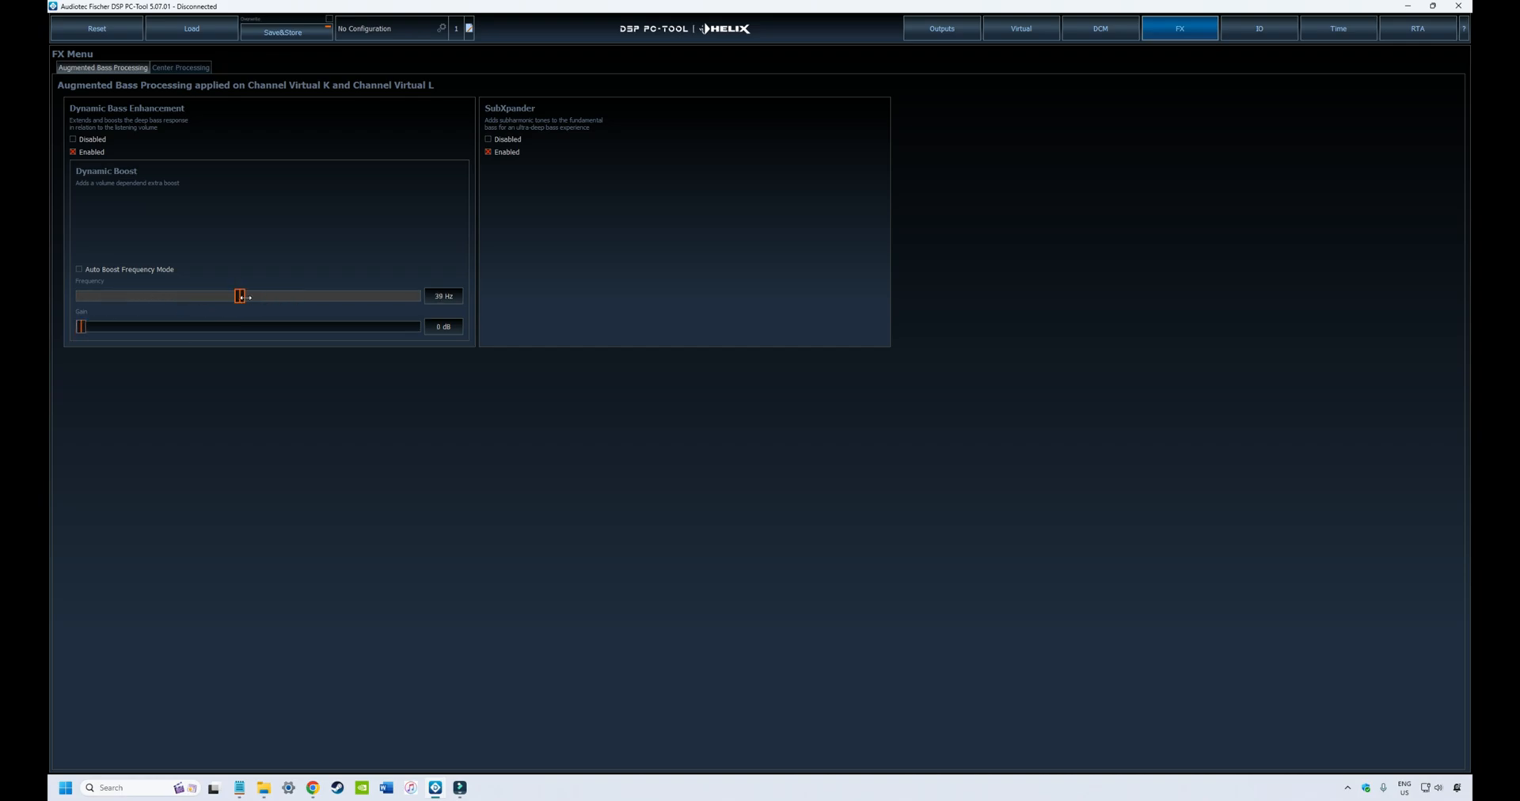
pyautogui.moveTo(241, 296); pyautogui.dragTo(223, 297)
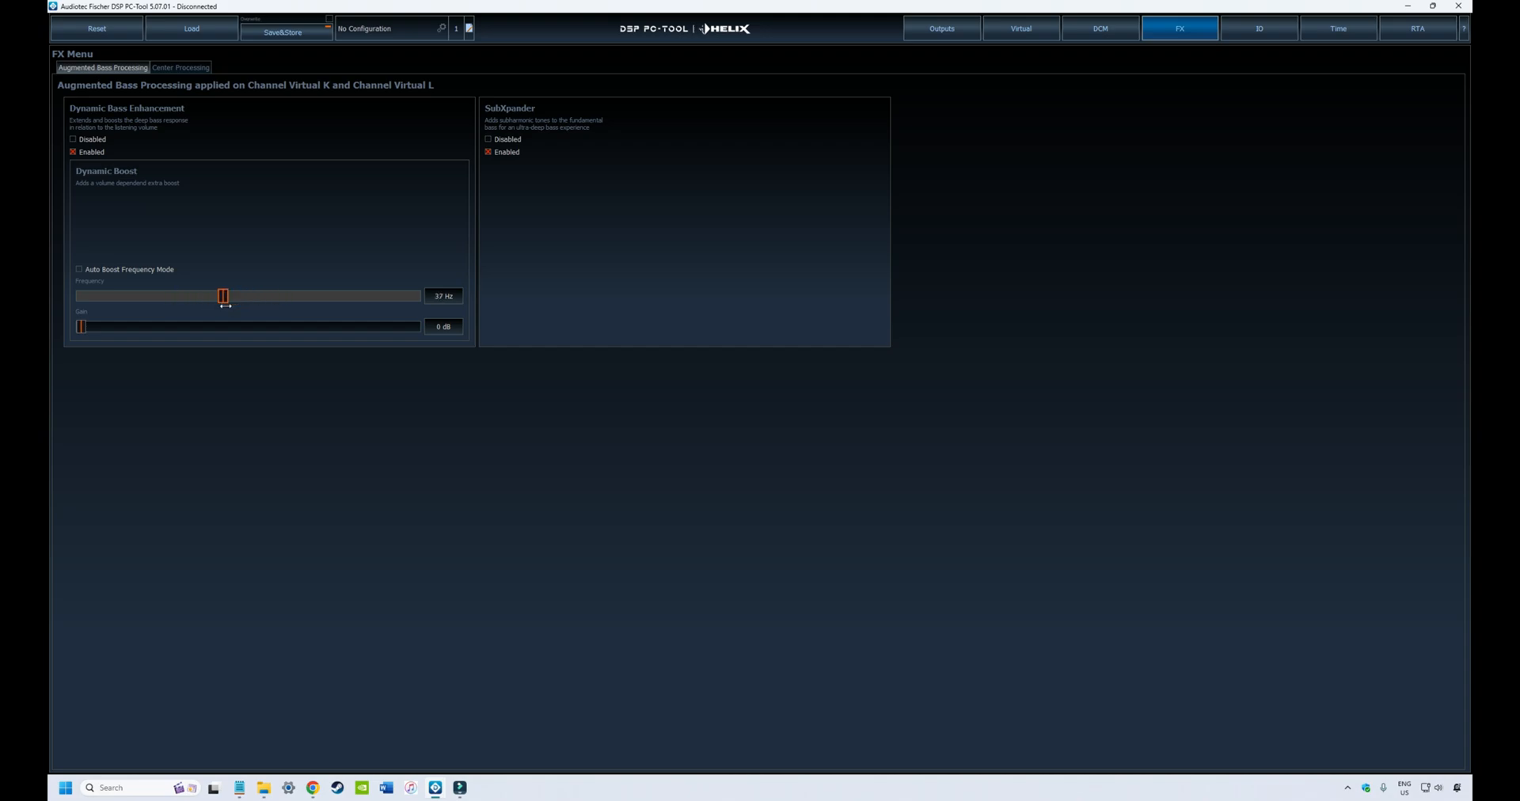
pyautogui.moveTo(223, 296); pyautogui.dragTo(247, 296)
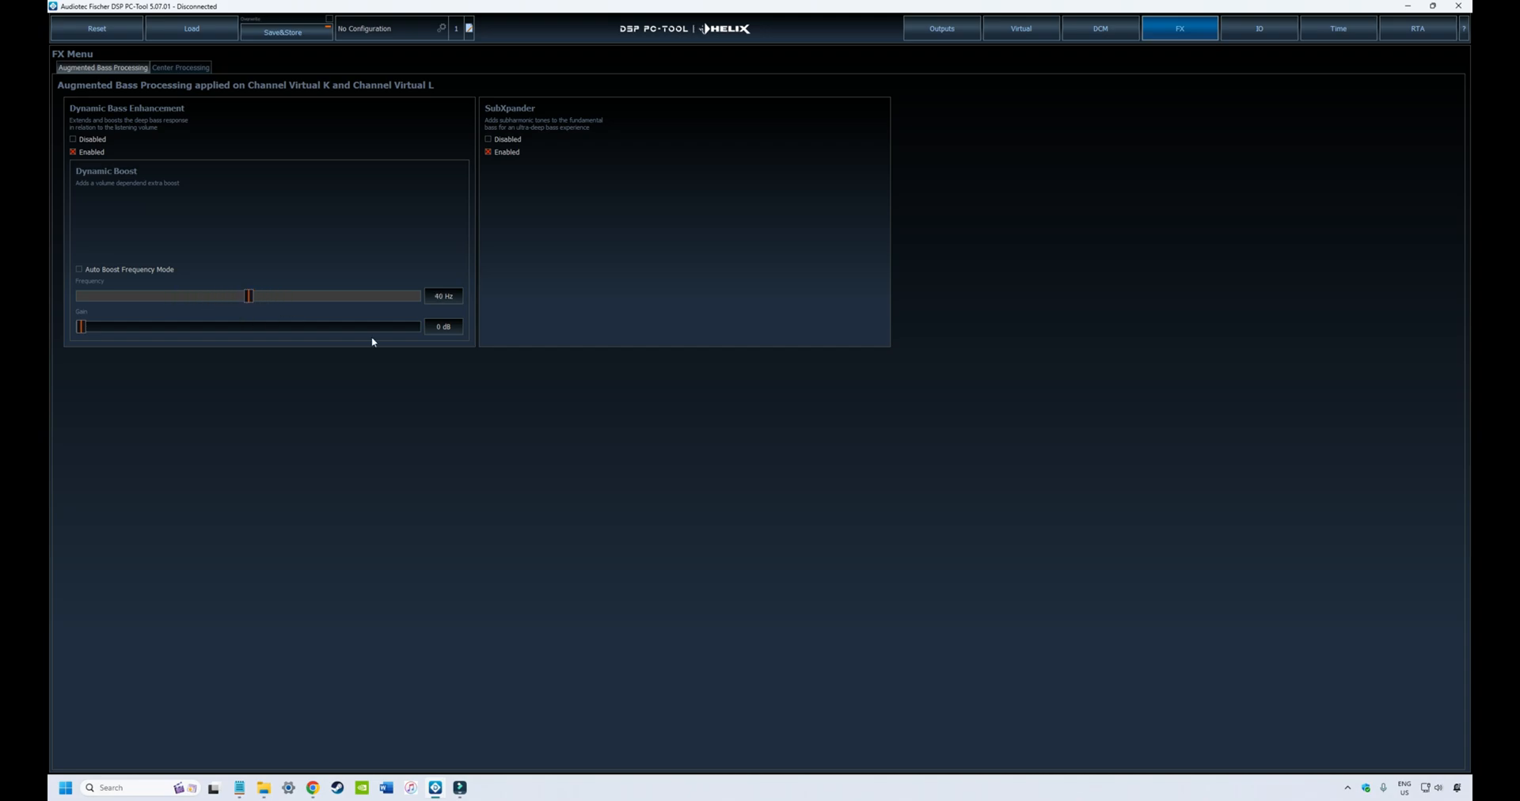
pyautogui.moveTo(194, 320)
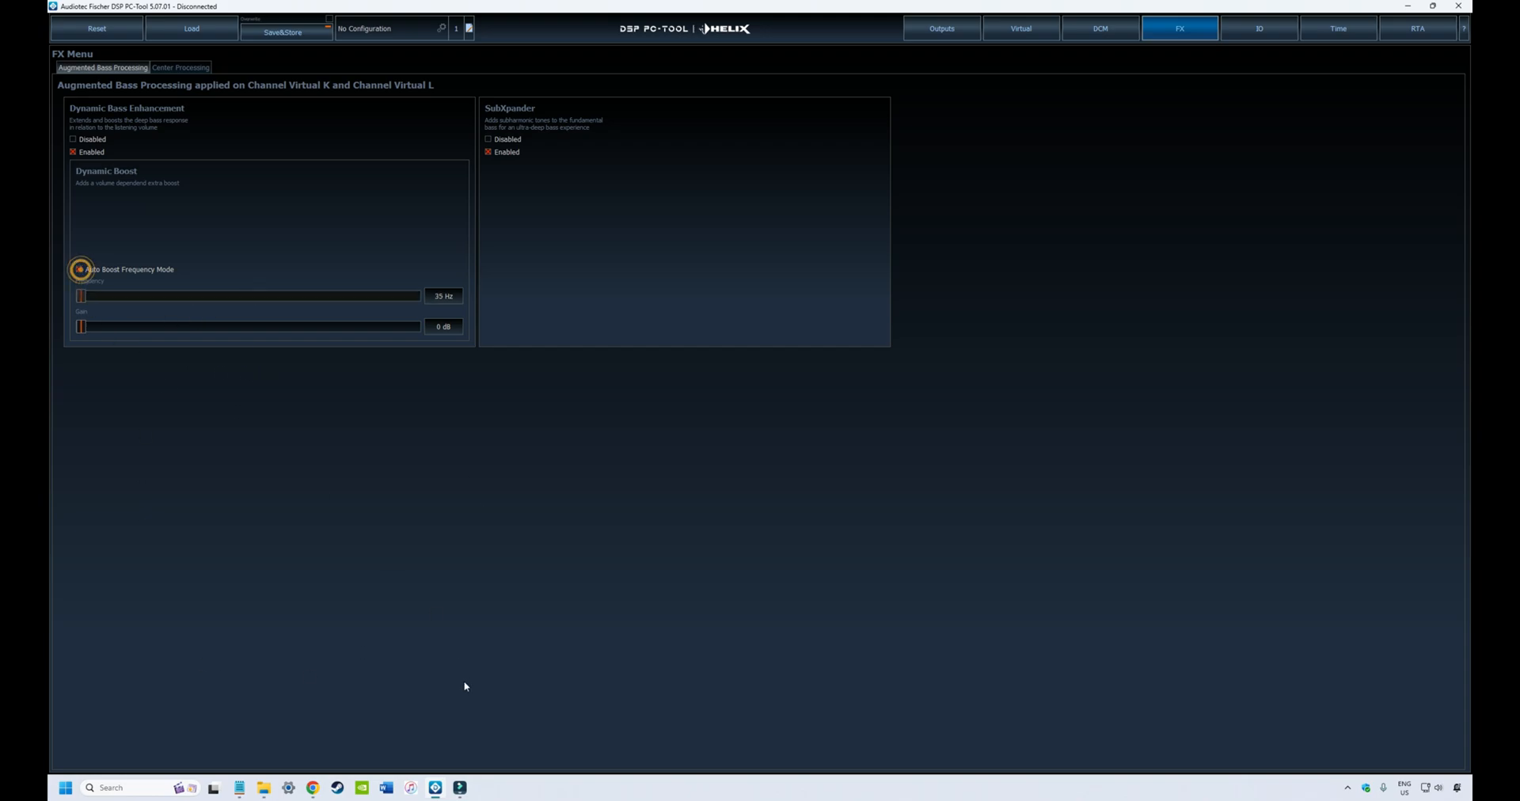
pyautogui.click(79, 270)
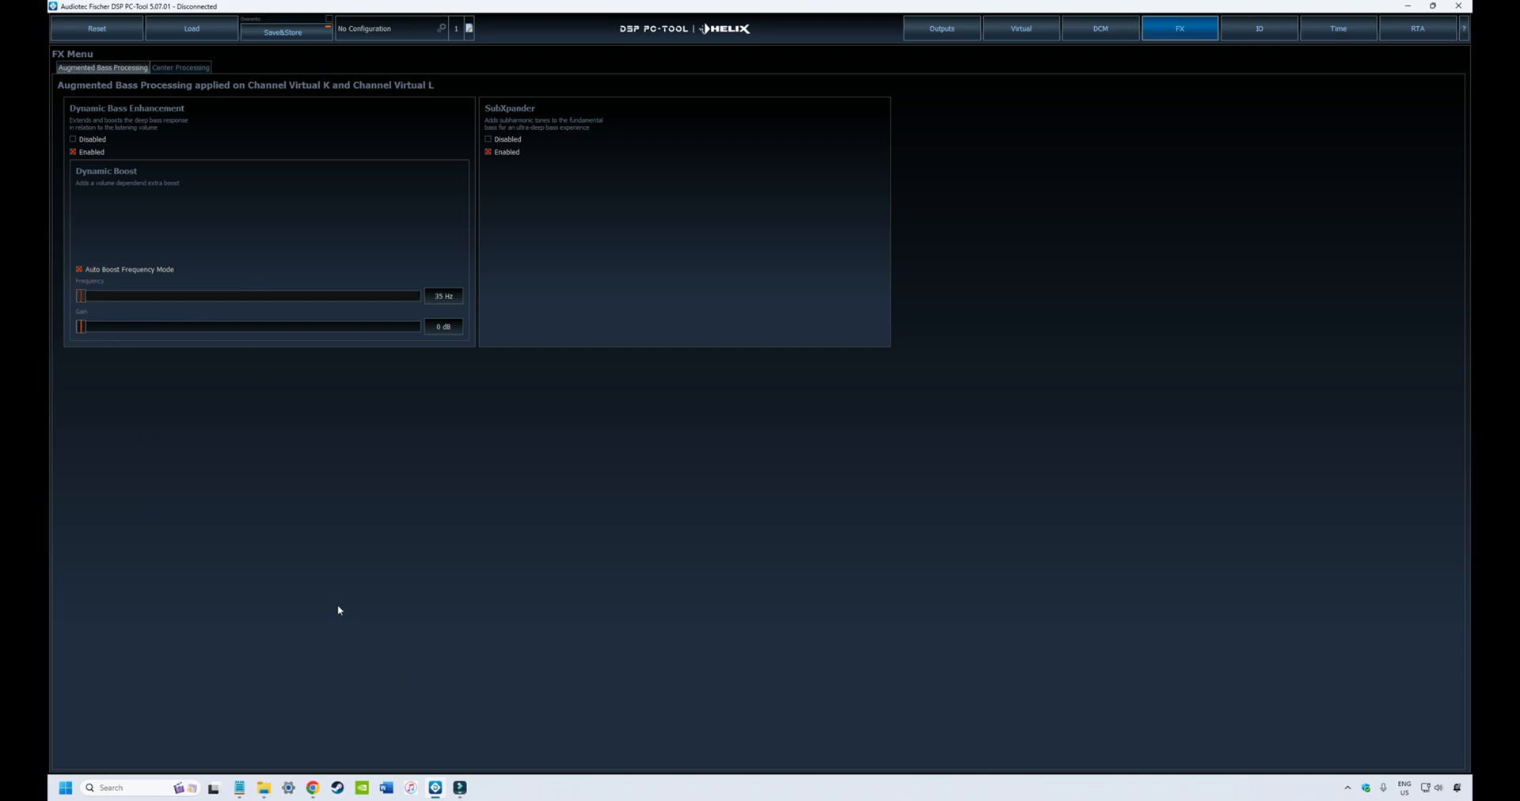
pyautogui.moveTo(562, 202)
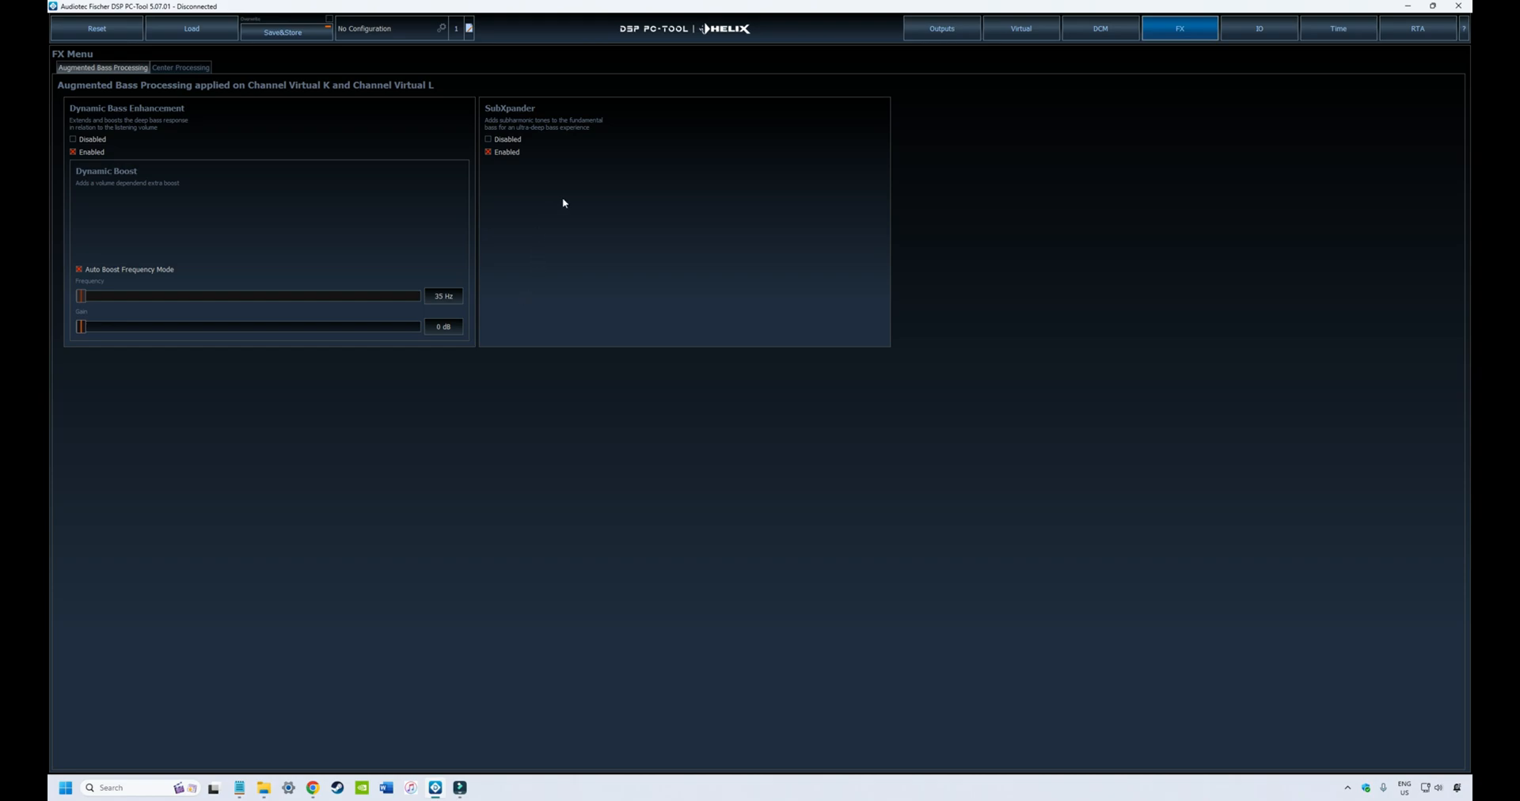
pyautogui.moveTo(543, 176)
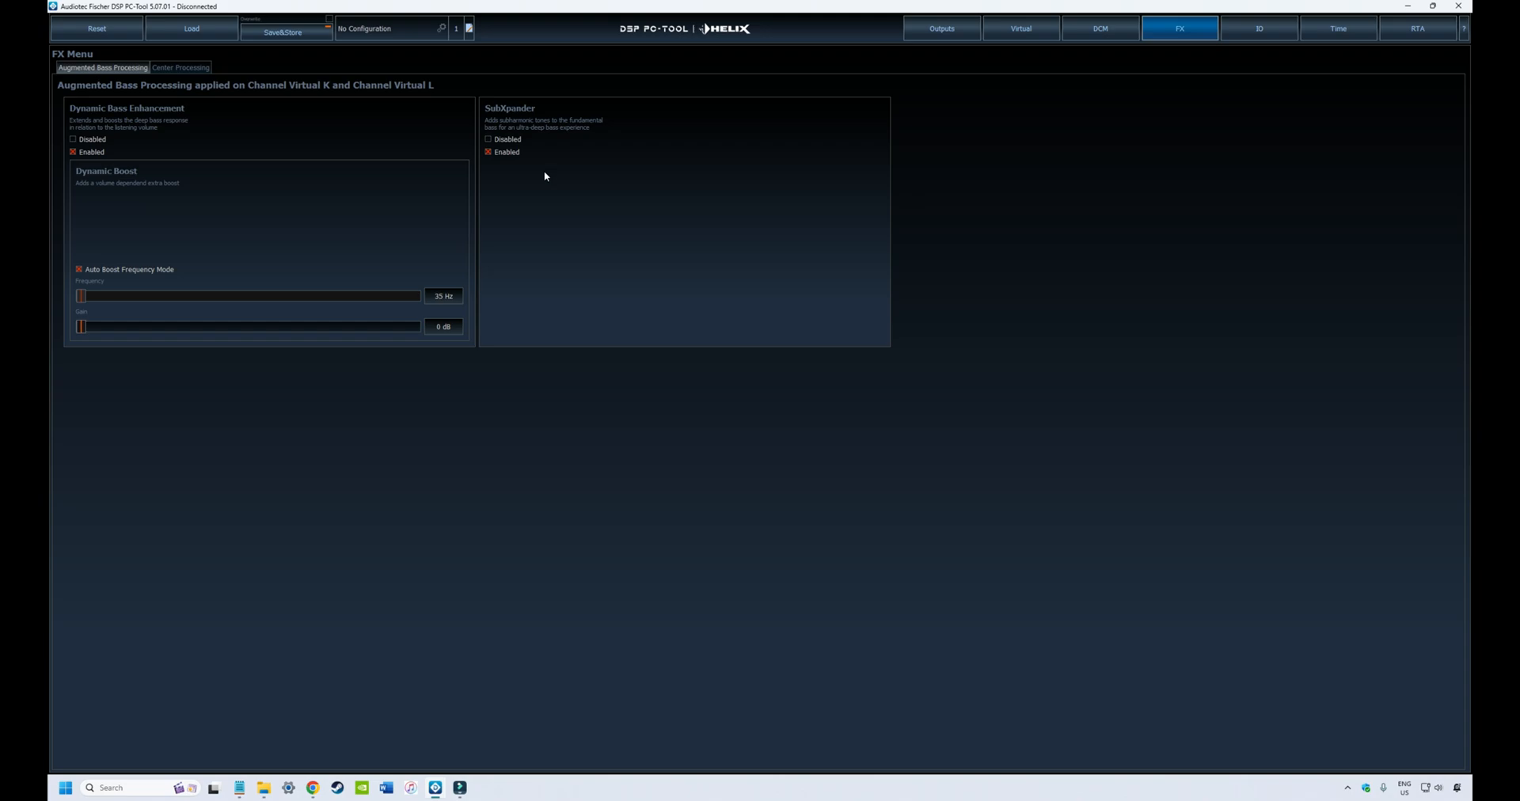
pyautogui.moveTo(359, 232)
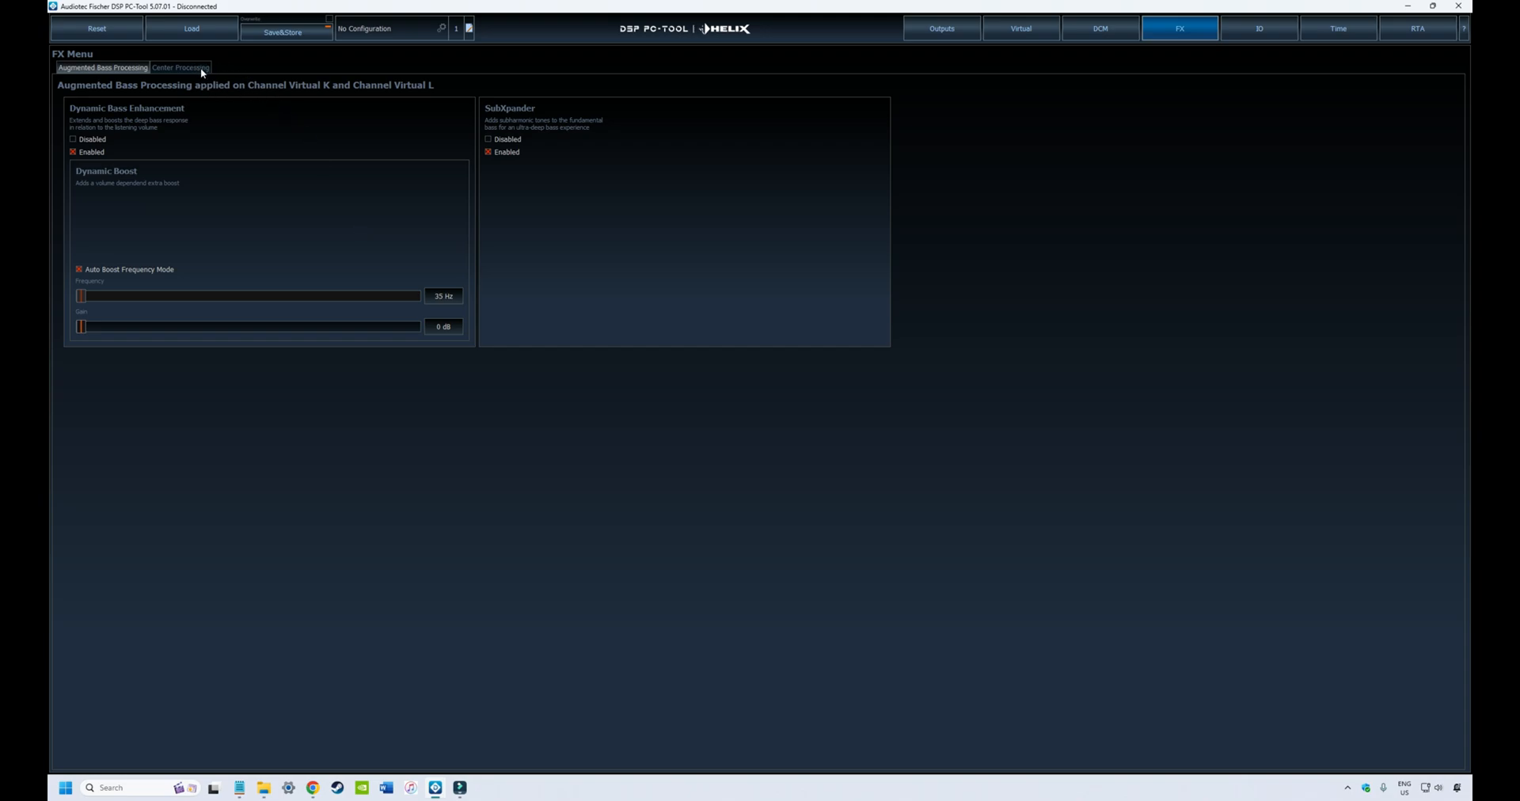
# Switch the FX menu to Center Processing, showing RealCenter and ClarityXpander for Virtual E.
pyautogui.click(181, 66)
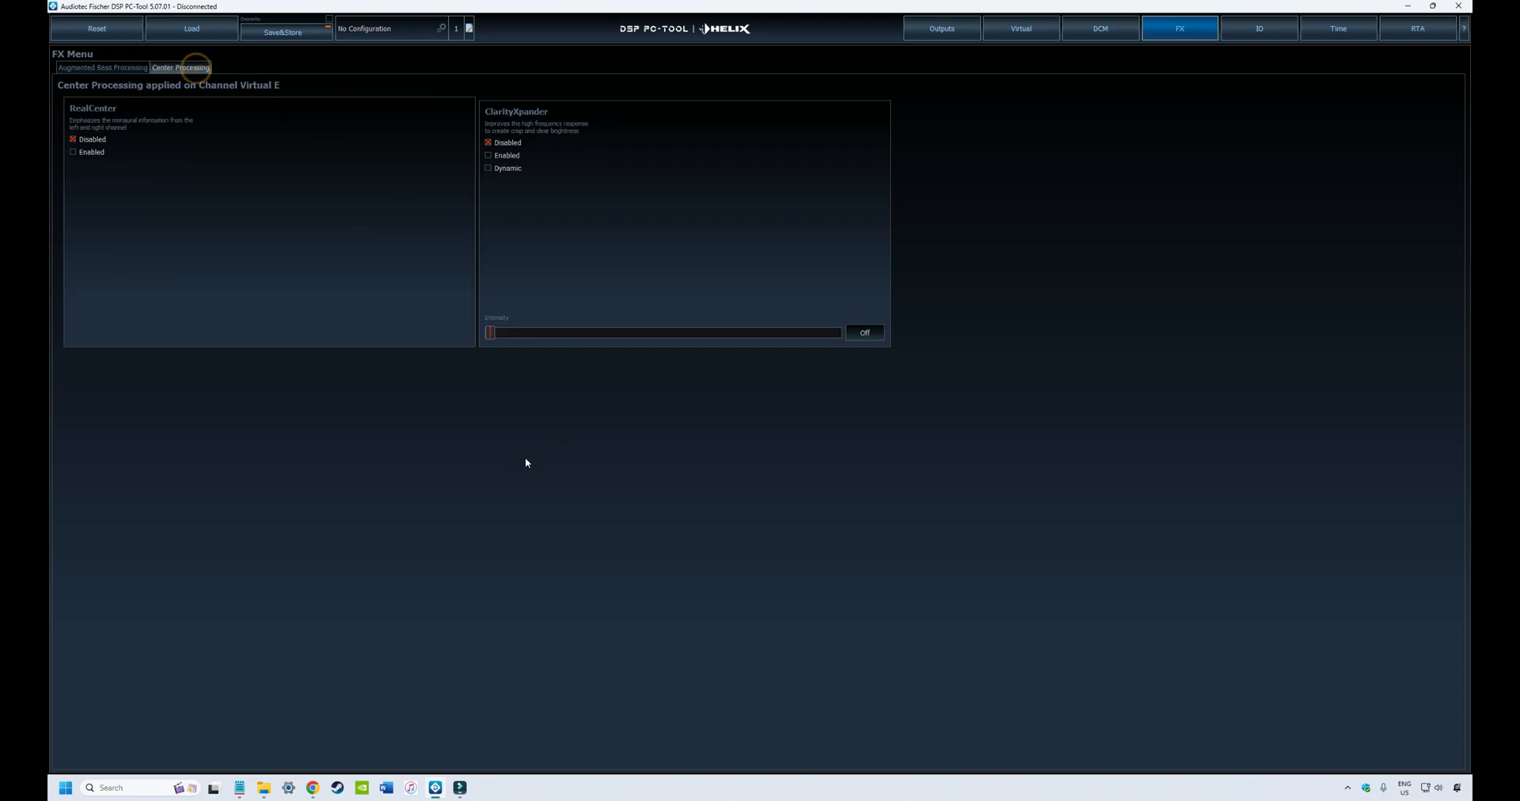
pyautogui.moveTo(222, 330)
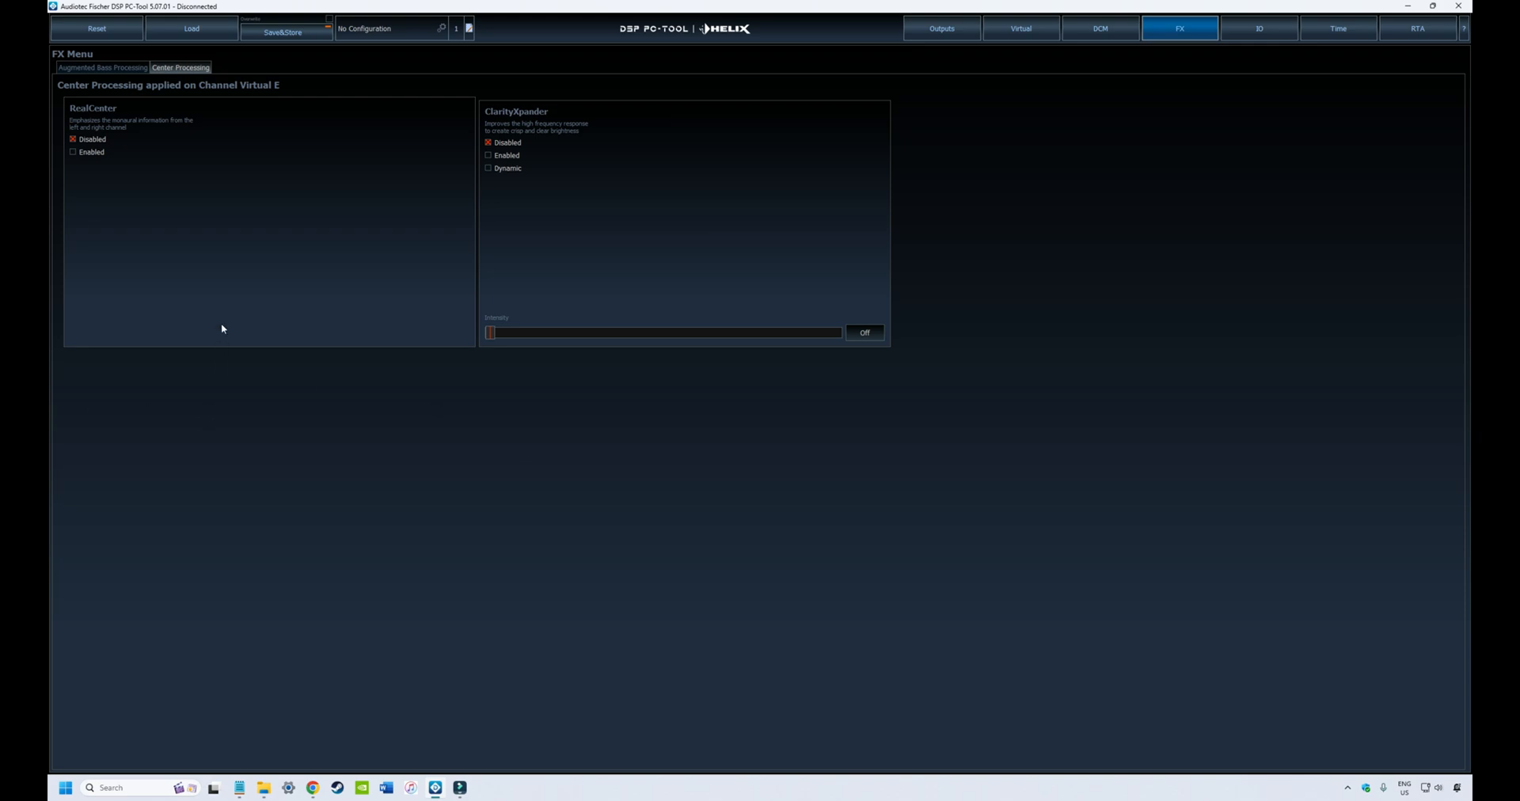
pyautogui.moveTo(69, 136)
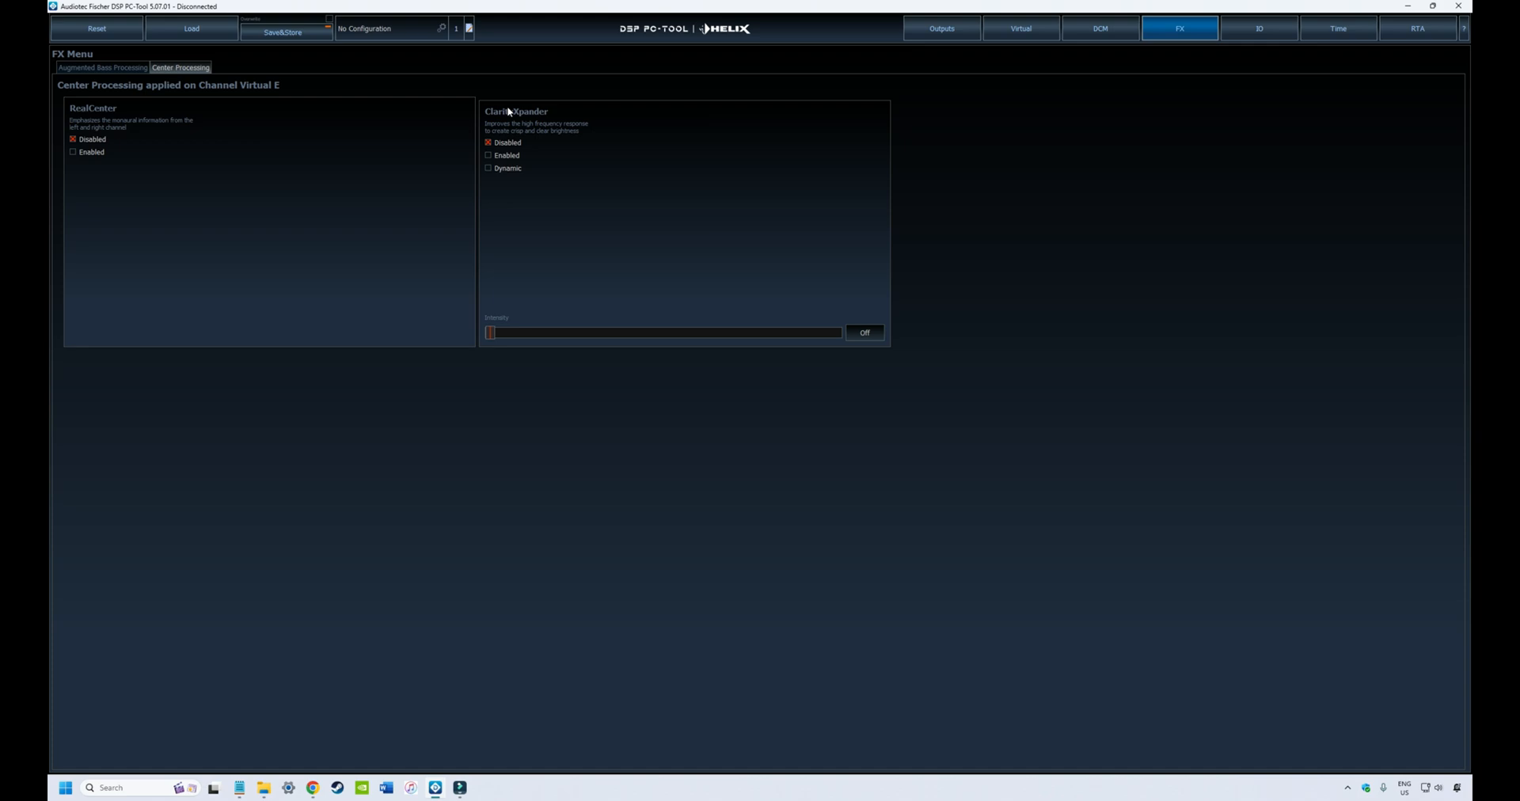
pyautogui.moveTo(220, 146)
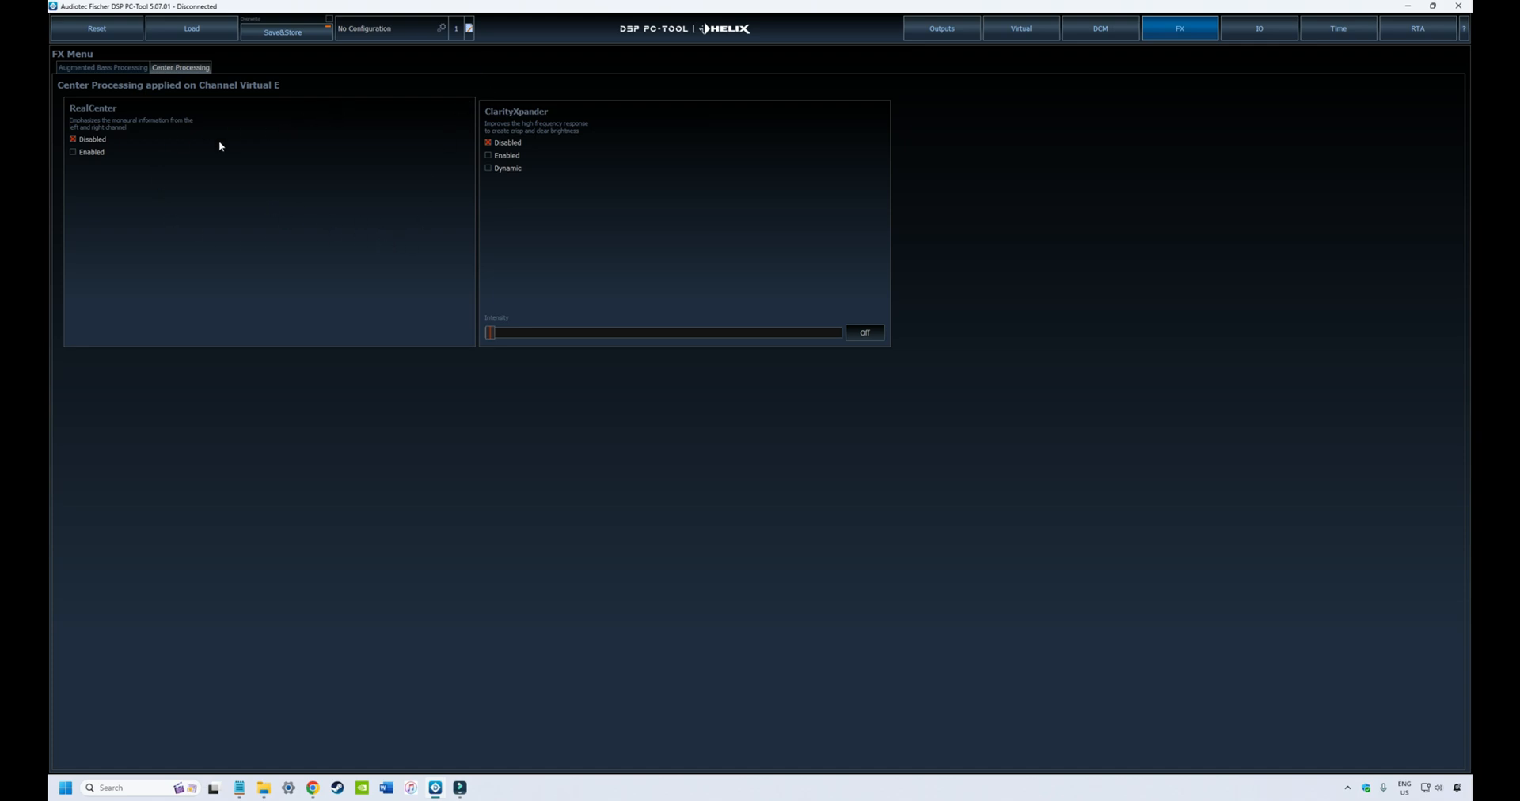
pyautogui.moveTo(262, 239)
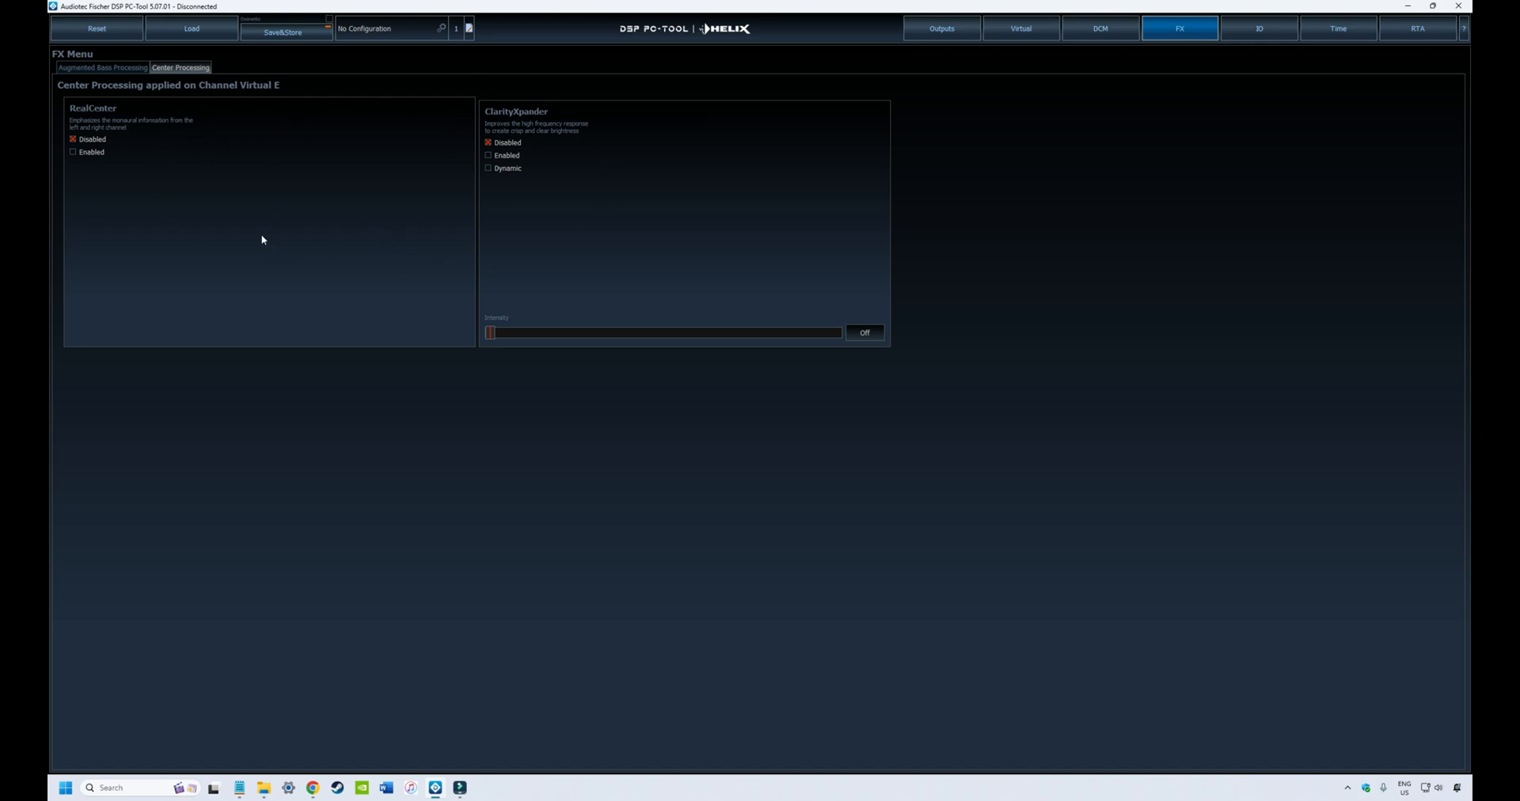
pyautogui.moveTo(124, 144)
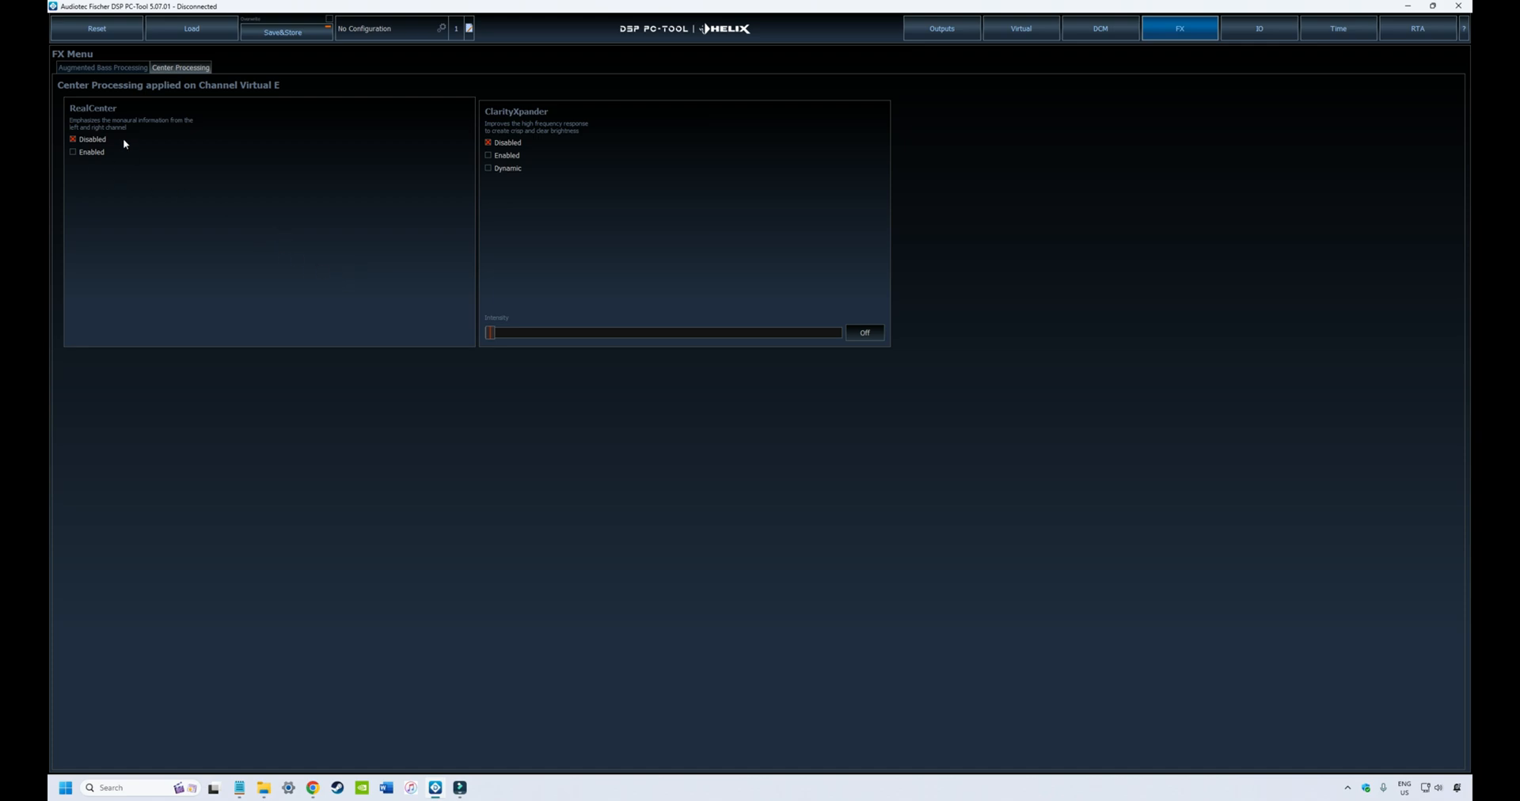
pyautogui.moveTo(217, 196)
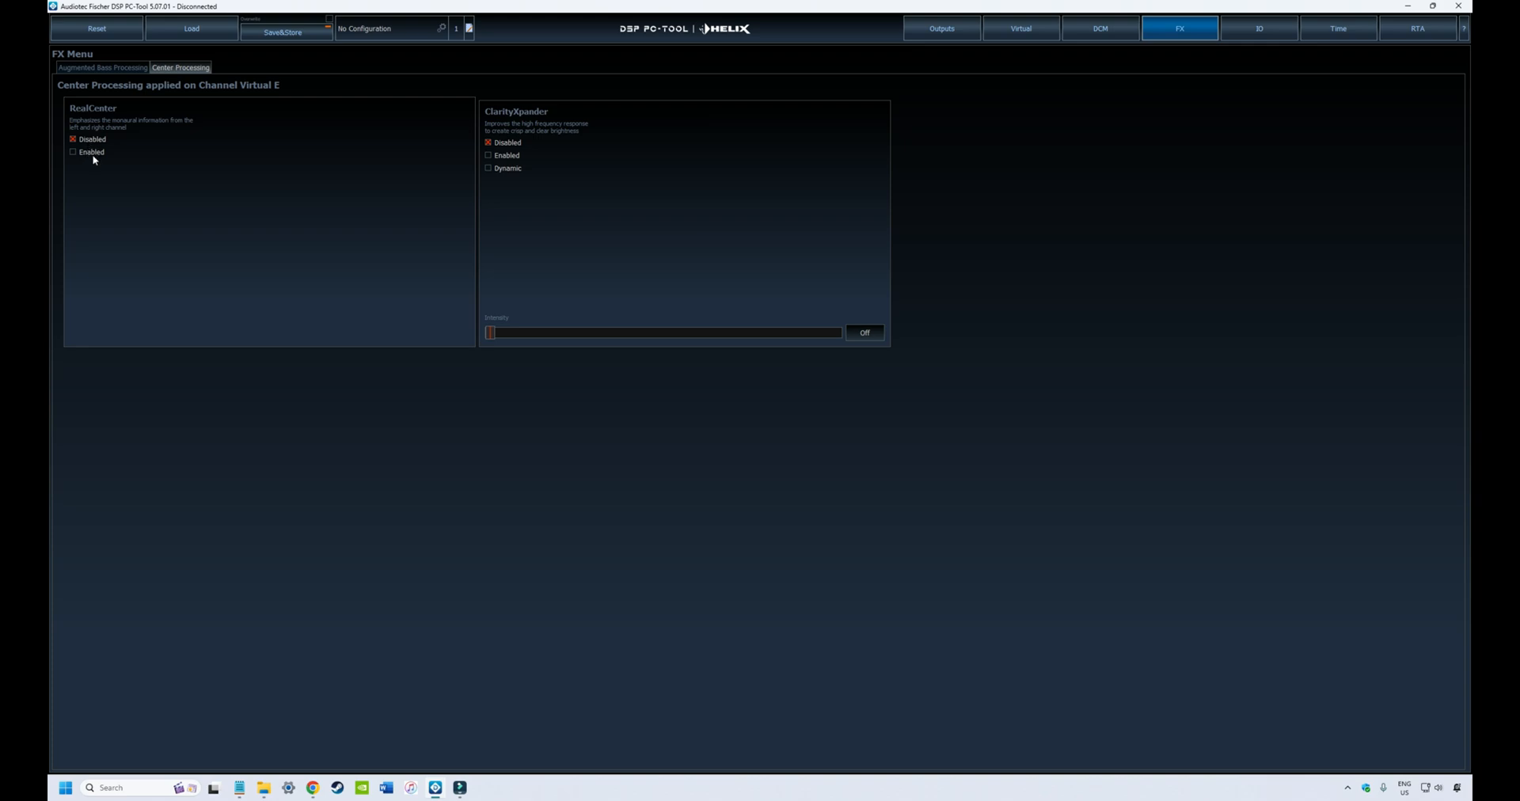
pyautogui.click(73, 152)
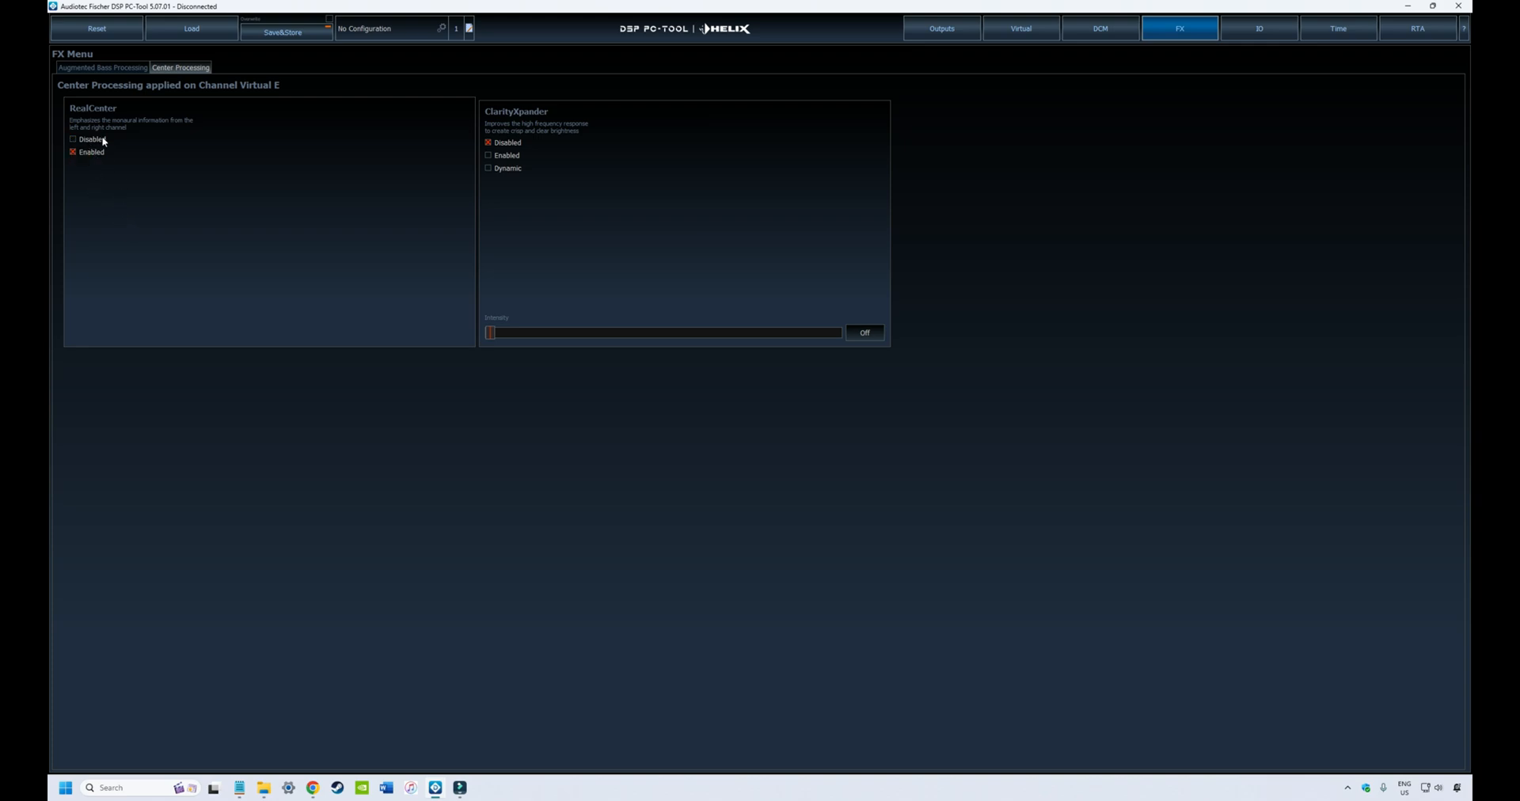
pyautogui.click(73, 139)
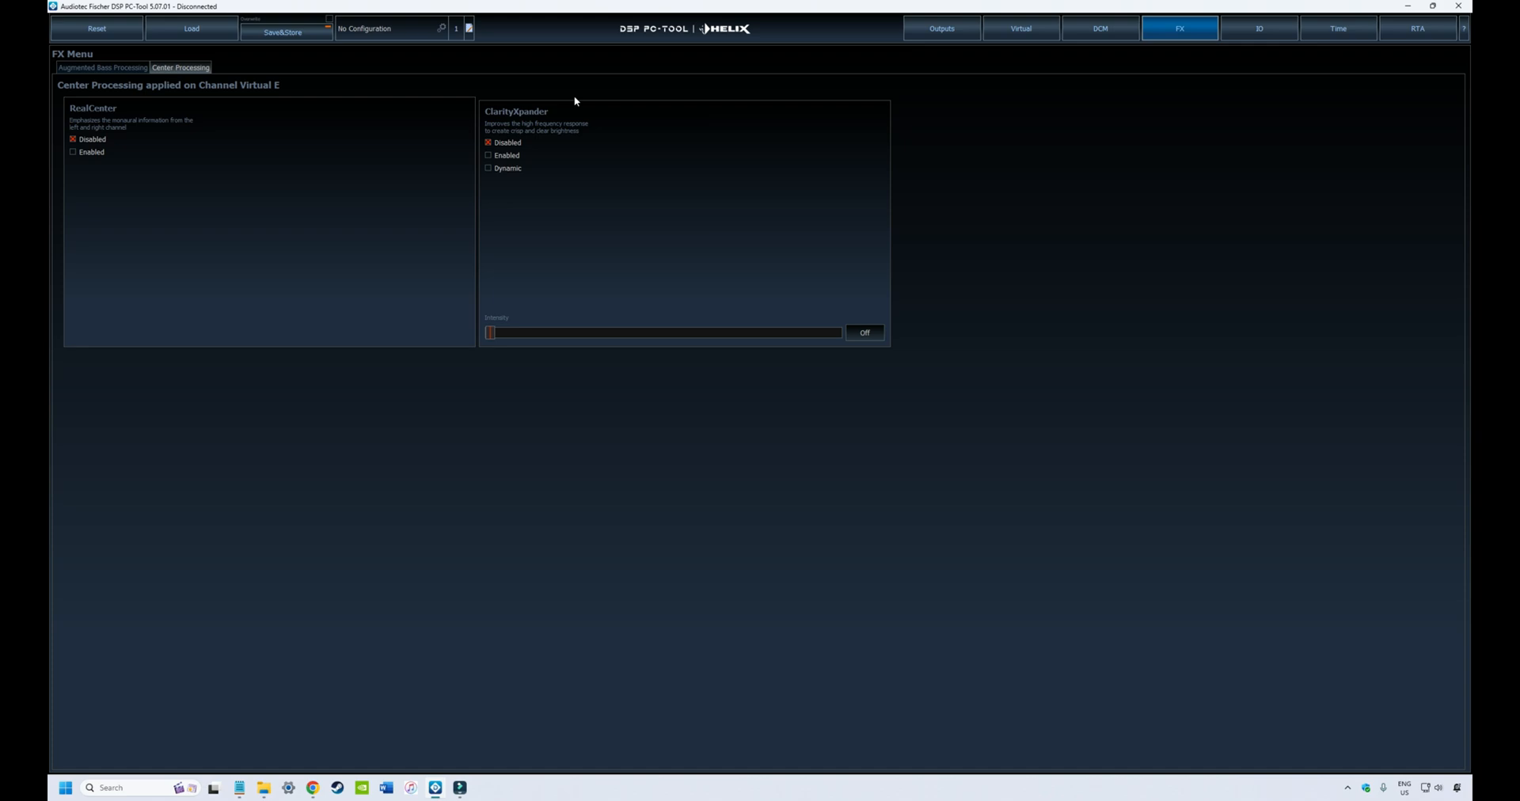
pyautogui.moveTo(691, 161)
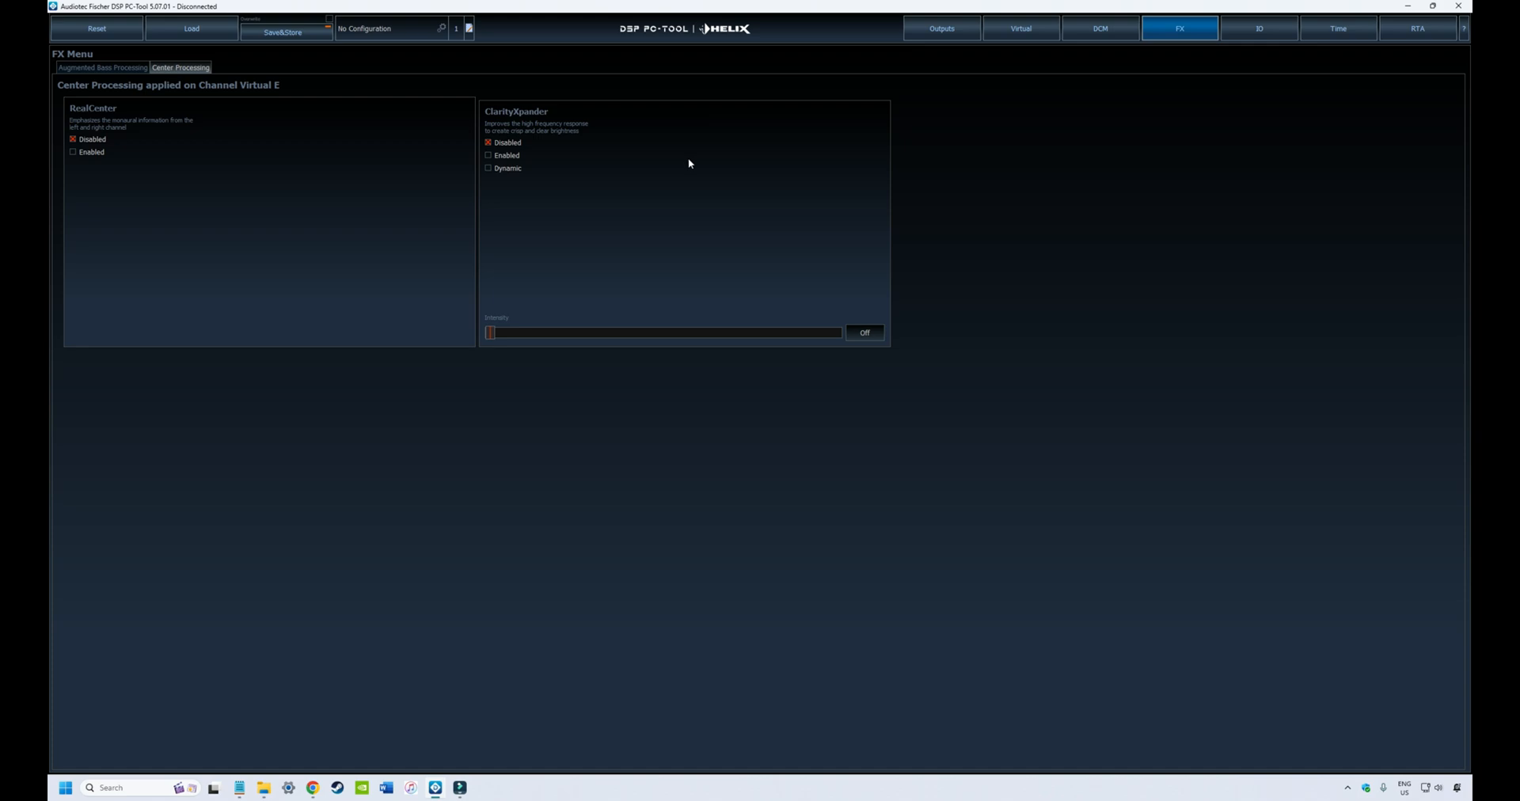
pyautogui.moveTo(512, 152)
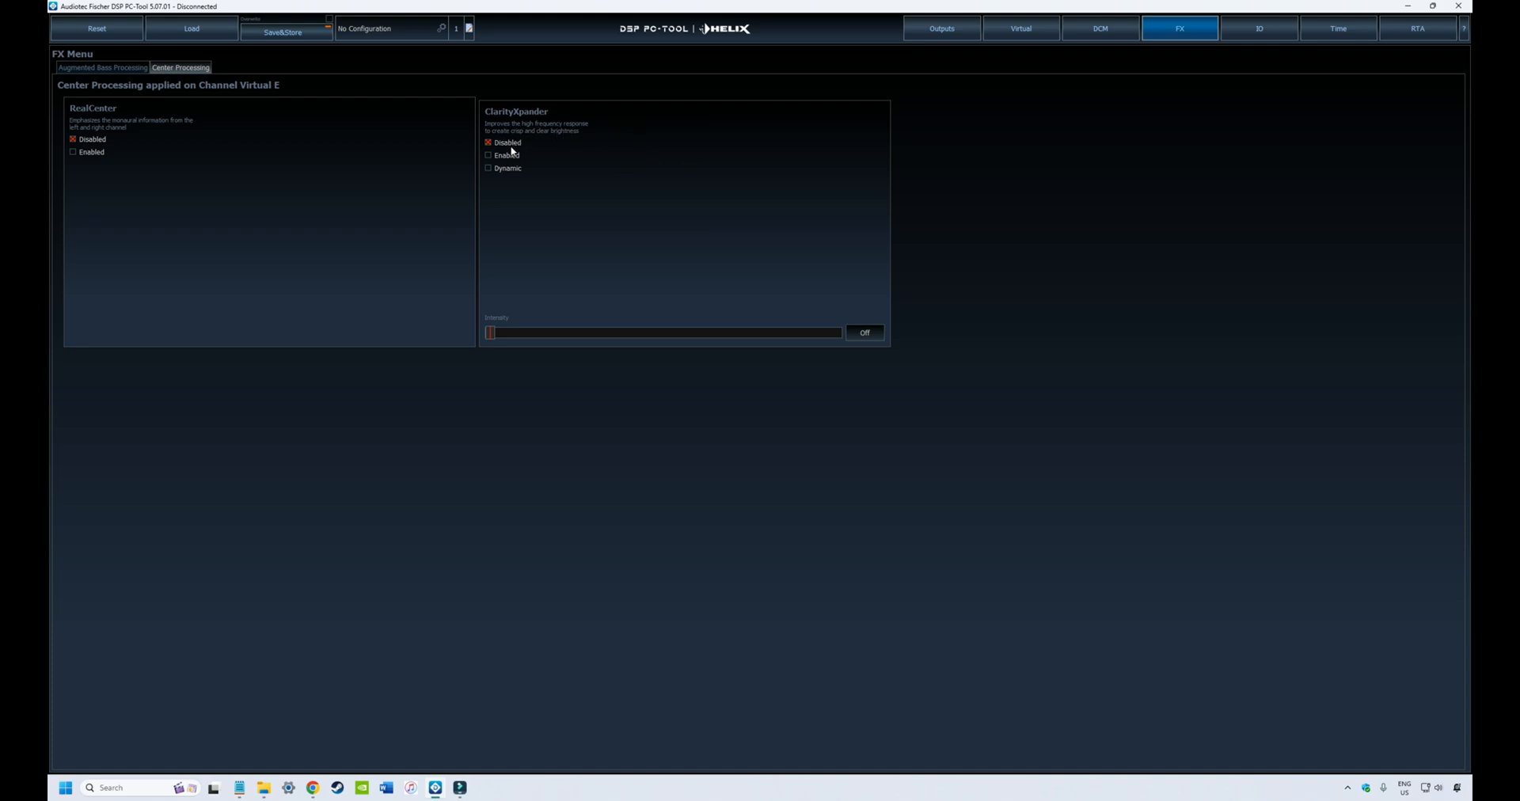
# Enable ClarityXpander, try Dynamic mode, then leave it enabled at Light intensity.
pyautogui.click(489, 155)
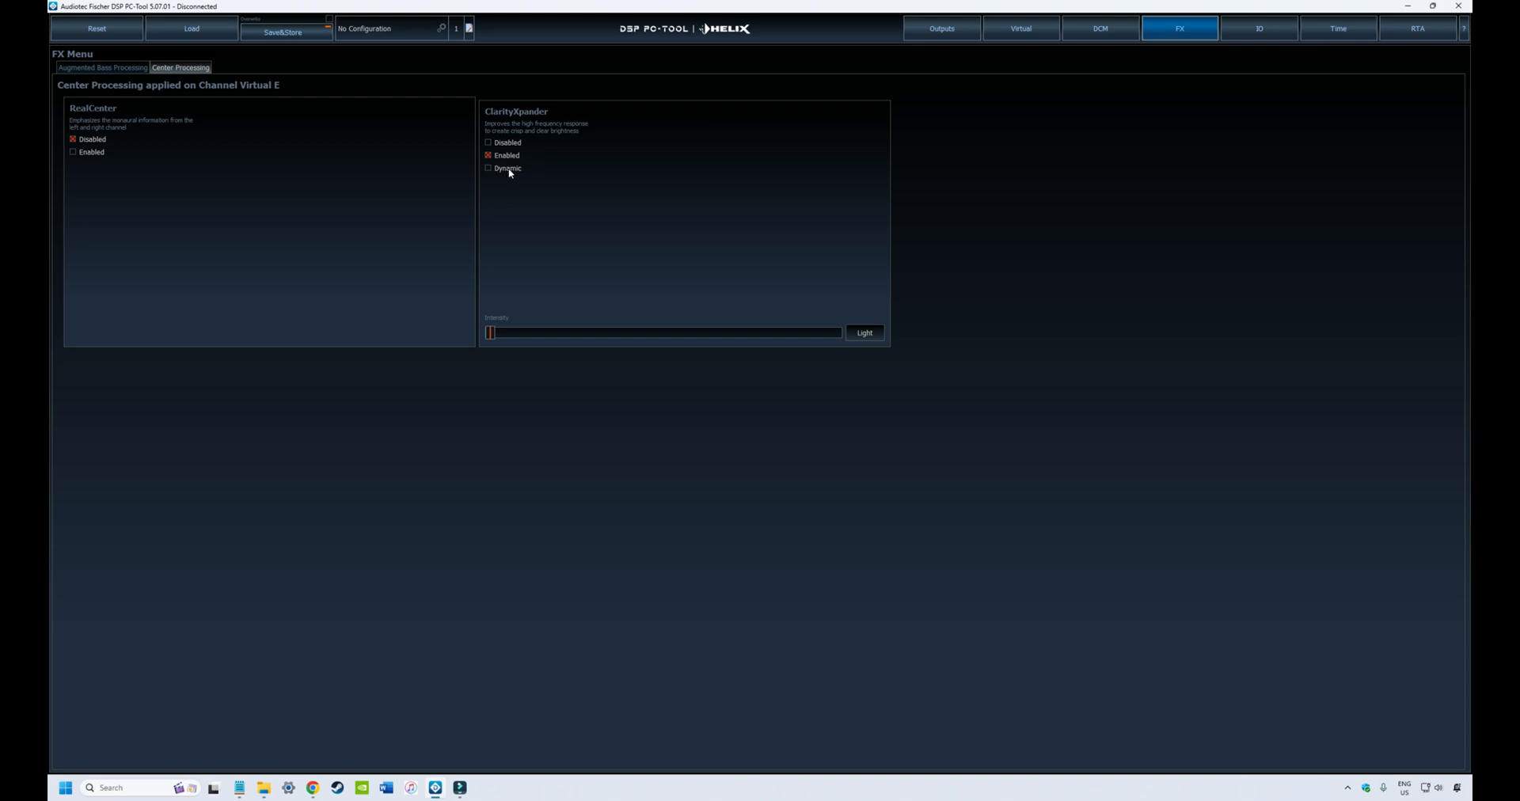
pyautogui.click(490, 168)
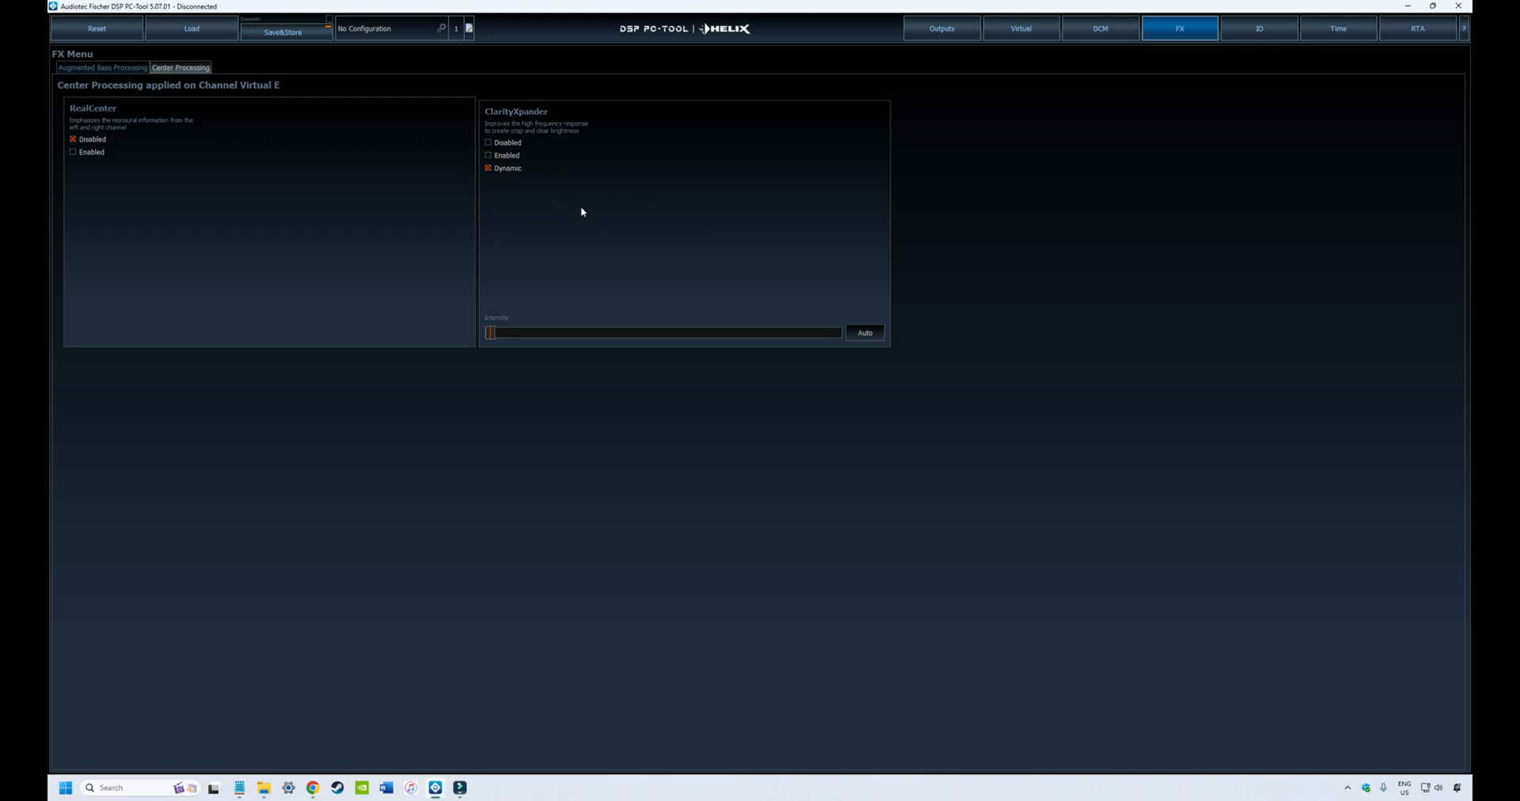
pyautogui.moveTo(676, 258)
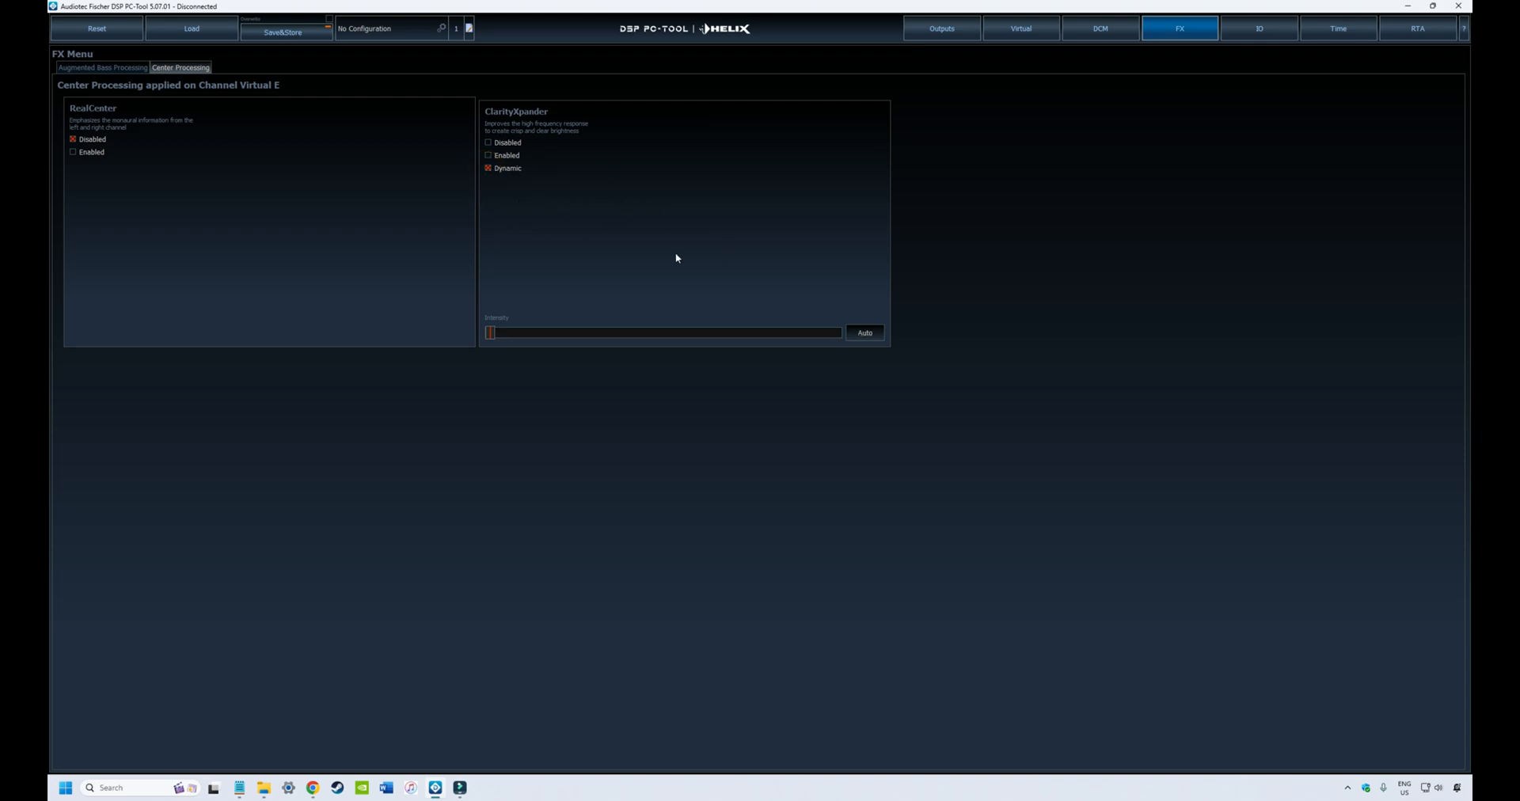
pyautogui.moveTo(547, 190)
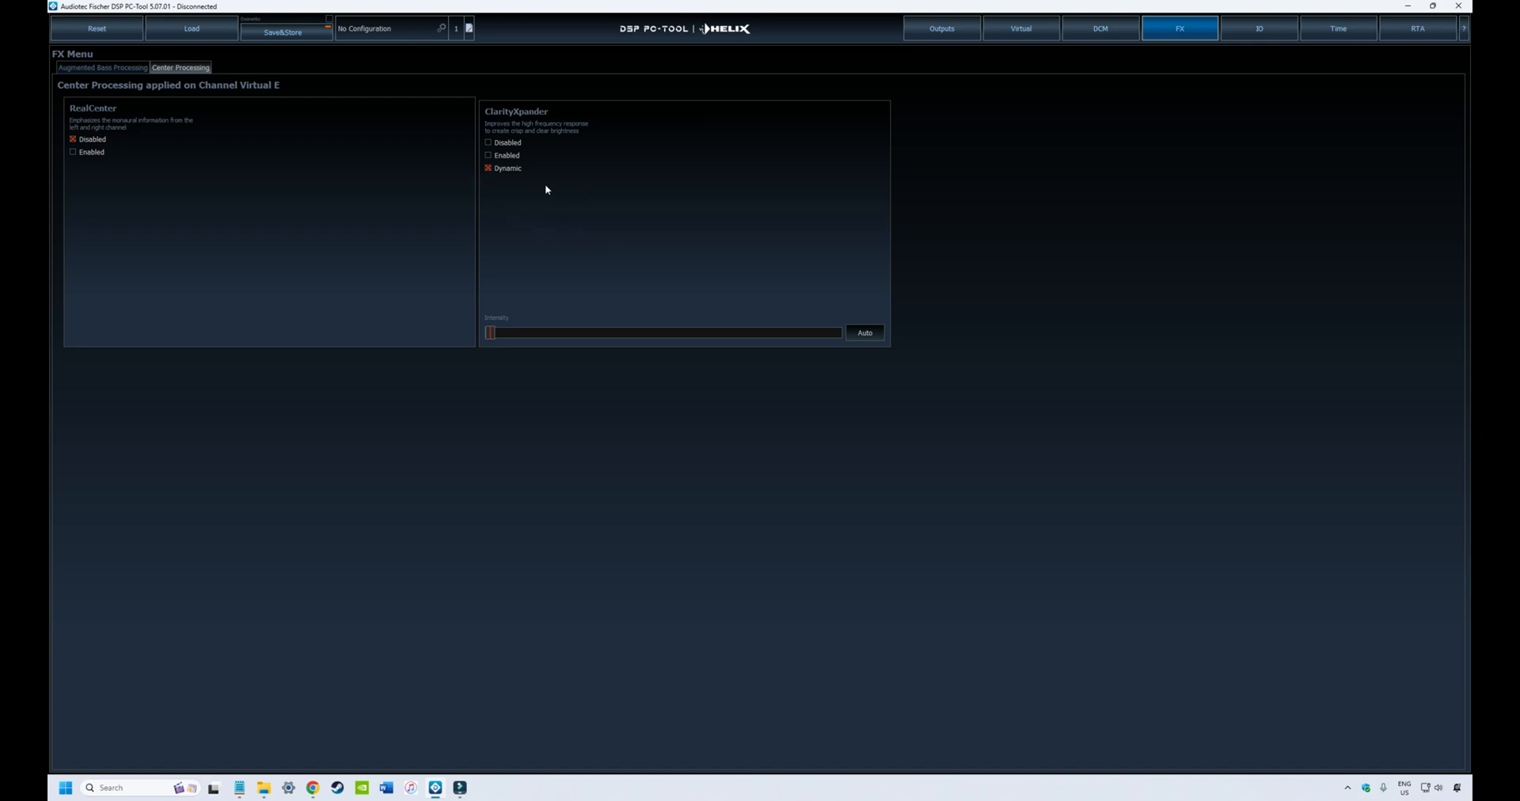
pyautogui.moveTo(502, 163)
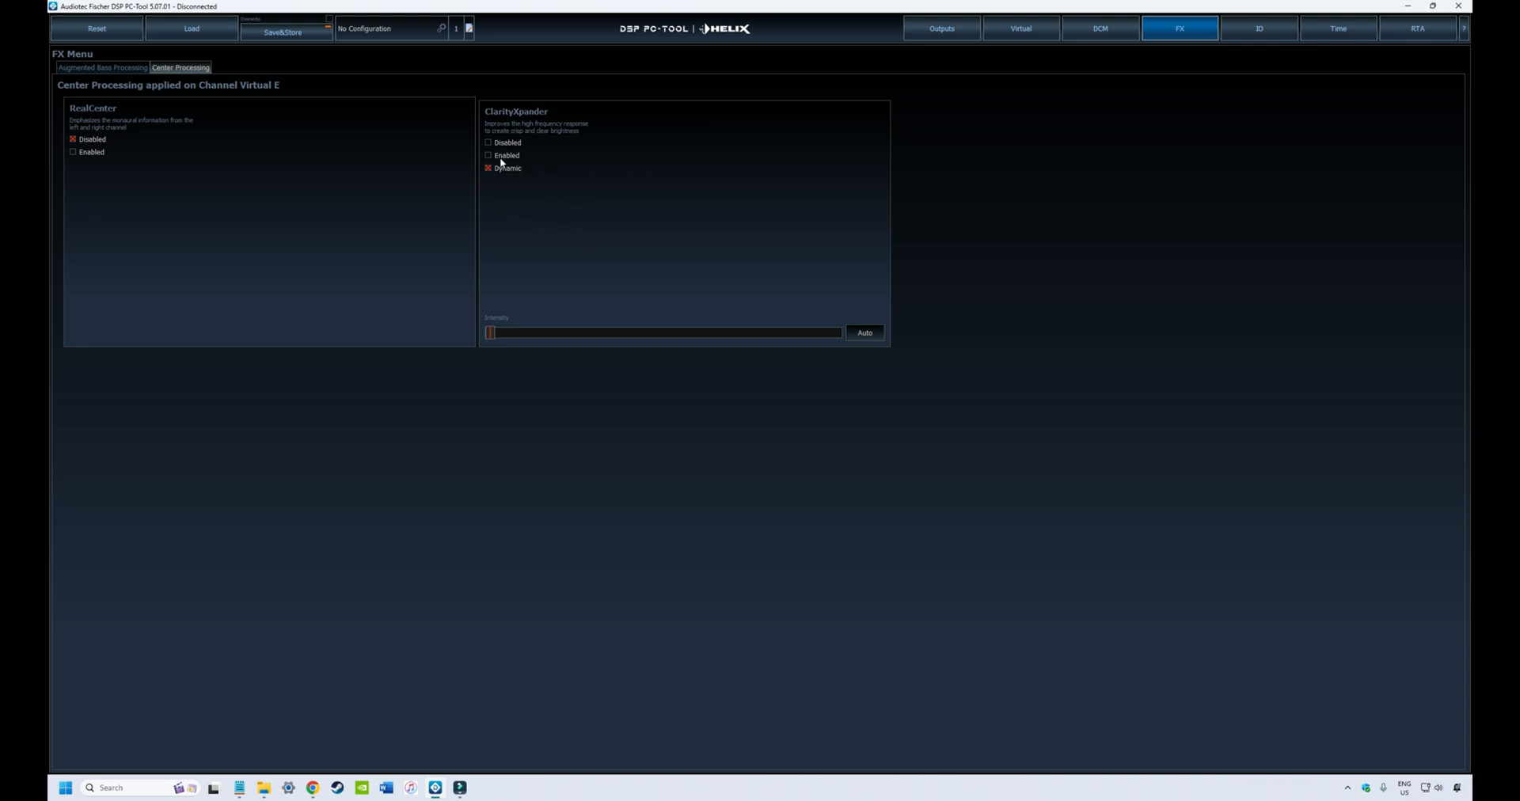
pyautogui.click(490, 156)
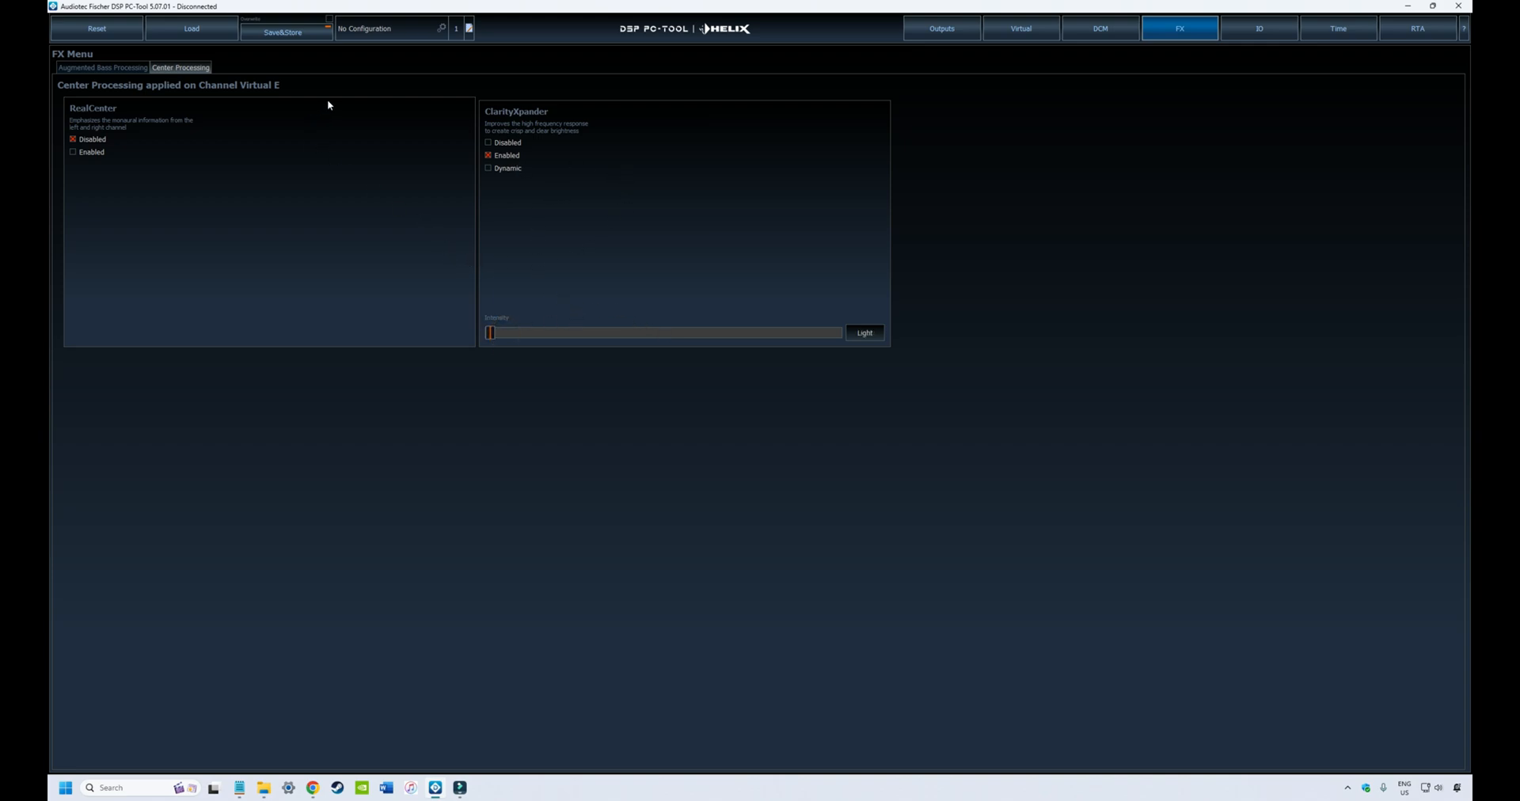
pyautogui.click(101, 66)
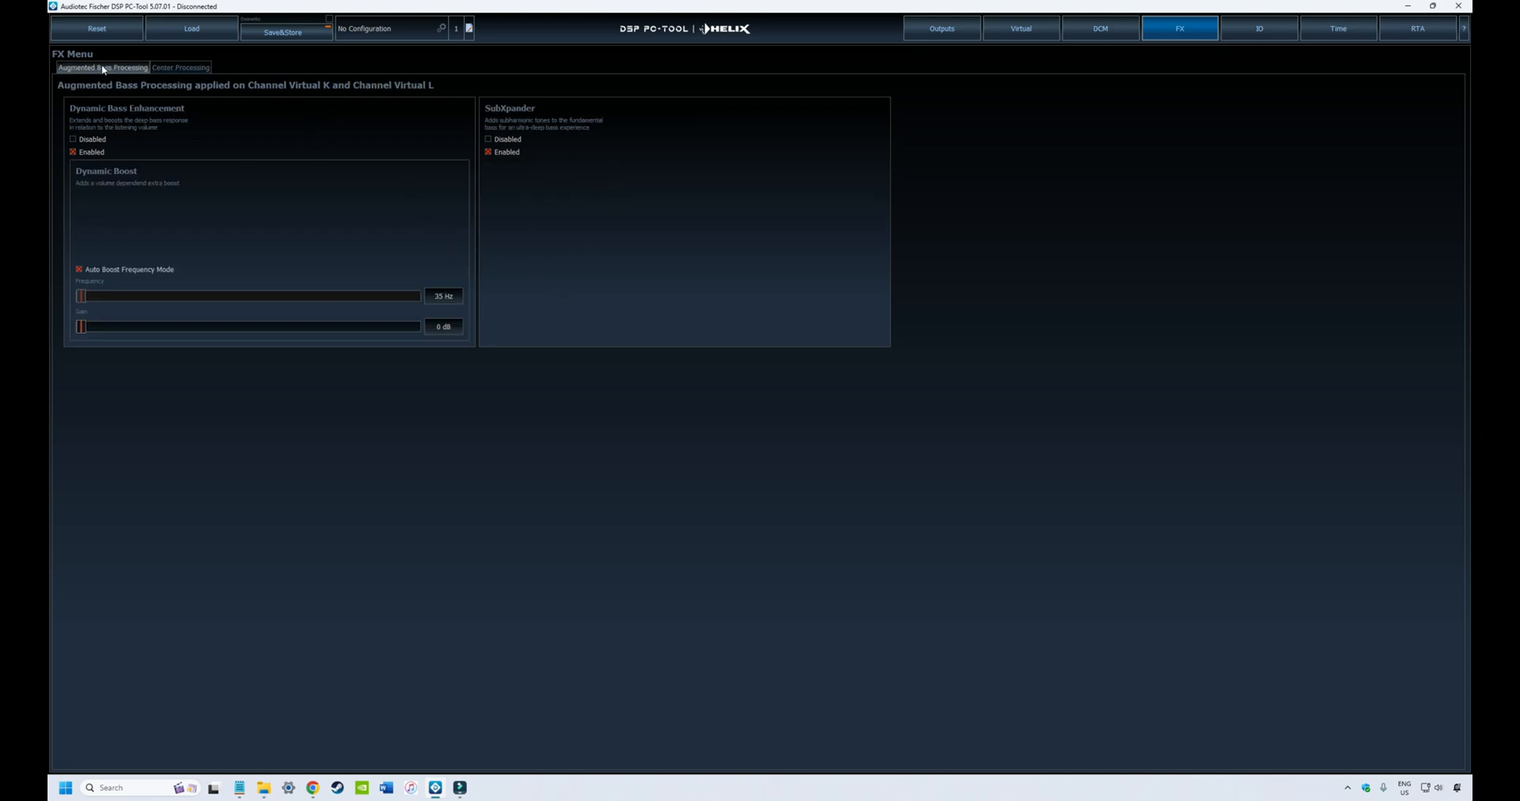
pyautogui.click(181, 66)
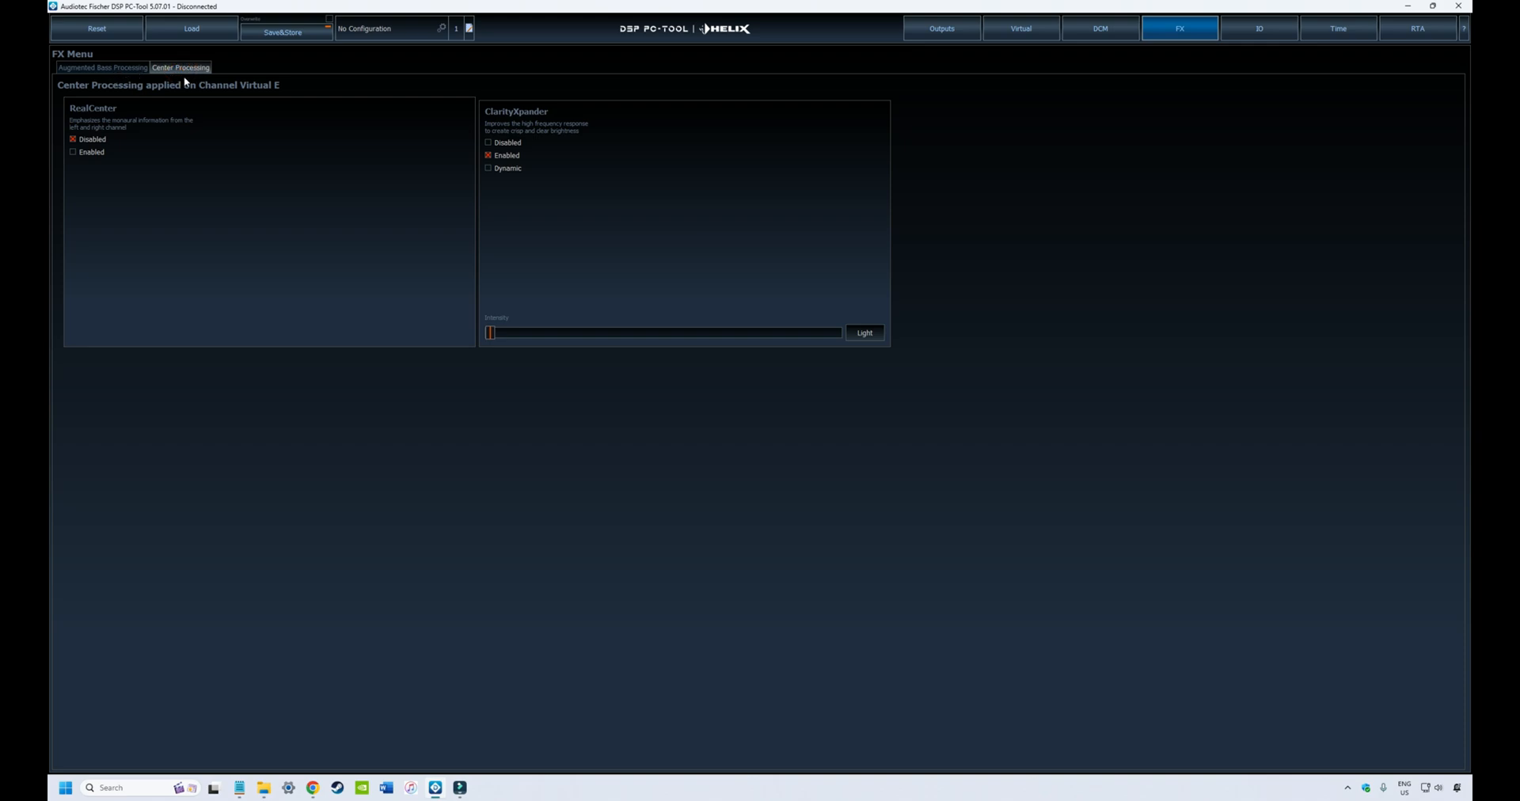
pyautogui.moveTo(297, 334)
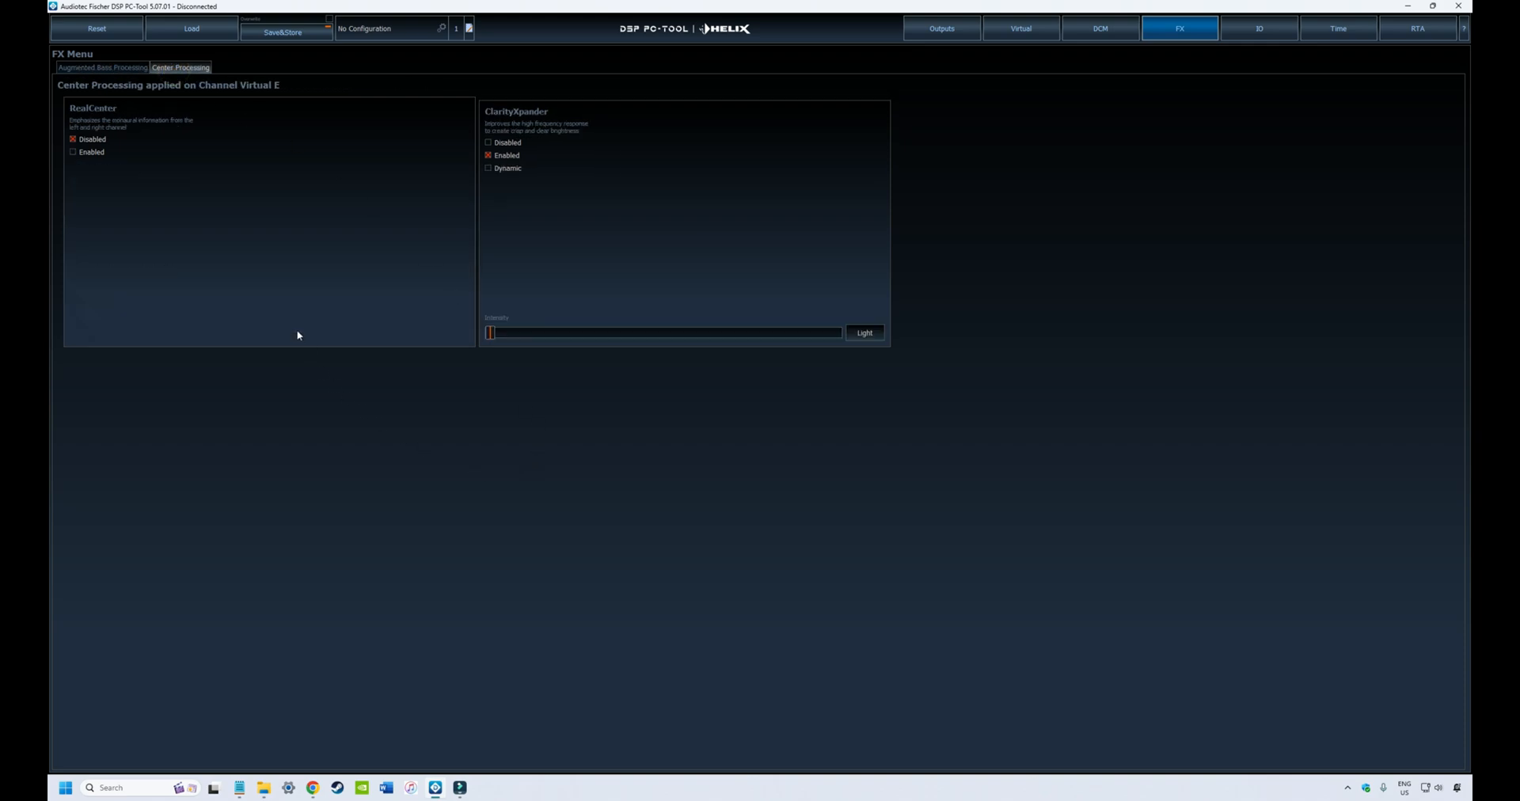
pyautogui.moveTo(465, 472)
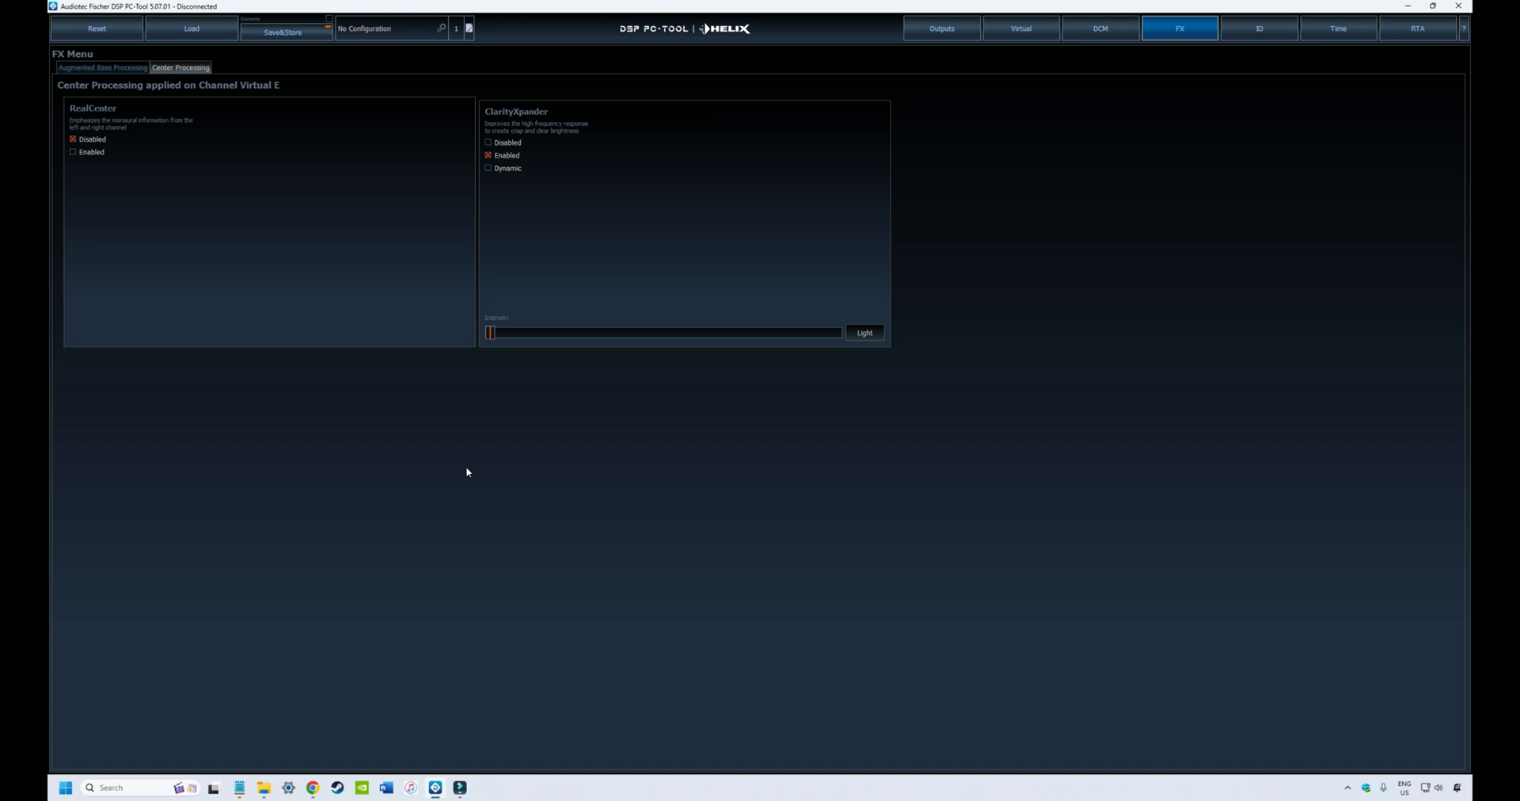
pyautogui.moveTo(469, 482)
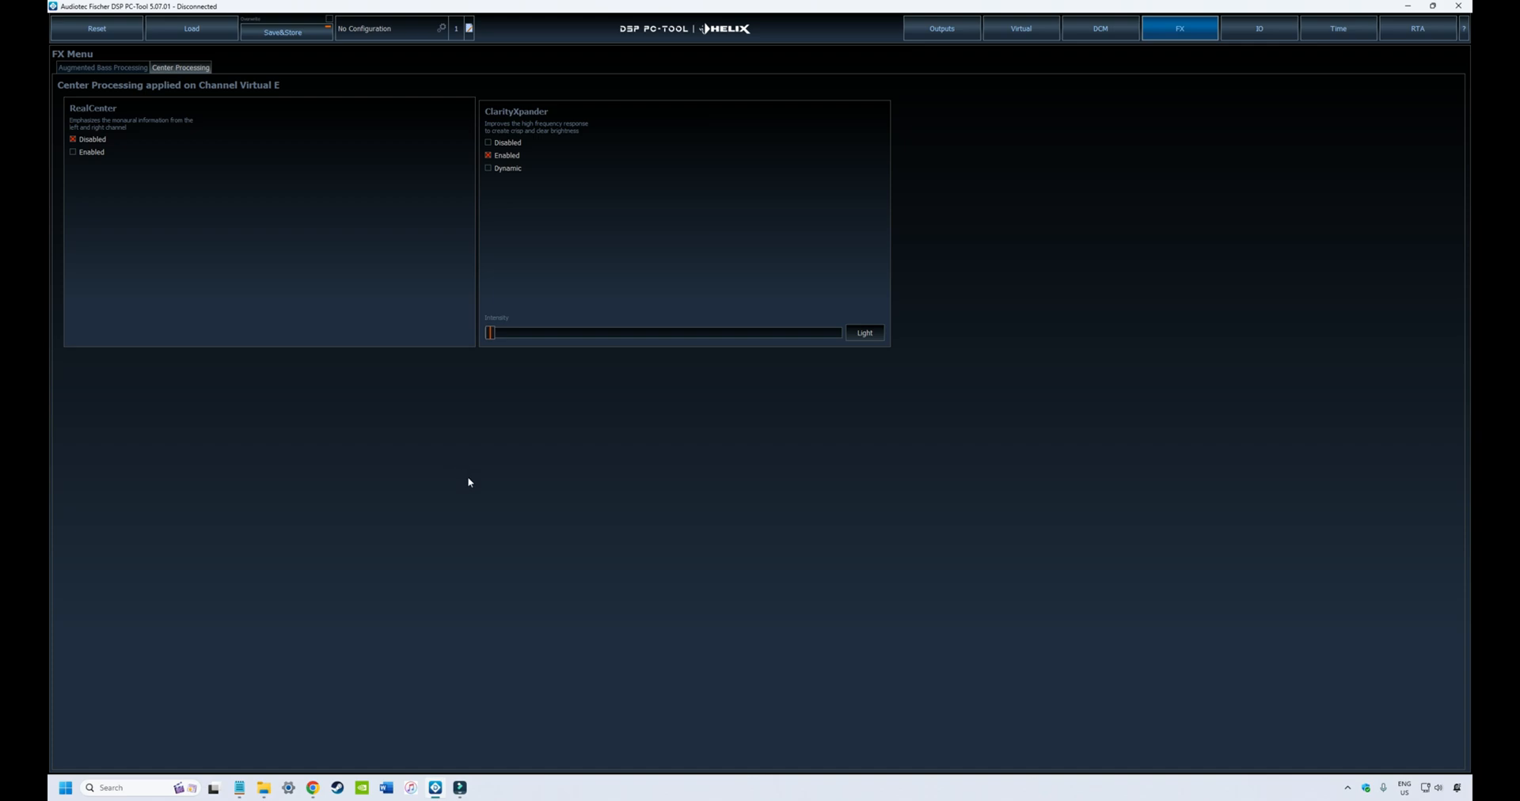